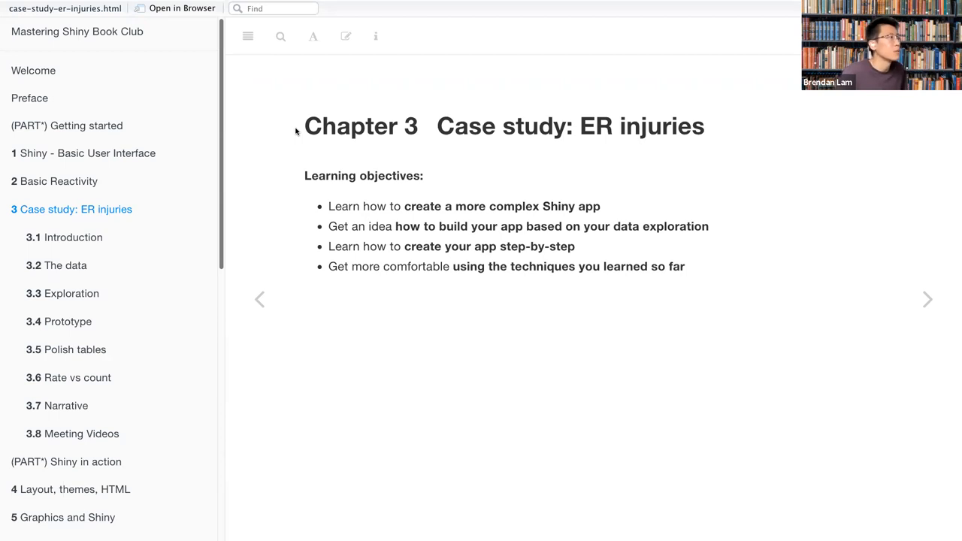
{"action": "mouse_move", "coordinate": [411, 118]}
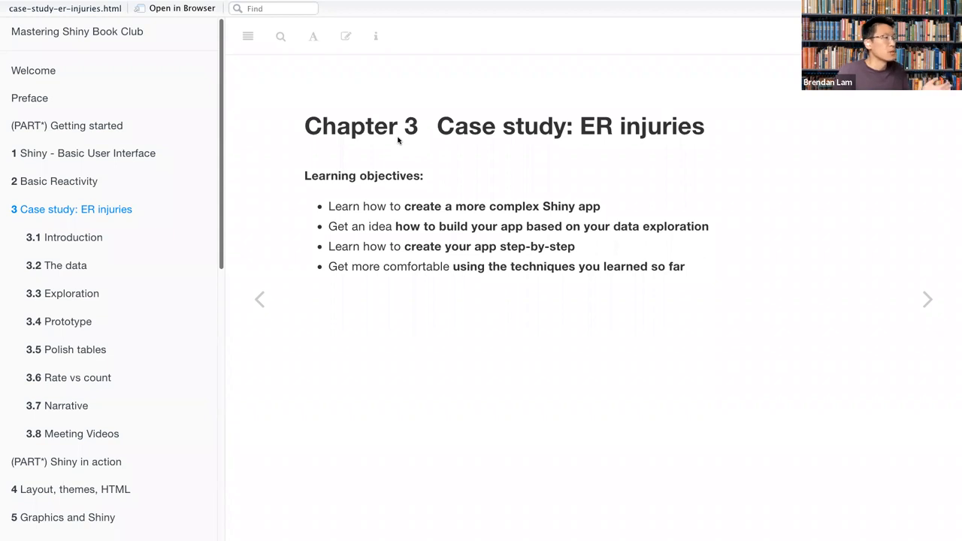
{"action": "mouse_move", "coordinate": [884, 294]}
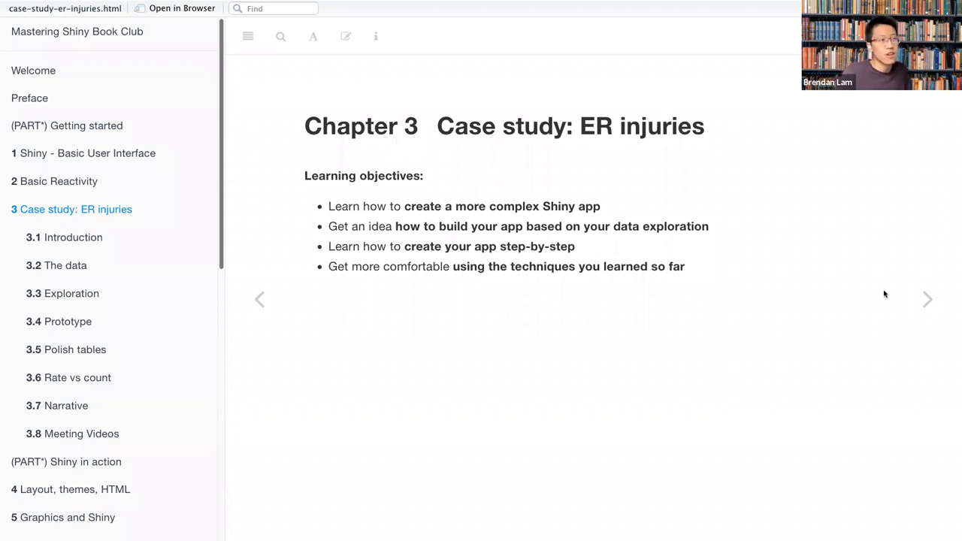
Jump to section 3.2 The data and scroll to the neiss folder download code.
{"action": "left_click", "coordinate": [928, 299]}
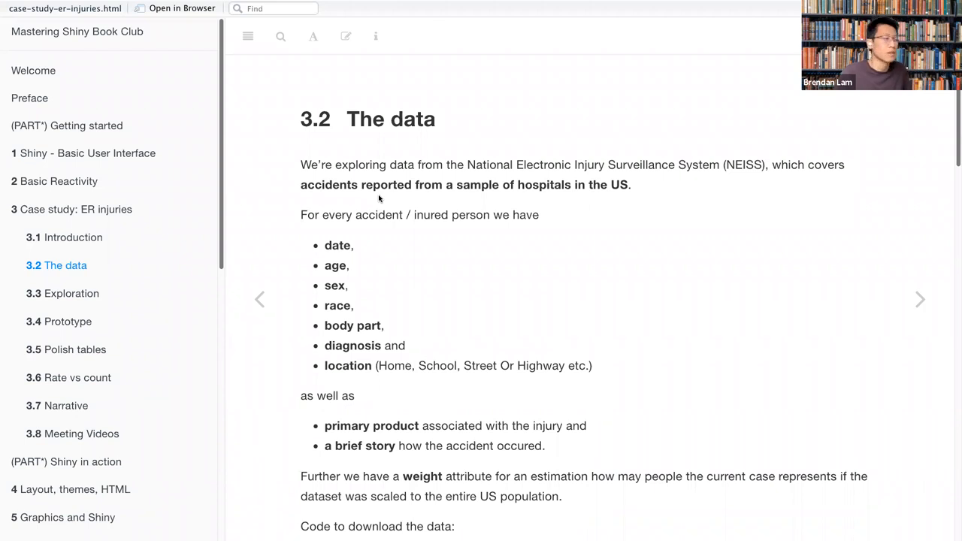
{"action": "mouse_move", "coordinate": [489, 239]}
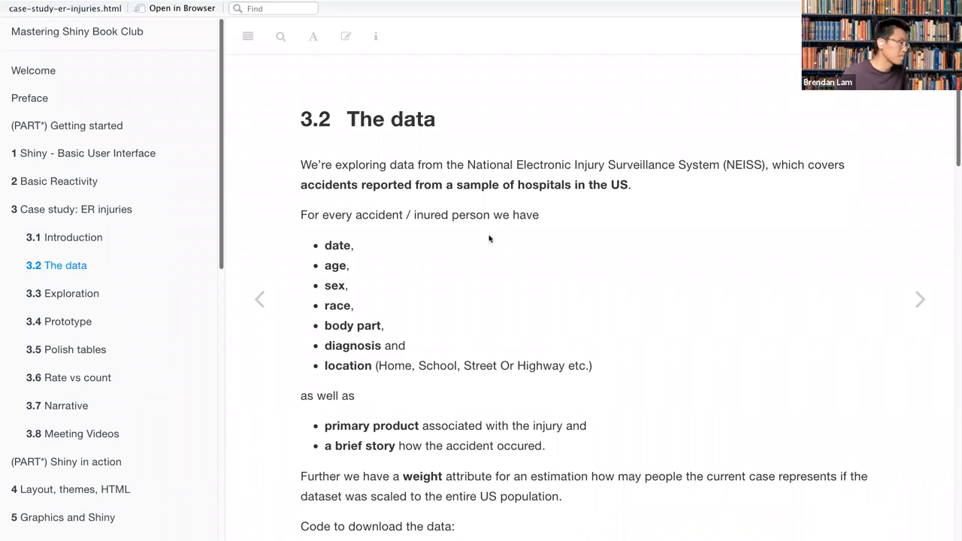
{"action": "scroll", "scroll_direction": "down", "scroll_amount": 3}
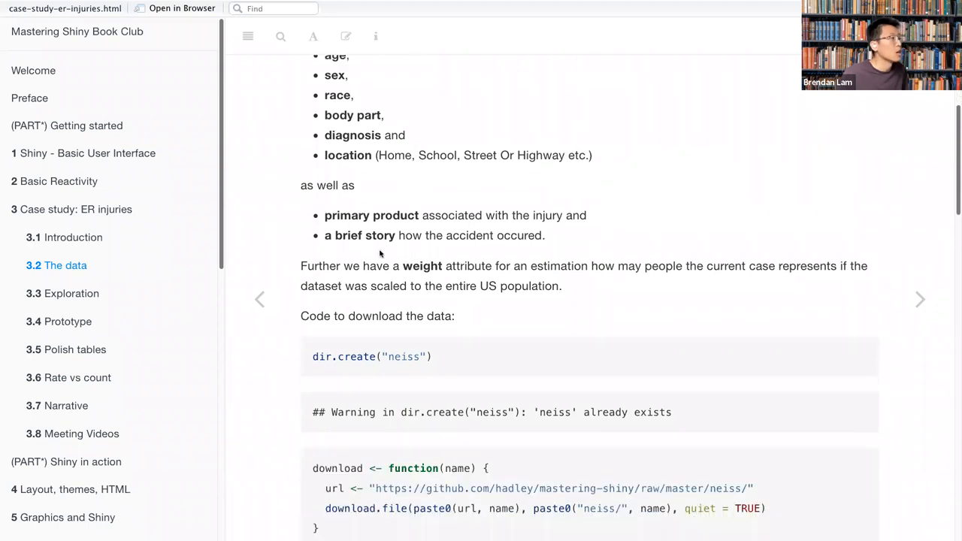
{"action": "mouse_move", "coordinate": [496, 272]}
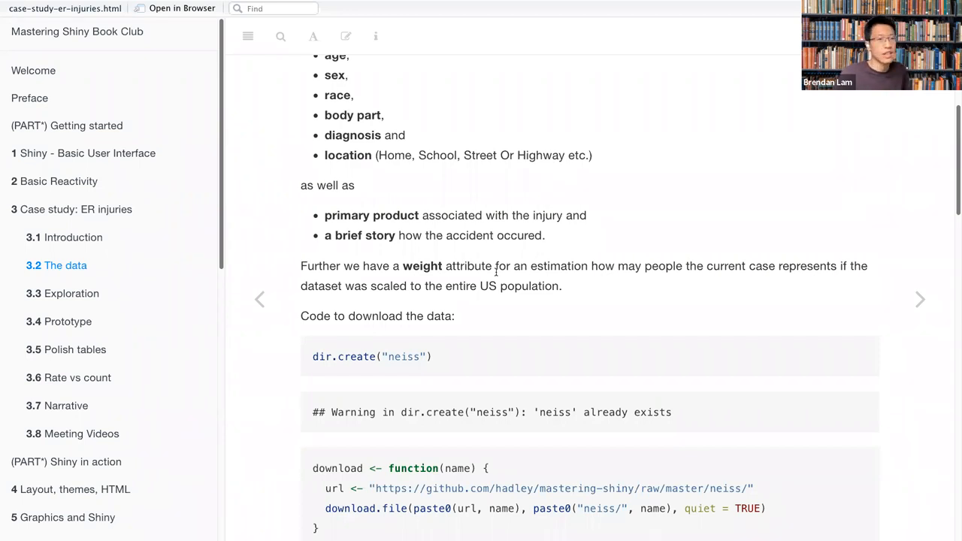
Scroll through the NEISS data loading code and the injuries tibble preview.
{"action": "scroll", "scroll_direction": "down", "scroll_amount": 3}
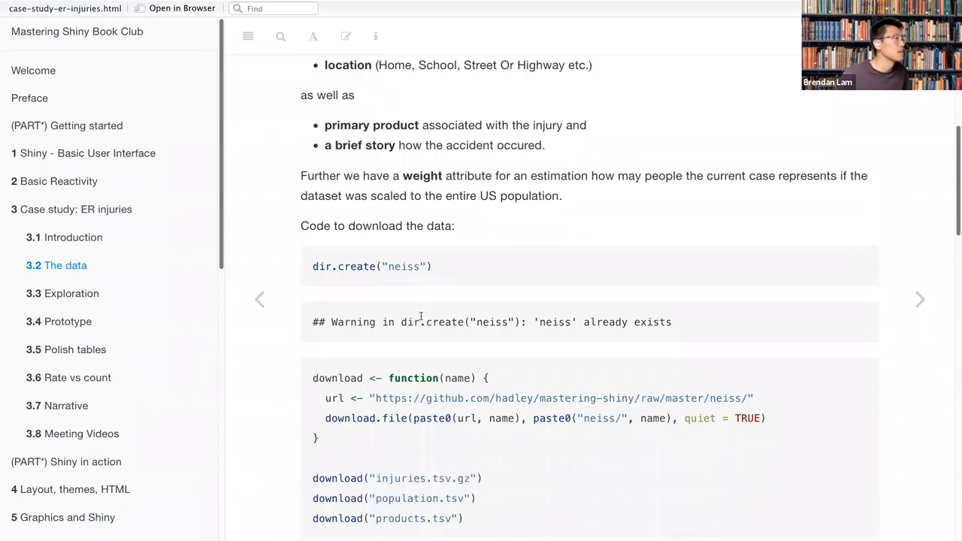
{"action": "scroll", "scroll_direction": "down", "scroll_amount": 3}
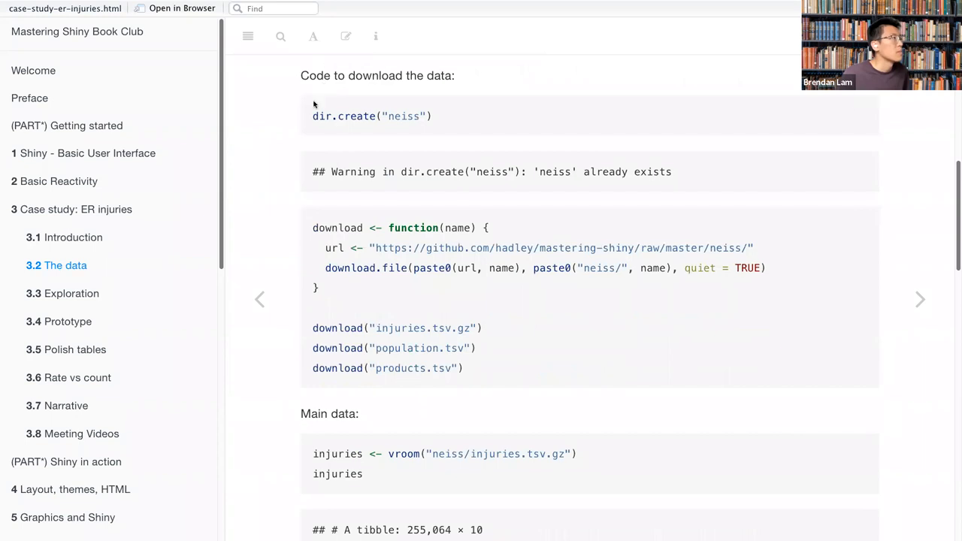
{"action": "mouse_move", "coordinate": [367, 244]}
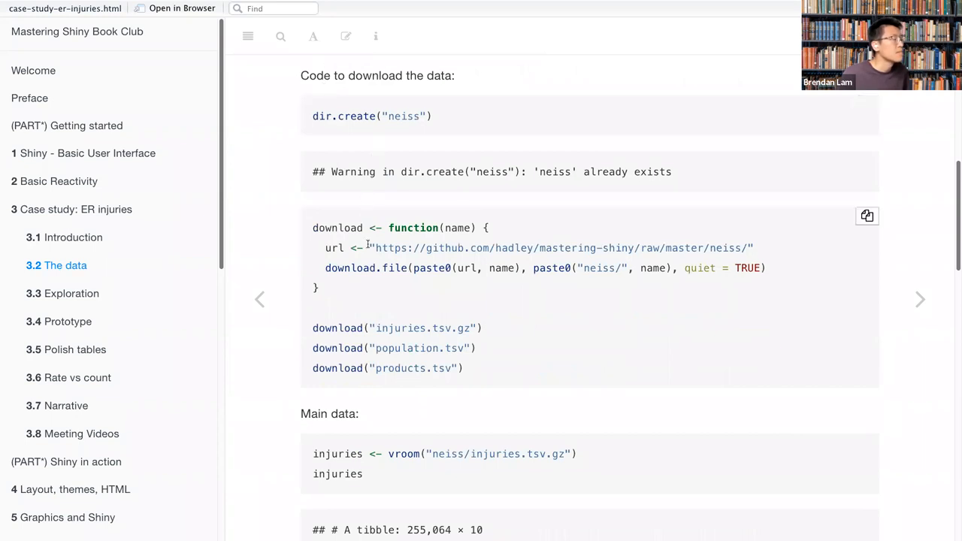
{"action": "scroll", "scroll_direction": "down", "scroll_amount": 3}
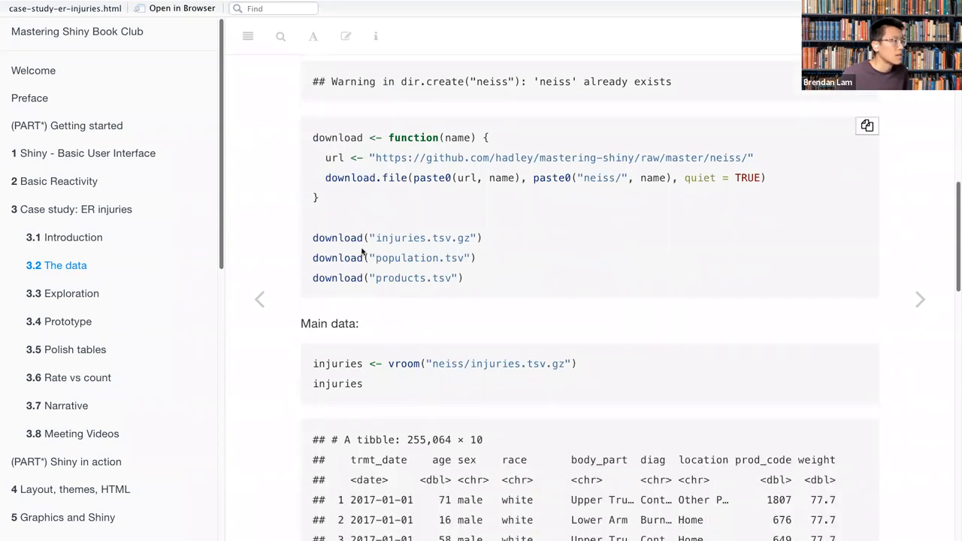
{"action": "scroll", "scroll_direction": "down", "scroll_amount": 3}
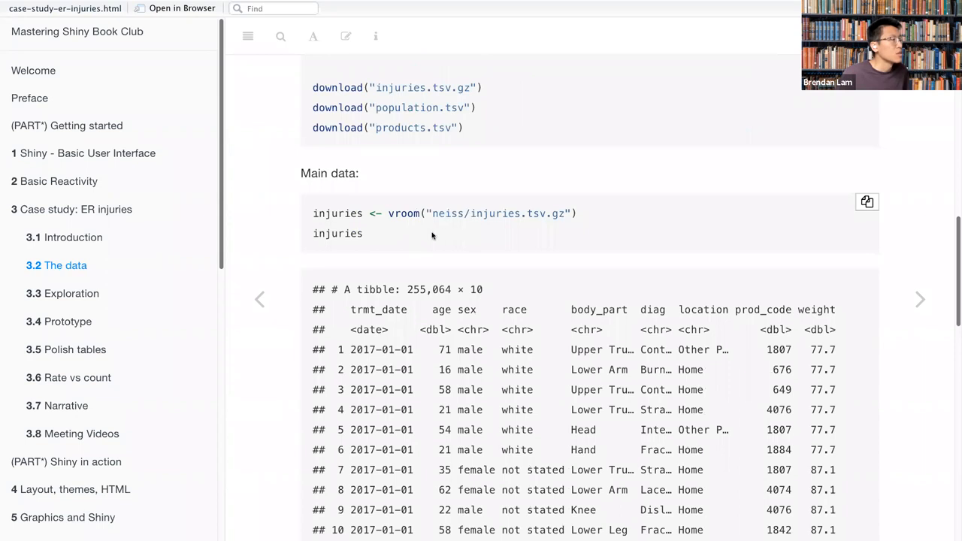
{"action": "mouse_move", "coordinate": [331, 215]}
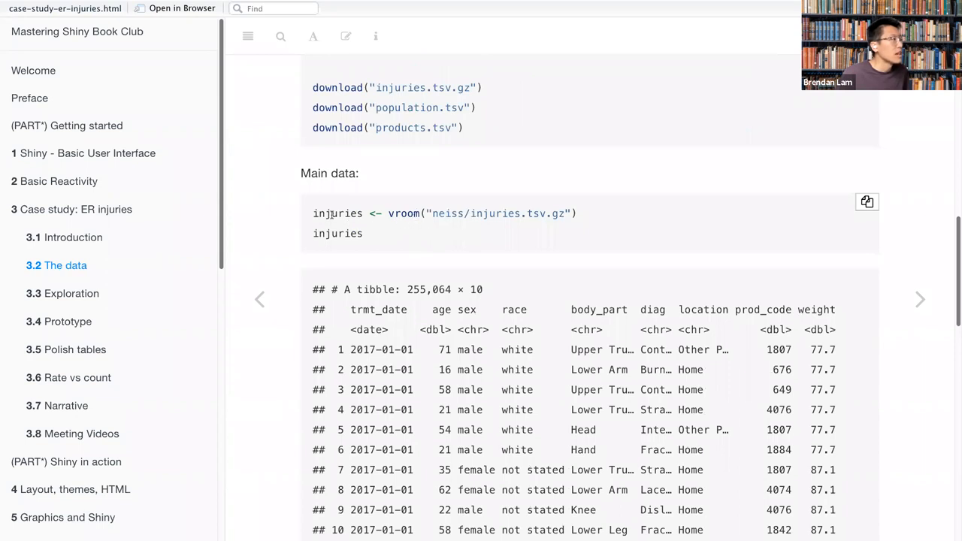
{"action": "scroll", "scroll_direction": "down", "scroll_amount": 3}
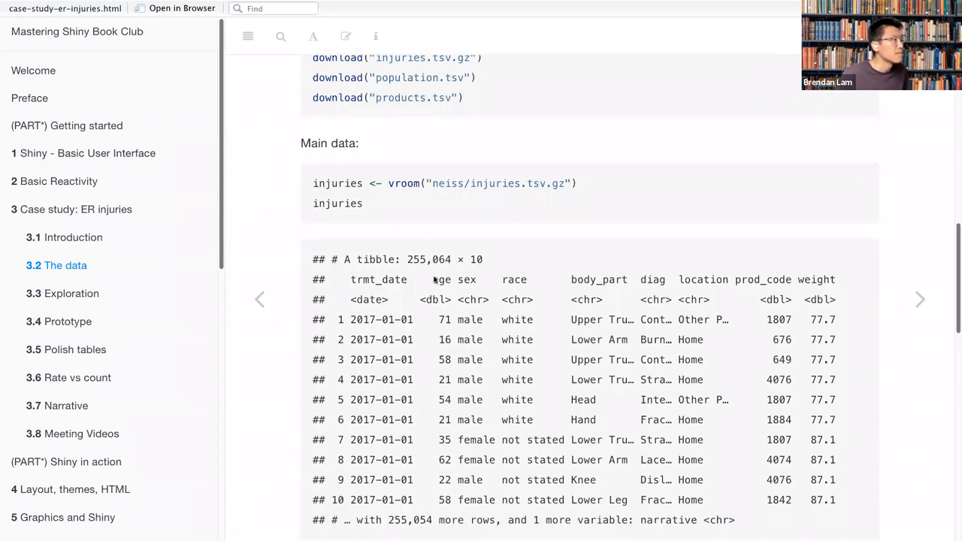
{"action": "scroll", "scroll_direction": "down", "scroll_amount": 3}
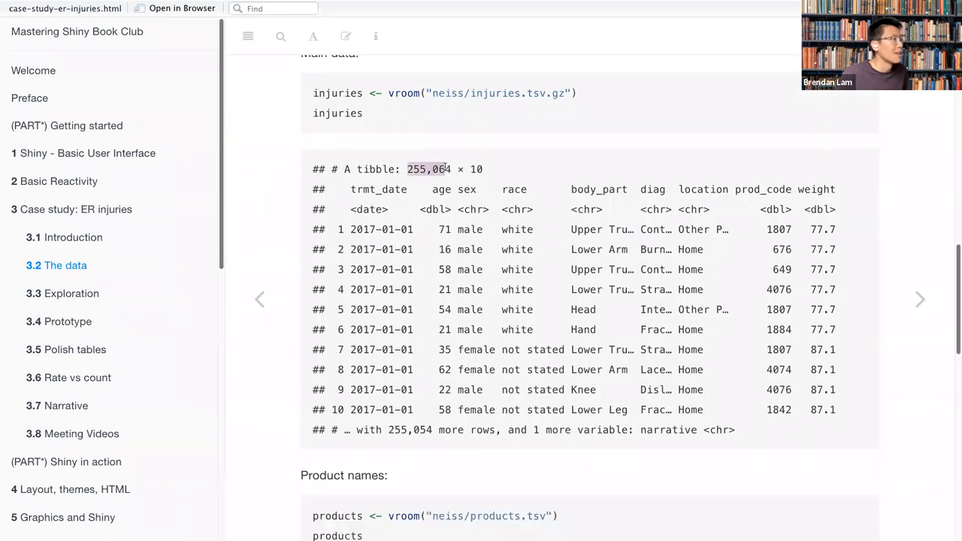
Highlight 'knives' in the products table, then continue down to the population tibble.
{"action": "scroll", "scroll_direction": "down", "scroll_amount": 3}
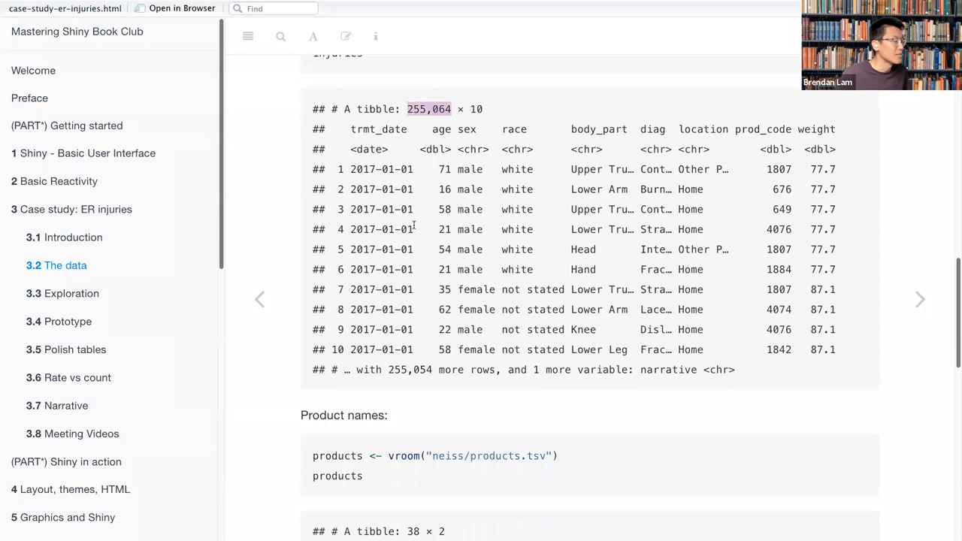
{"action": "scroll", "scroll_direction": "down", "scroll_amount": 3}
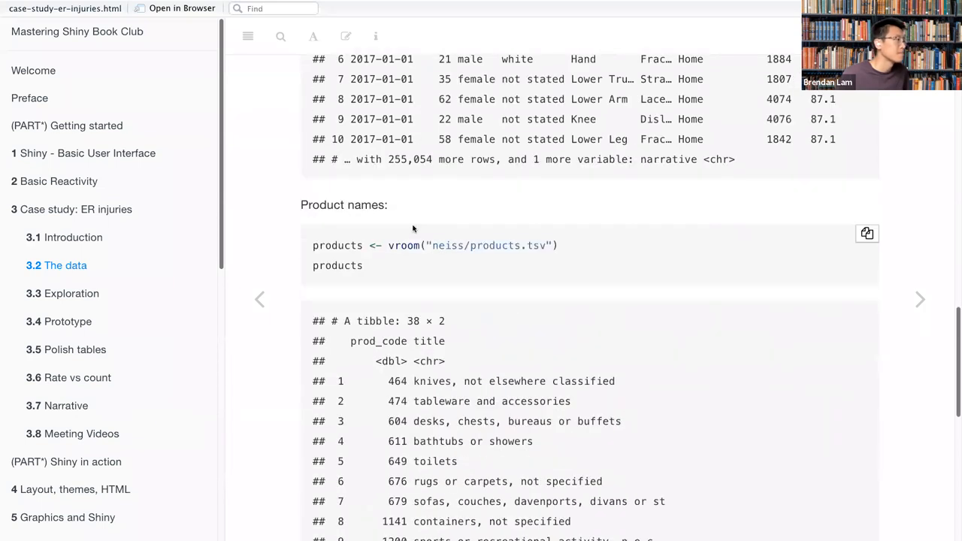
{"action": "scroll", "scroll_direction": "down", "scroll_amount": 3}
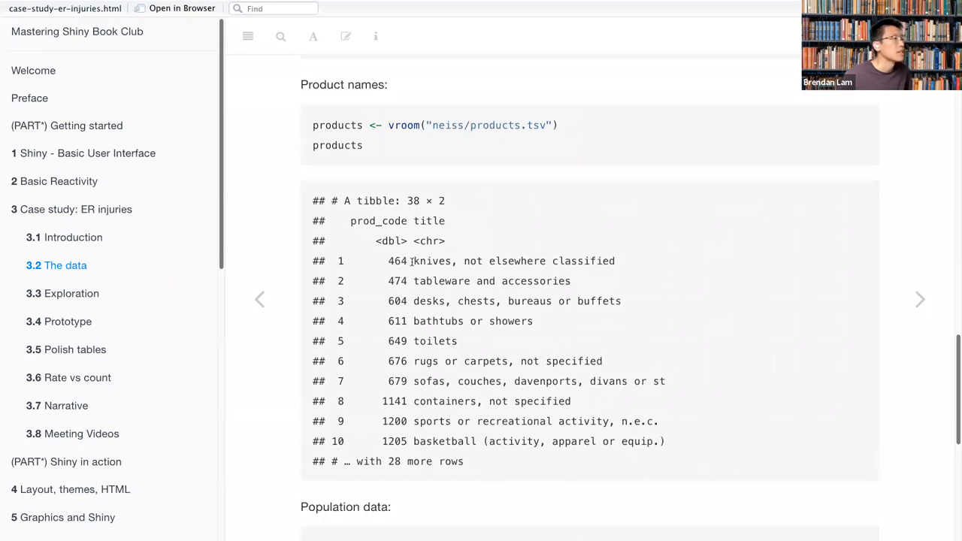
{"action": "double_click", "coordinate": [397, 261]}
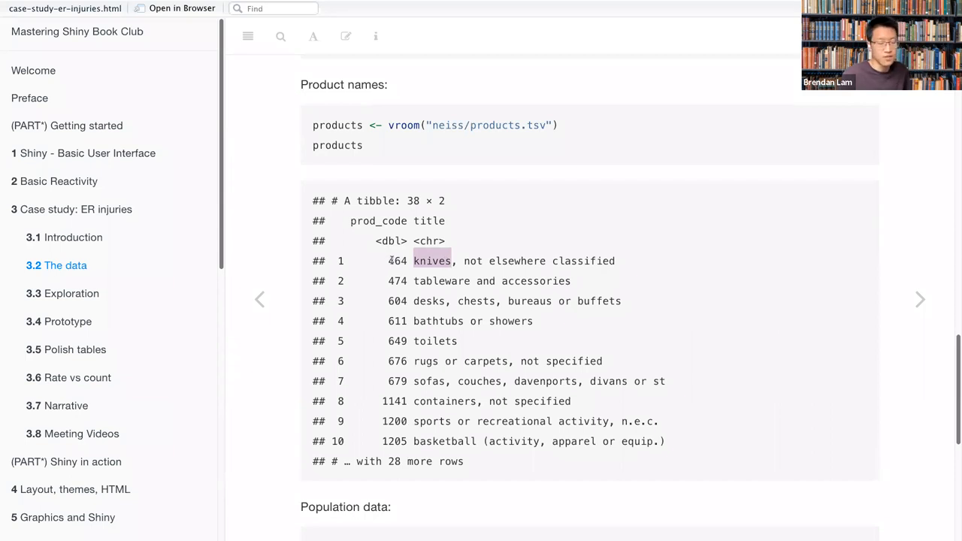
{"action": "scroll", "scroll_direction": "down", "scroll_amount": 3}
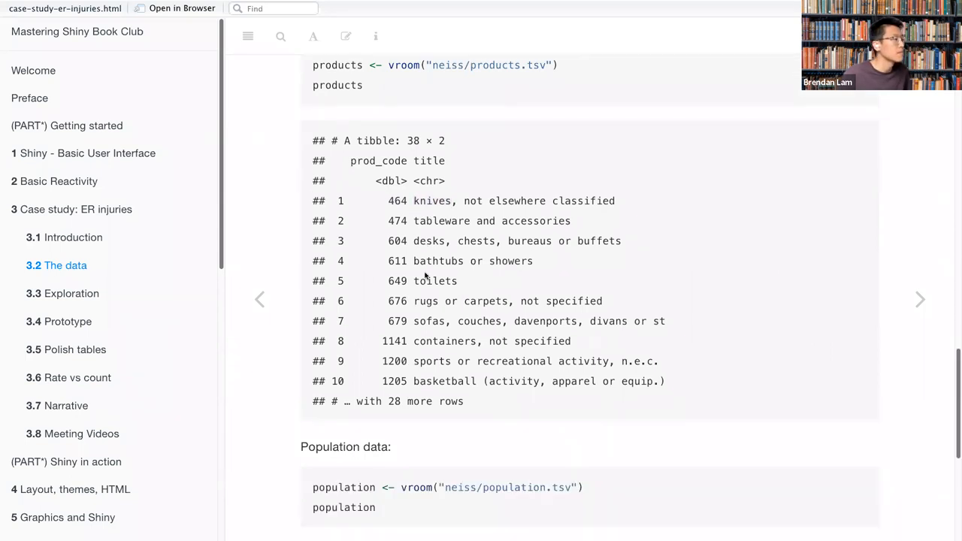
{"action": "scroll", "scroll_direction": "down", "scroll_amount": 3}
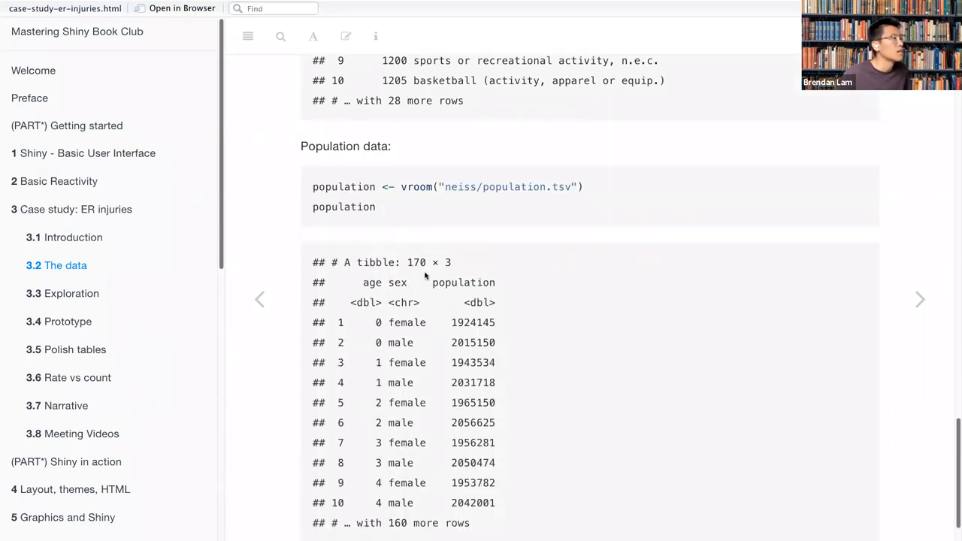
Highlight the first population row's age and its population count 1924145.
{"action": "scroll", "scroll_direction": "down", "scroll_amount": 3}
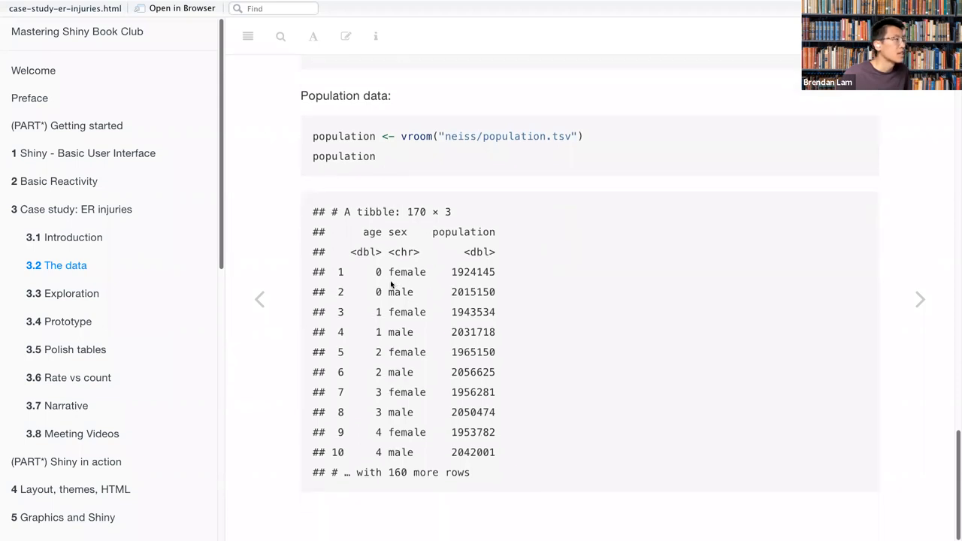
{"action": "mouse_move", "coordinate": [399, 203]}
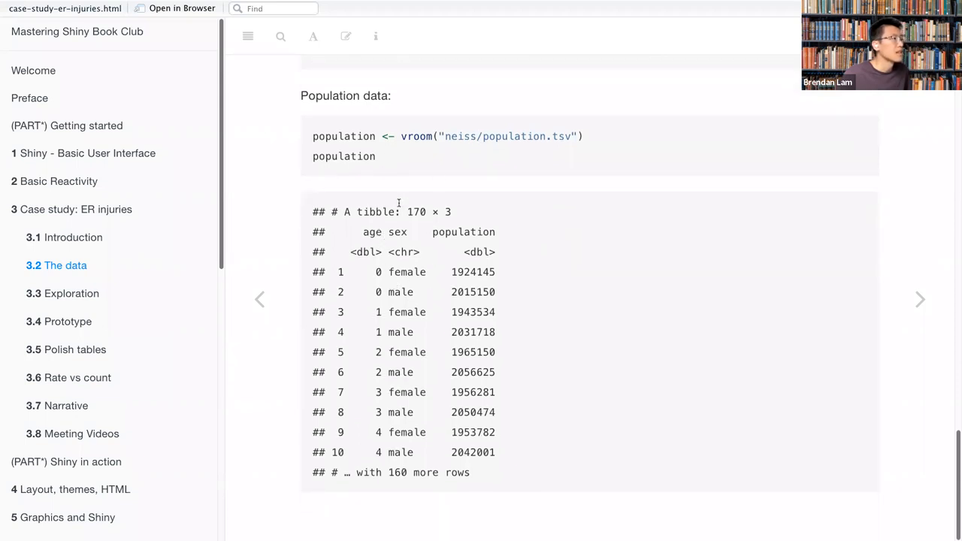
{"action": "mouse_move", "coordinate": [410, 240]}
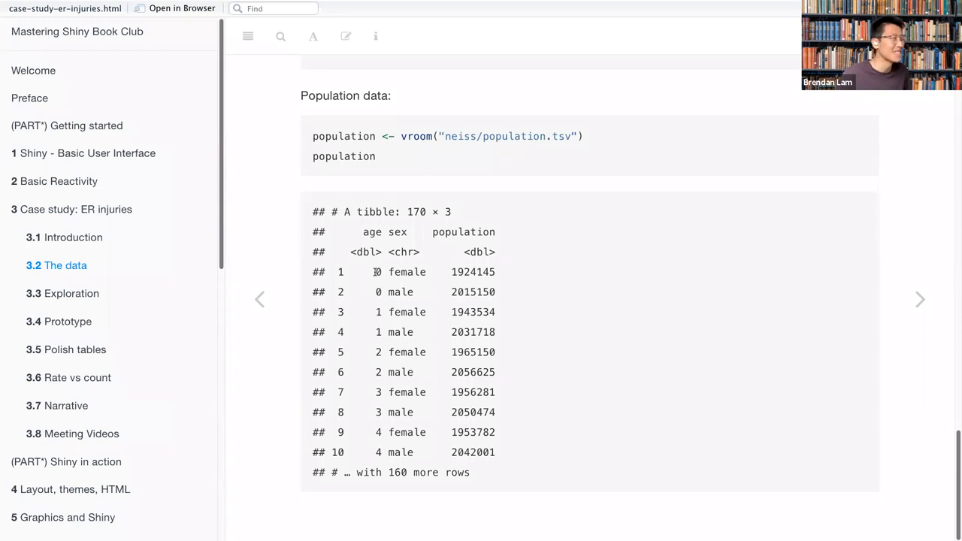
{"action": "double_click", "coordinate": [402, 271]}
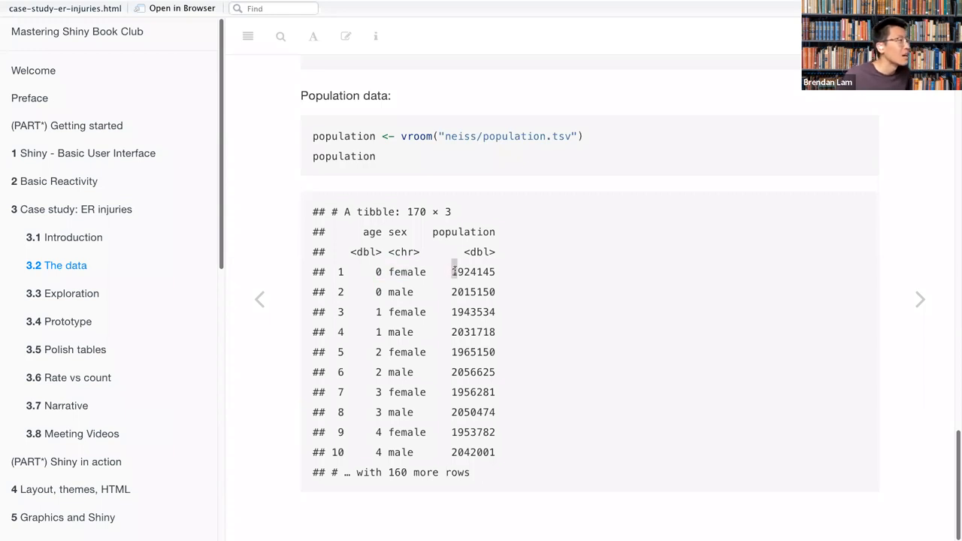
{"action": "double_click", "coordinate": [472, 272]}
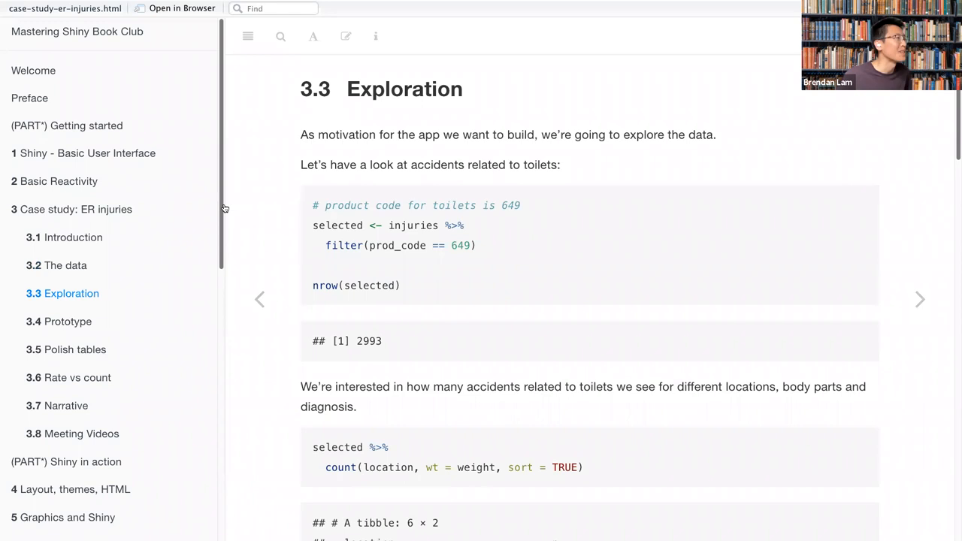
Highlight the prod_code == 649 toilet filter, then scroll toward the location counts.
{"action": "scroll", "scroll_direction": "up", "scroll_amount": 3}
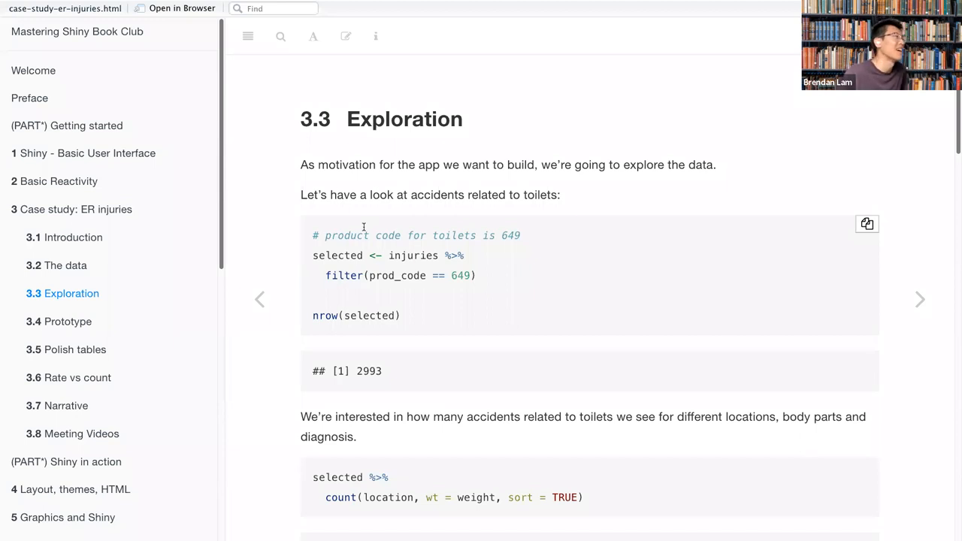
{"action": "mouse_move", "coordinate": [532, 254]}
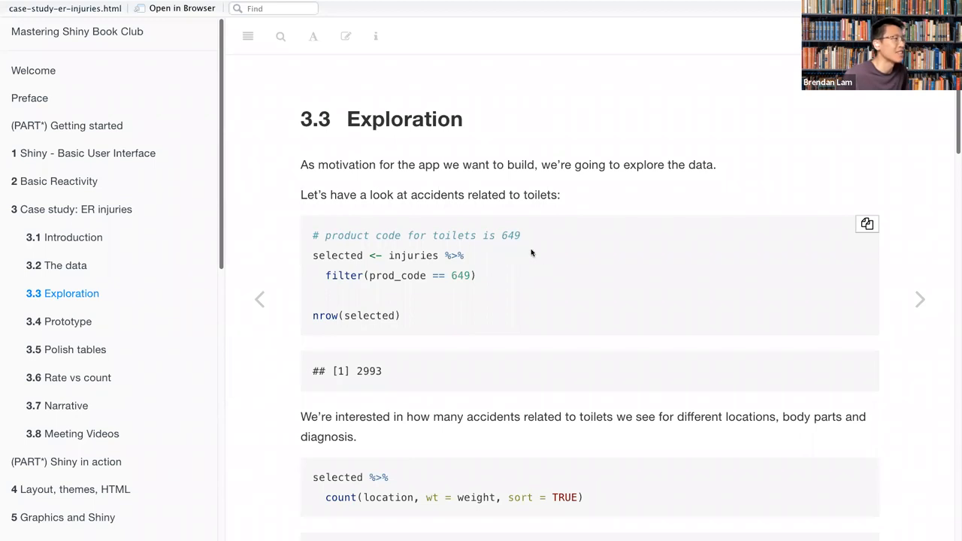
{"action": "mouse_move", "coordinate": [496, 279]}
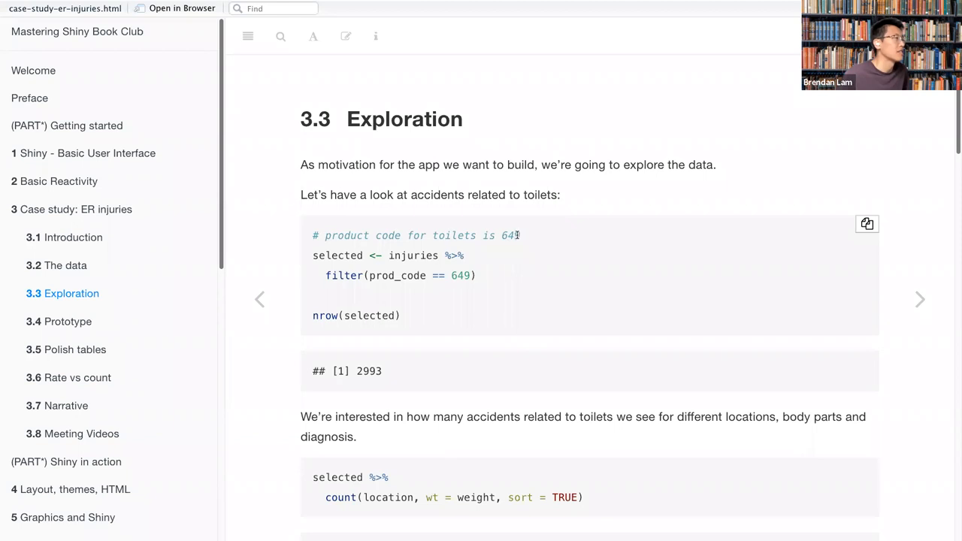
{"action": "double_click", "coordinate": [344, 275]}
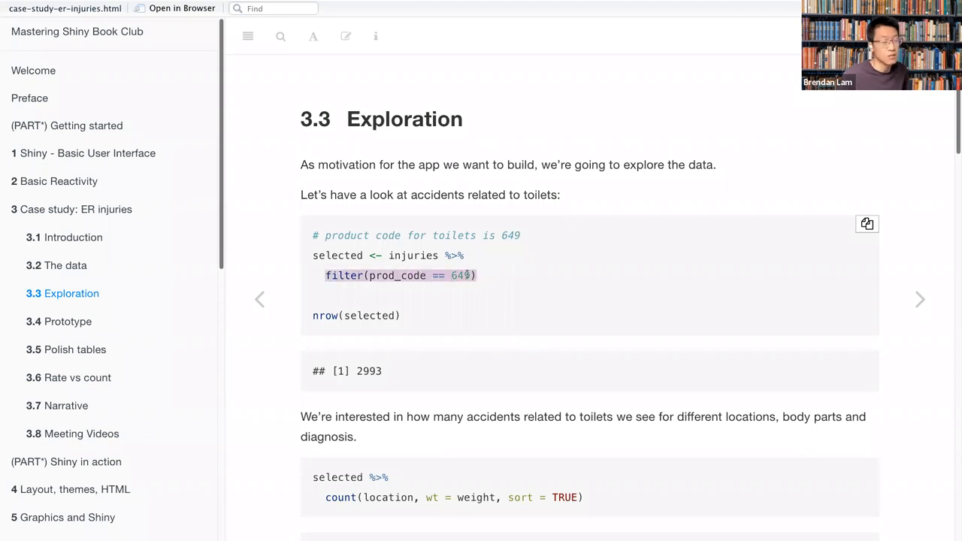
{"action": "scroll", "scroll_direction": "down", "scroll_amount": 3}
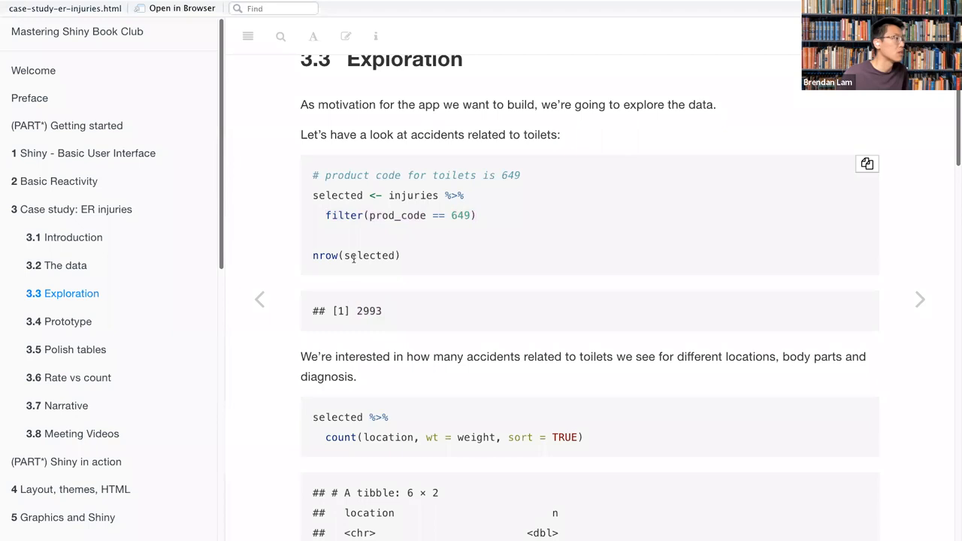
Scroll past the weighted location counts down to the body-part count table.
{"action": "scroll", "scroll_direction": "down", "scroll_amount": 3}
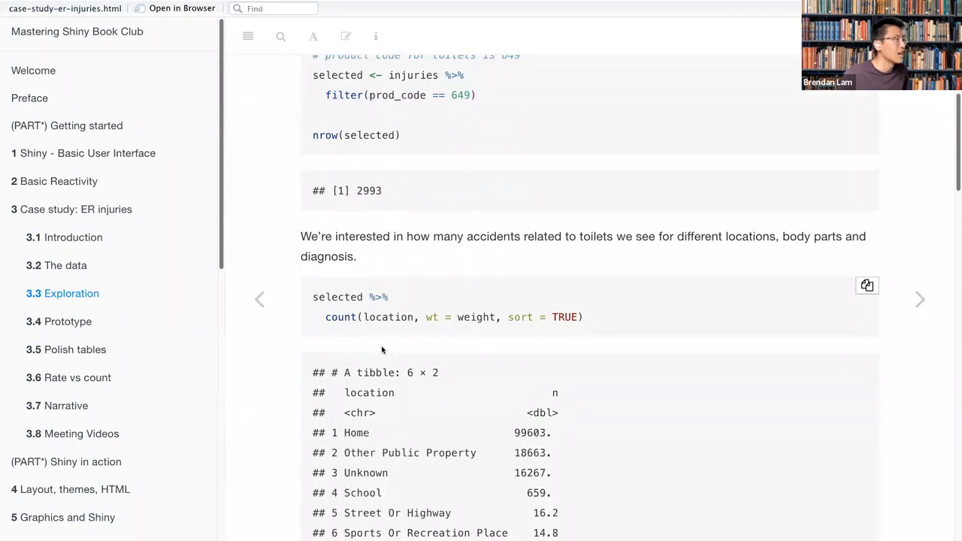
{"action": "scroll", "scroll_direction": "down", "scroll_amount": 3}
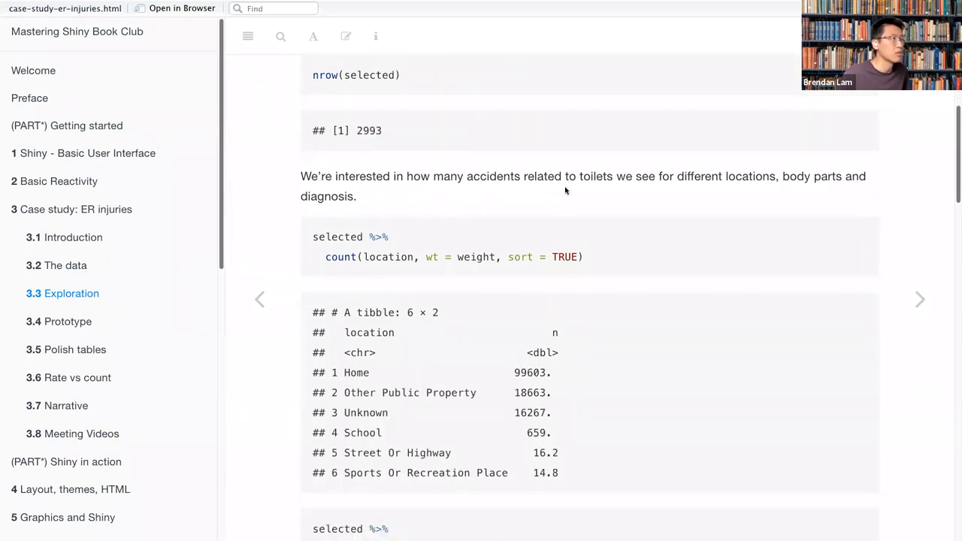
{"action": "mouse_move", "coordinate": [530, 202]}
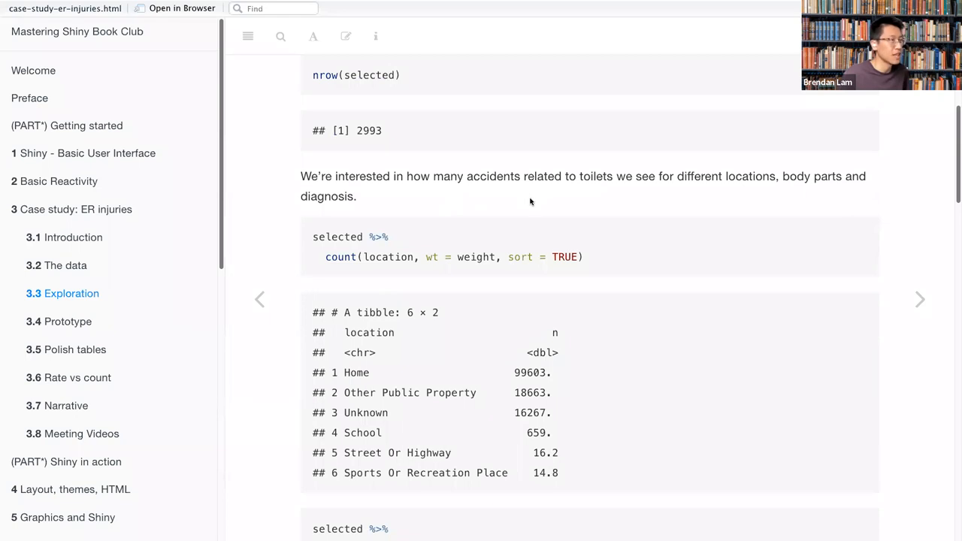
{"action": "mouse_move", "coordinate": [525, 210]}
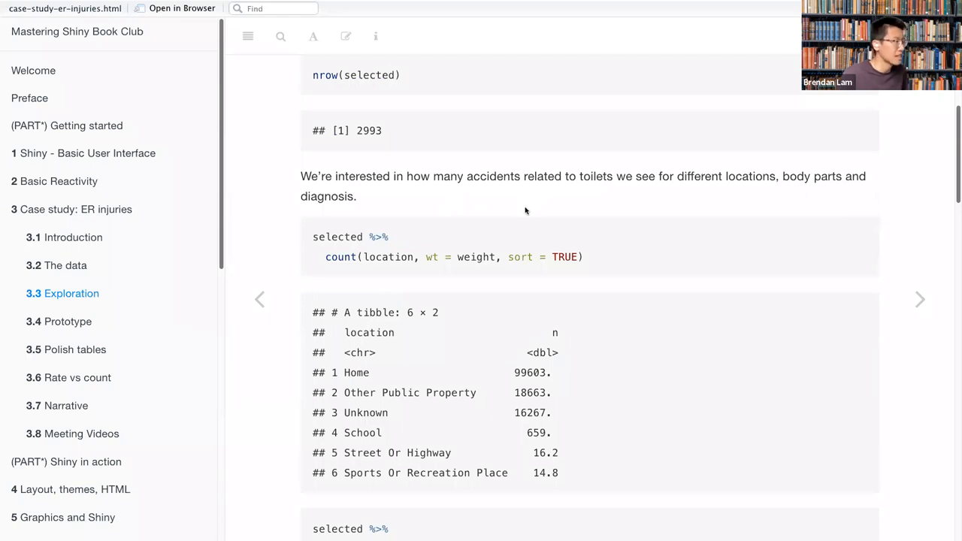
{"action": "scroll", "scroll_direction": "down", "scroll_amount": 3}
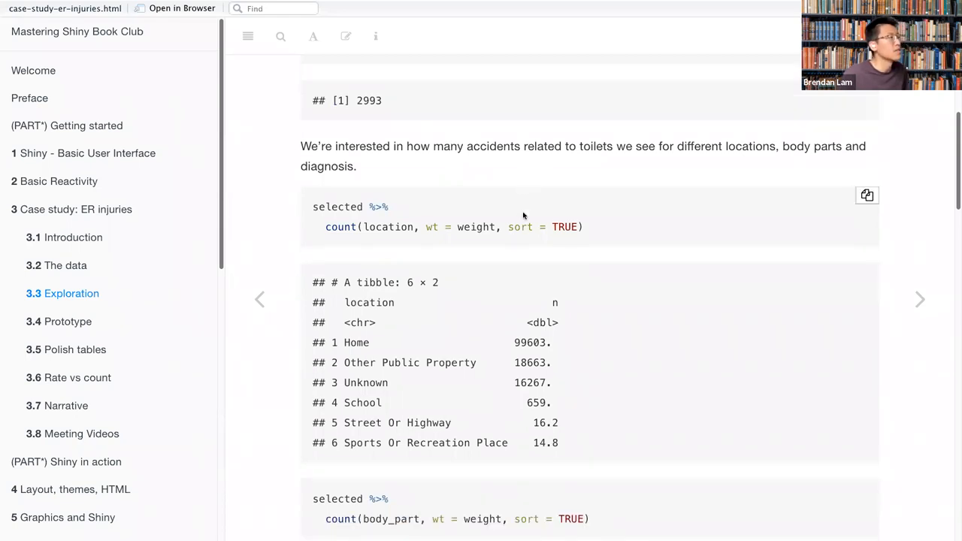
{"action": "scroll", "scroll_direction": "down", "scroll_amount": 3}
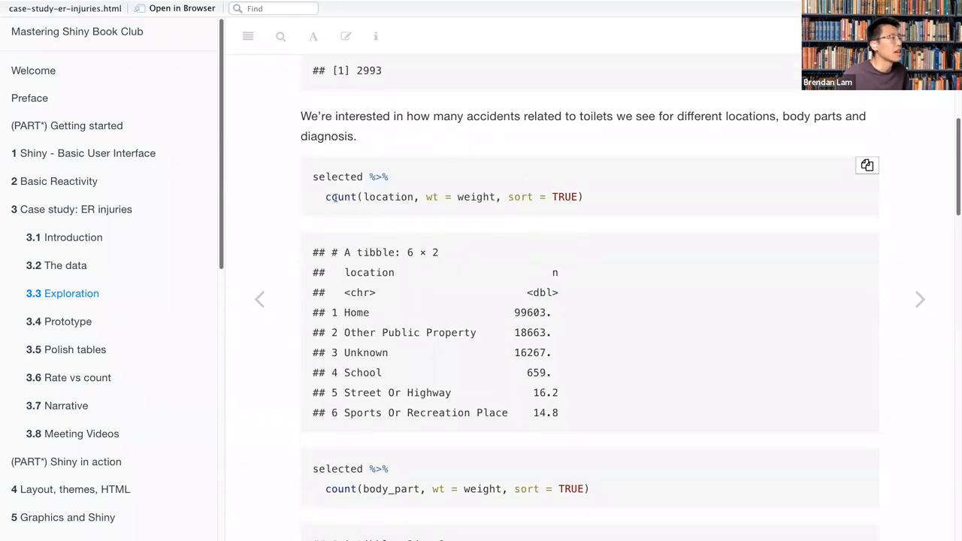
{"action": "mouse_move", "coordinate": [421, 263]}
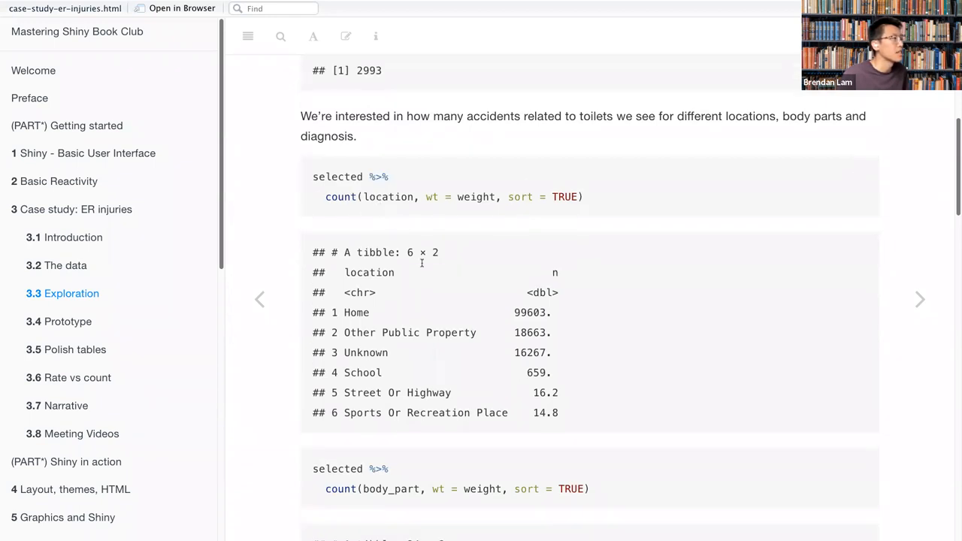
{"action": "mouse_move", "coordinate": [423, 325]}
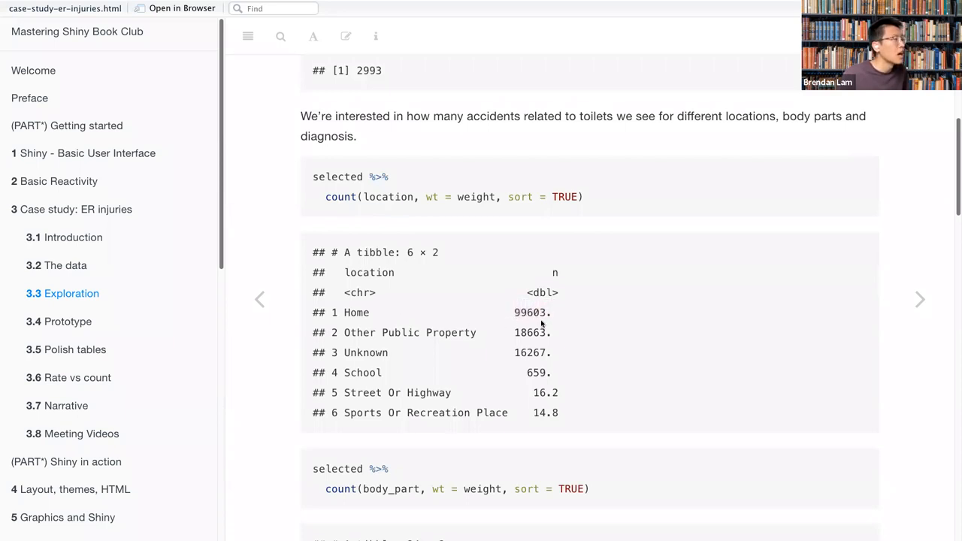
{"action": "scroll", "scroll_direction": "down", "scroll_amount": 3}
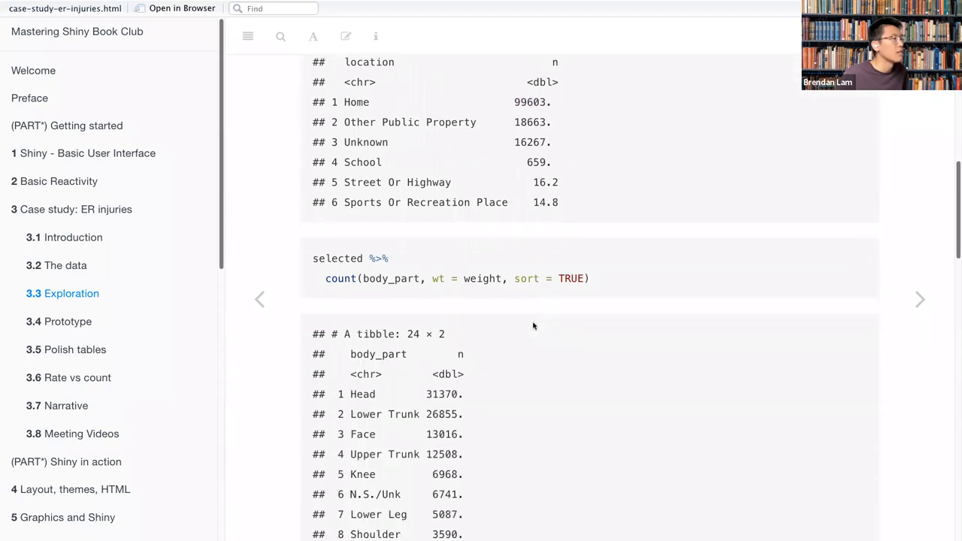
{"action": "scroll", "scroll_direction": "down", "scroll_amount": 3}
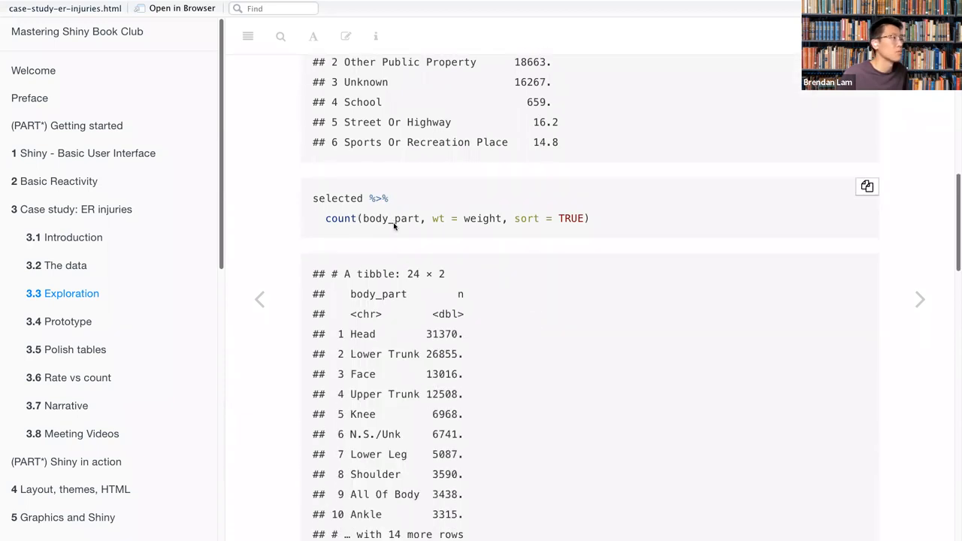
{"action": "scroll", "scroll_direction": "down", "scroll_amount": 3}
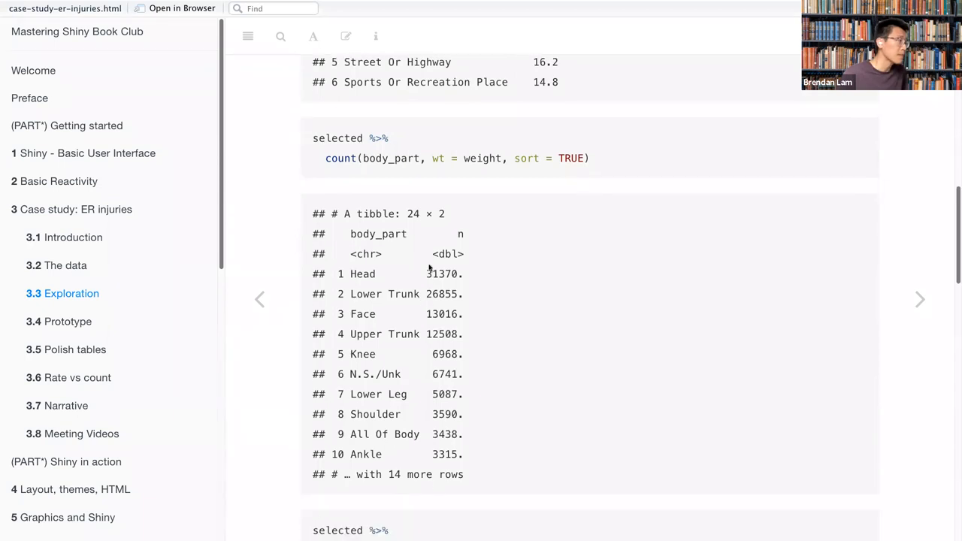
Highlight the Head injury count, then scroll on to the count(diag) output.
{"action": "double_click", "coordinate": [443, 273]}
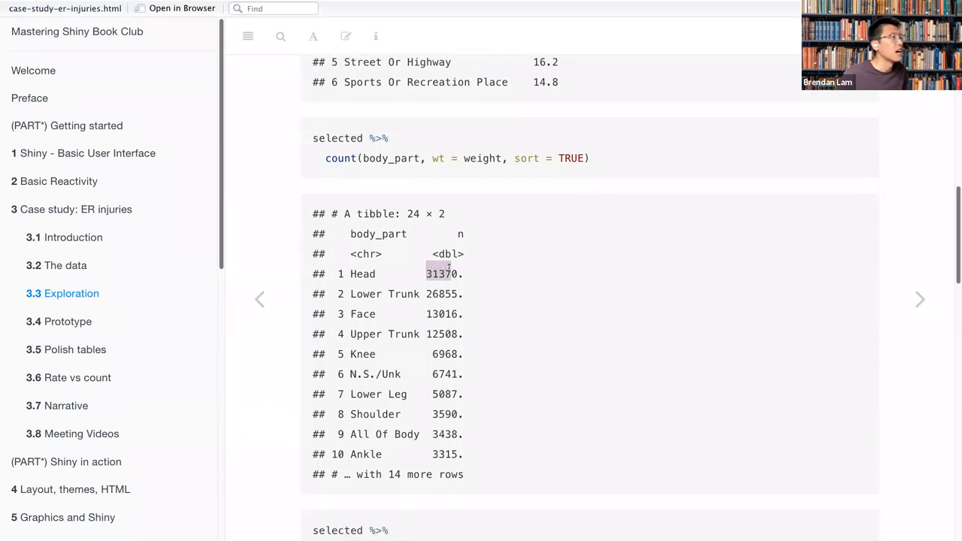
{"action": "scroll", "scroll_direction": "down", "scroll_amount": 3}
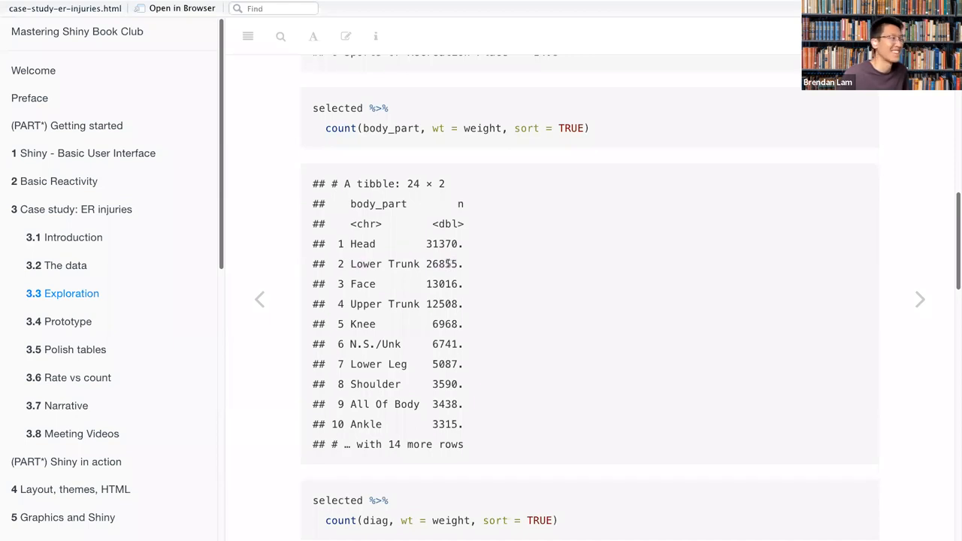
{"action": "scroll", "scroll_direction": "down", "scroll_amount": 3}
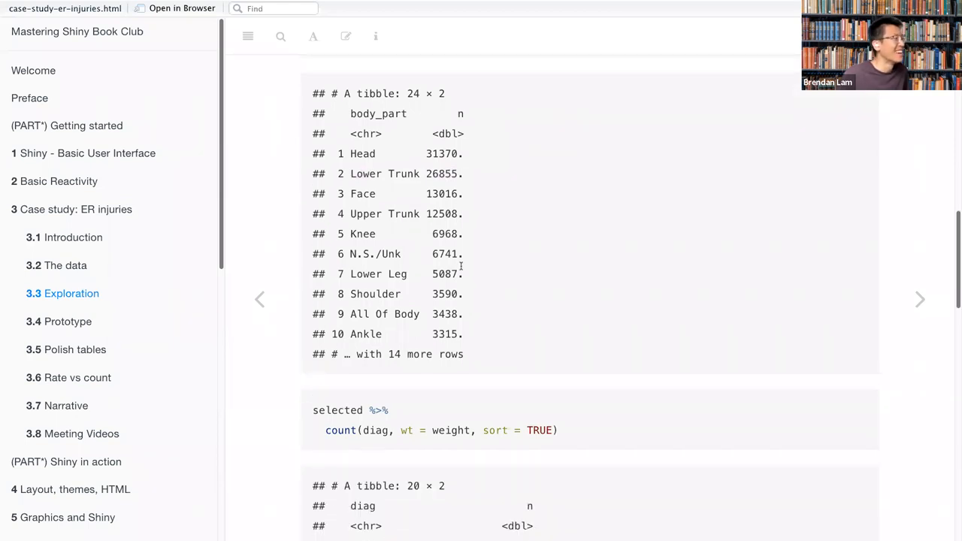
{"action": "scroll", "scroll_direction": "down", "scroll_amount": 3}
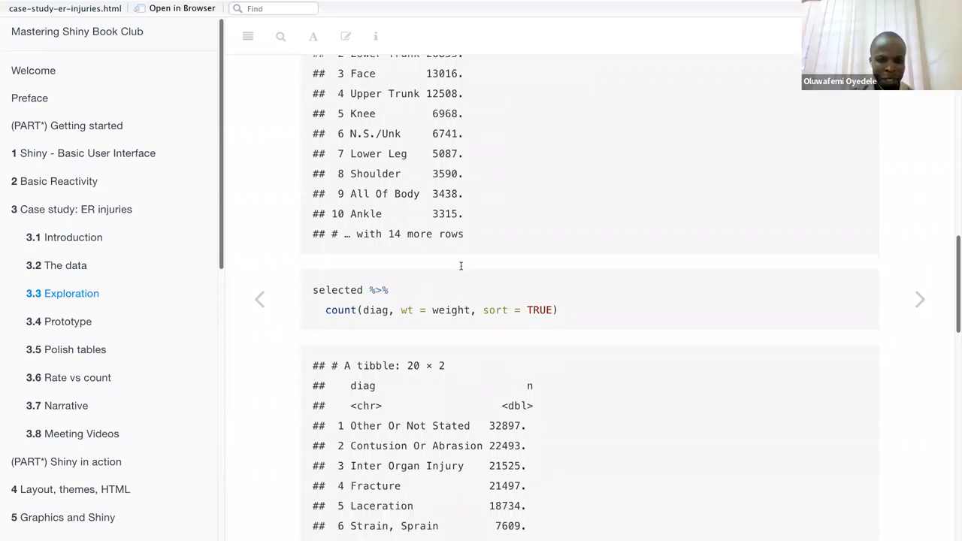
{"action": "mouse_move", "coordinate": [847, 227]}
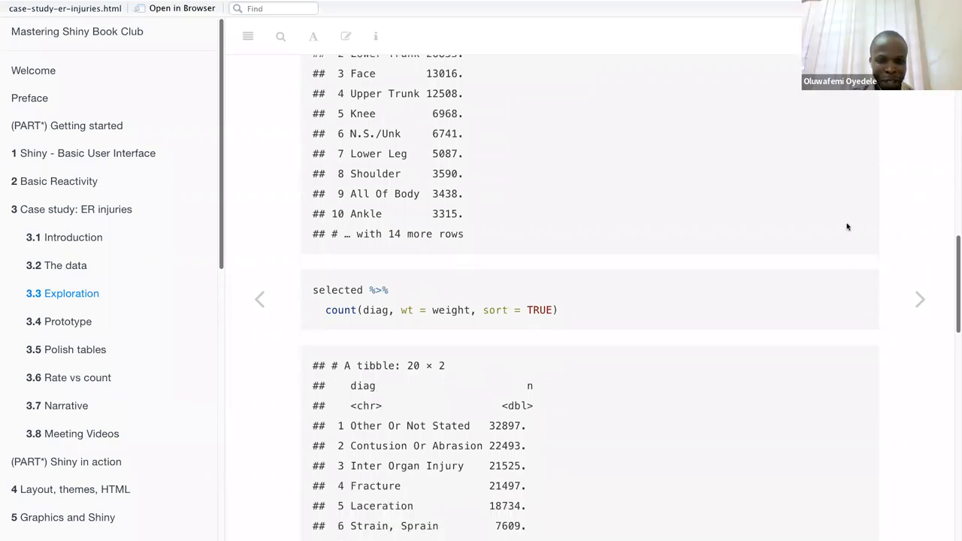
{"action": "mouse_move", "coordinate": [872, 253]}
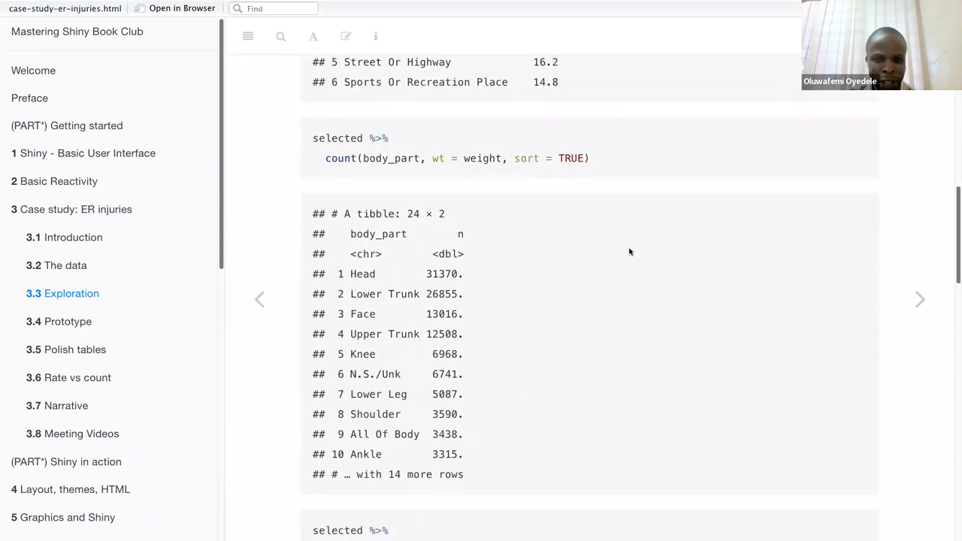
{"action": "mouse_move", "coordinate": [586, 255]}
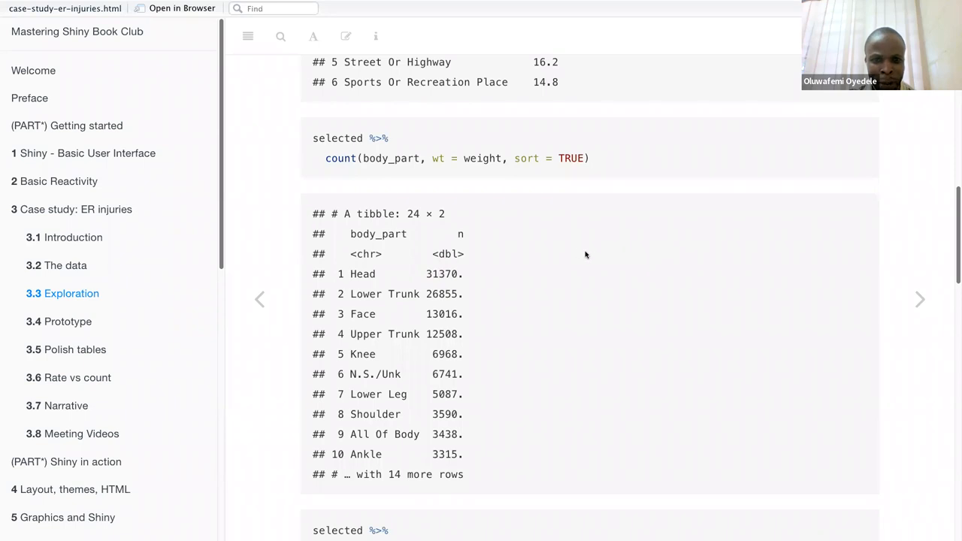
{"action": "mouse_move", "coordinate": [395, 163]}
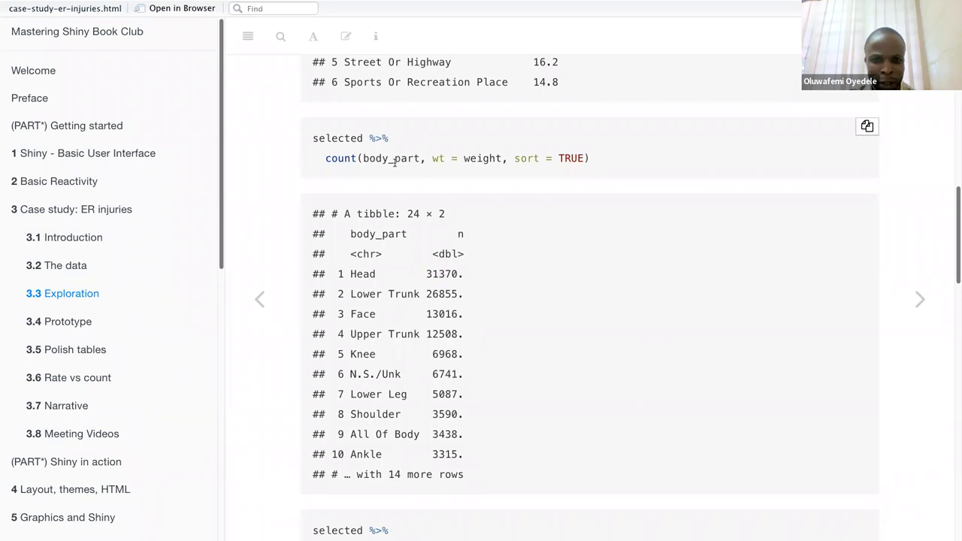
{"action": "mouse_move", "coordinate": [476, 218]}
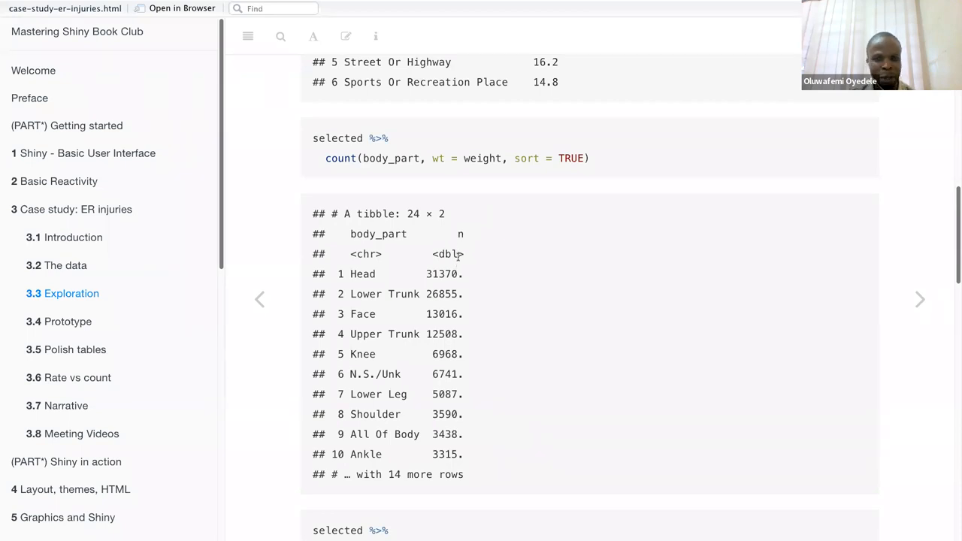
{"action": "mouse_move", "coordinate": [438, 278]}
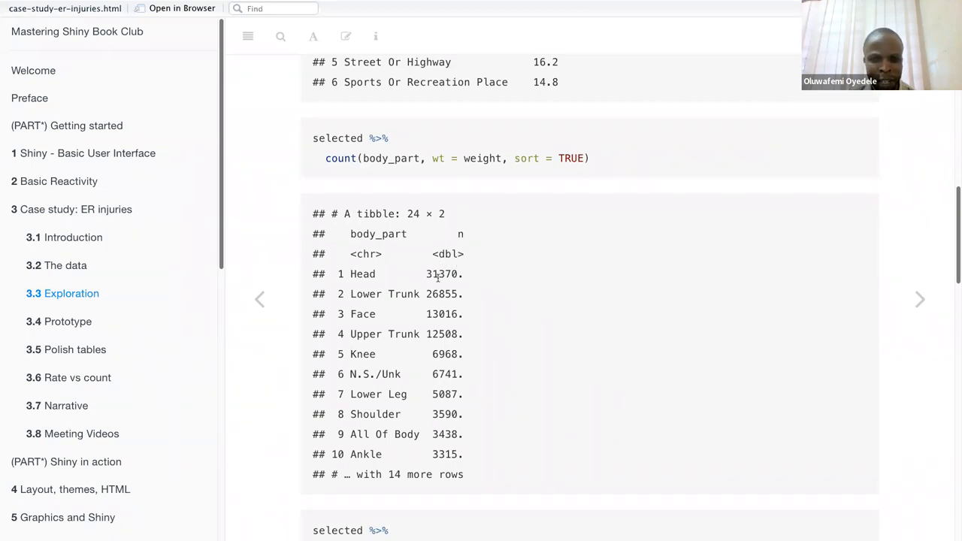
{"action": "mouse_move", "coordinate": [419, 266]}
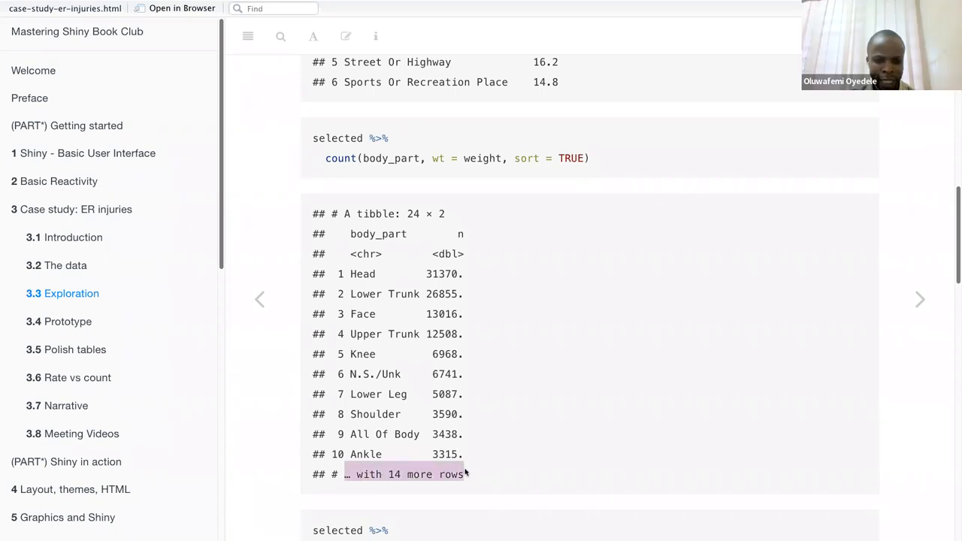
{"action": "mouse_move", "coordinate": [462, 472]}
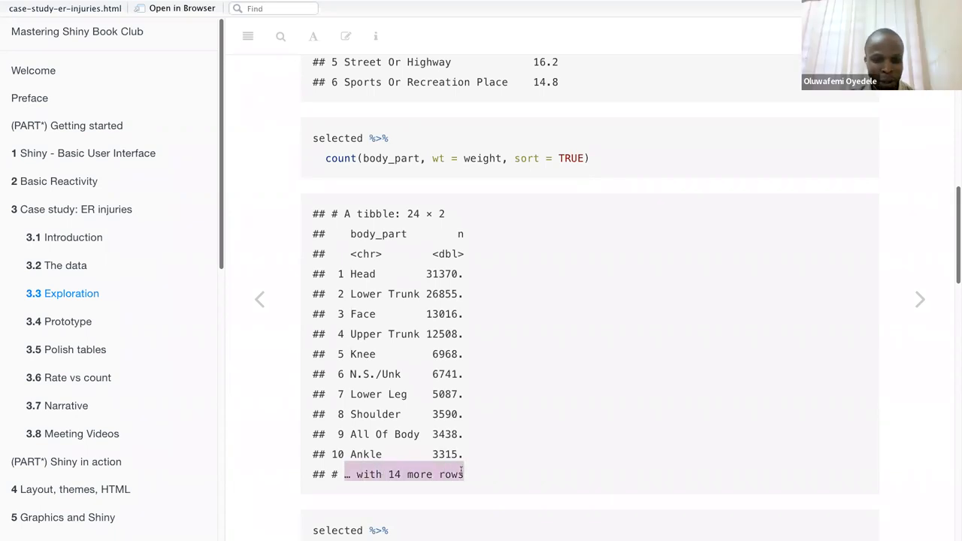
{"action": "mouse_move", "coordinate": [502, 439]}
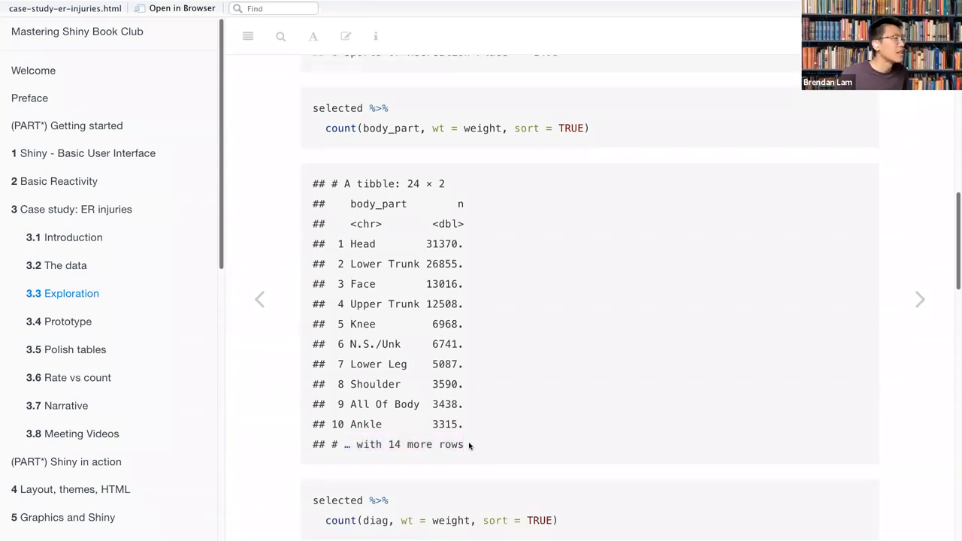
{"action": "scroll", "scroll_direction": "down", "scroll_amount": 3}
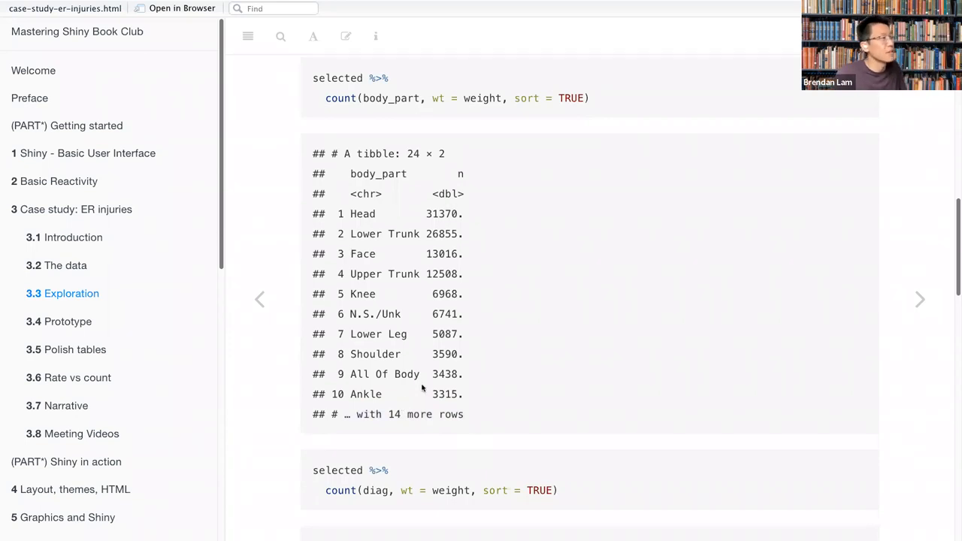
{"action": "scroll", "scroll_direction": "down", "scroll_amount": 3}
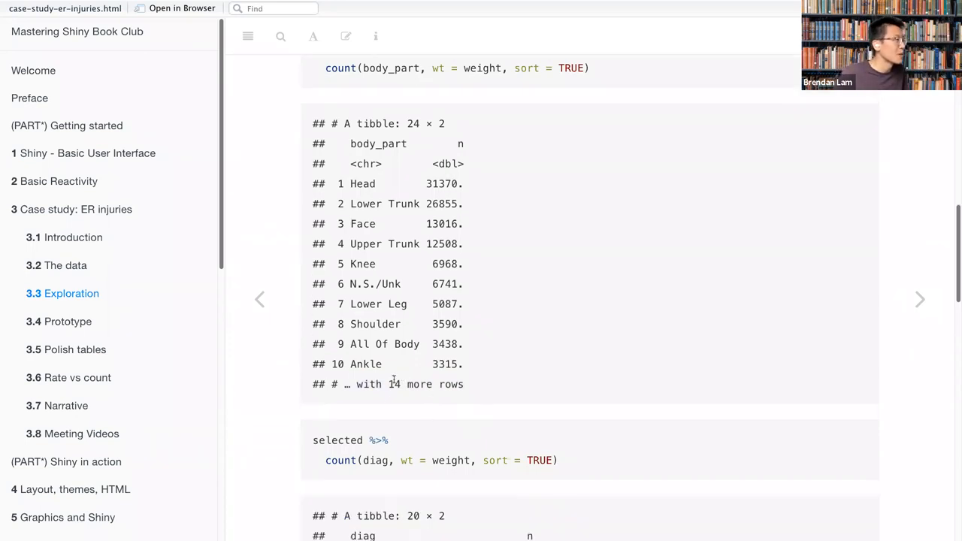
{"action": "scroll", "scroll_direction": "down", "scroll_amount": 3}
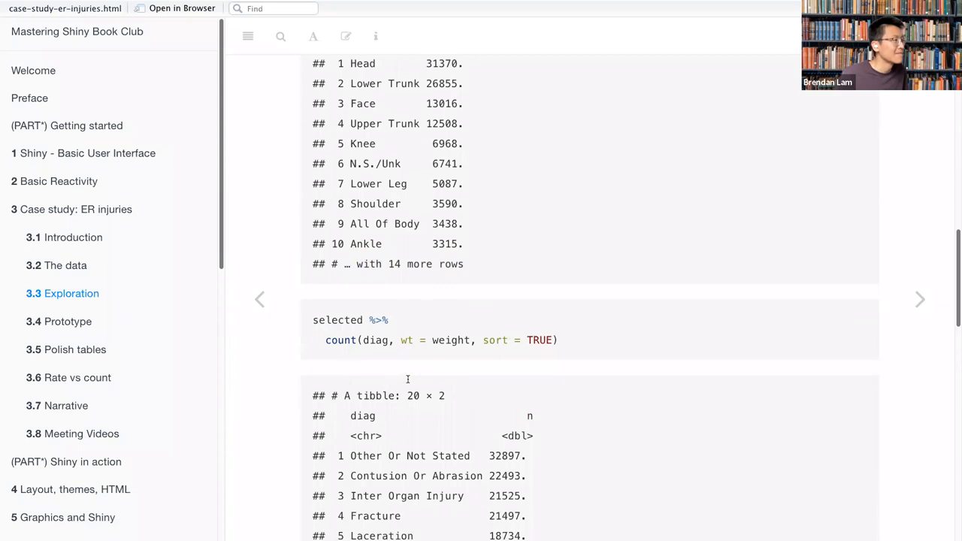
Scroll through the remaining diagnosis count rows down to Burns, Scald.
{"action": "scroll", "scroll_direction": "down", "scroll_amount": 3}
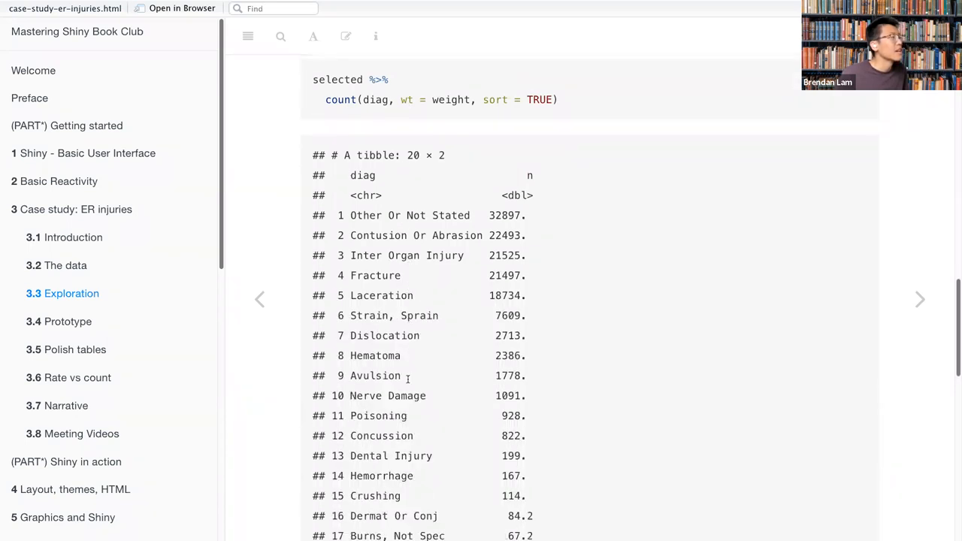
{"action": "mouse_move", "coordinate": [491, 173]}
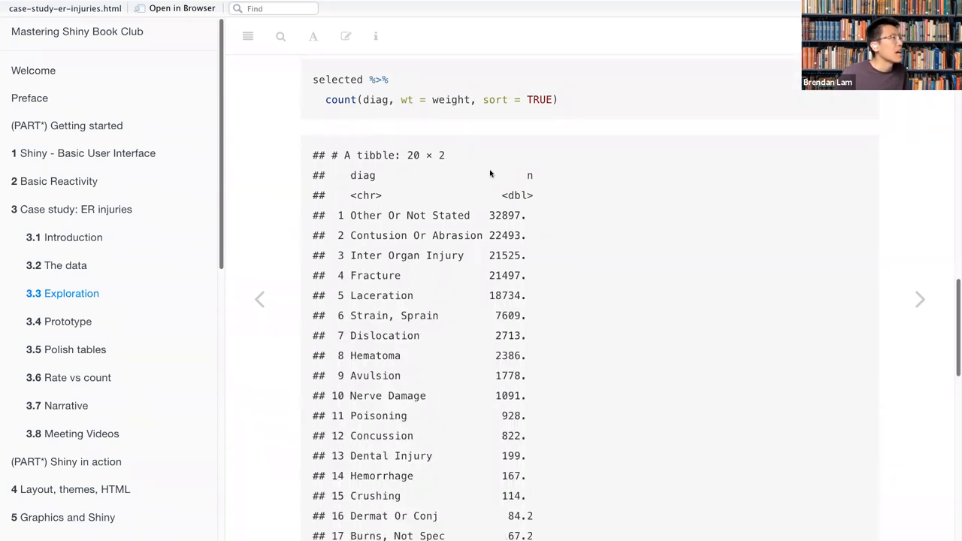
{"action": "mouse_move", "coordinate": [438, 121]}
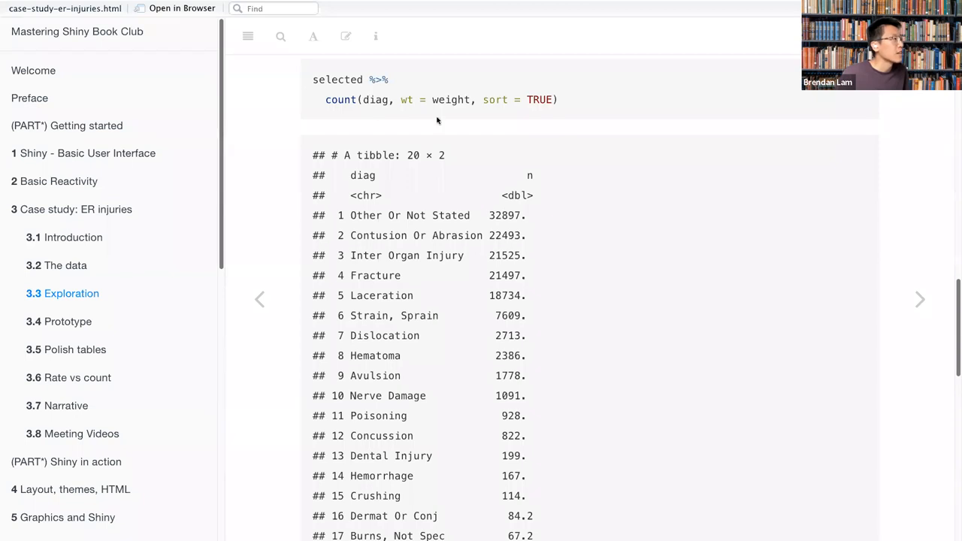
{"action": "mouse_move", "coordinate": [359, 216]}
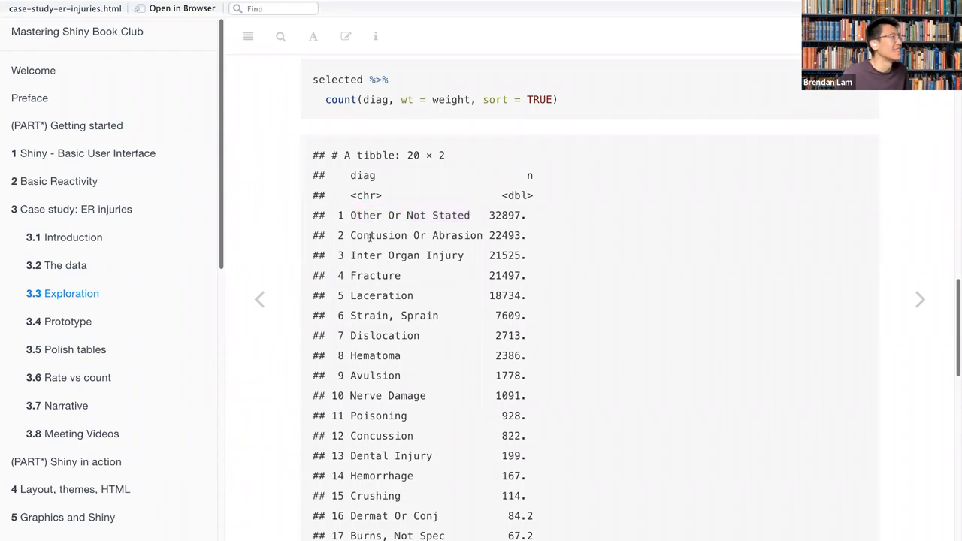
{"action": "scroll", "scroll_direction": "down", "scroll_amount": 3}
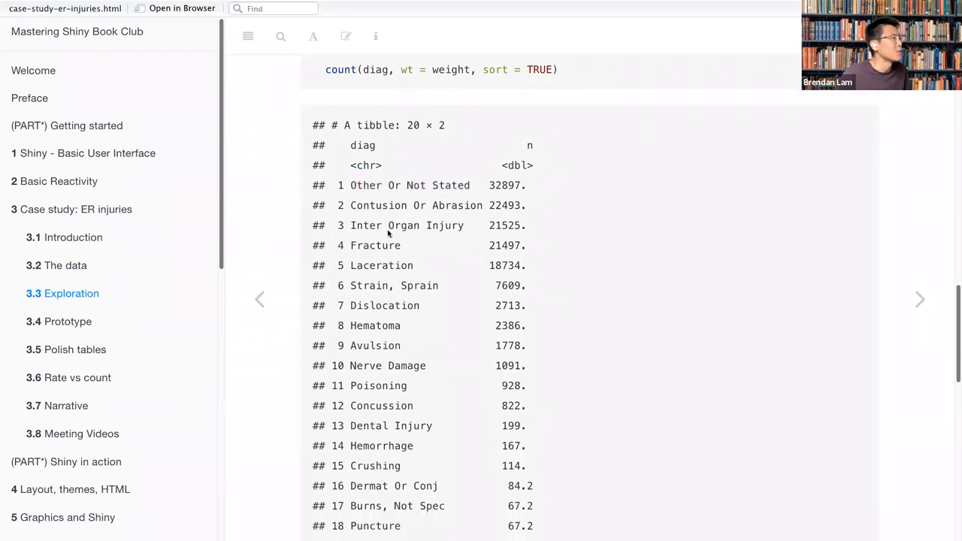
{"action": "scroll", "scroll_direction": "down", "scroll_amount": 3}
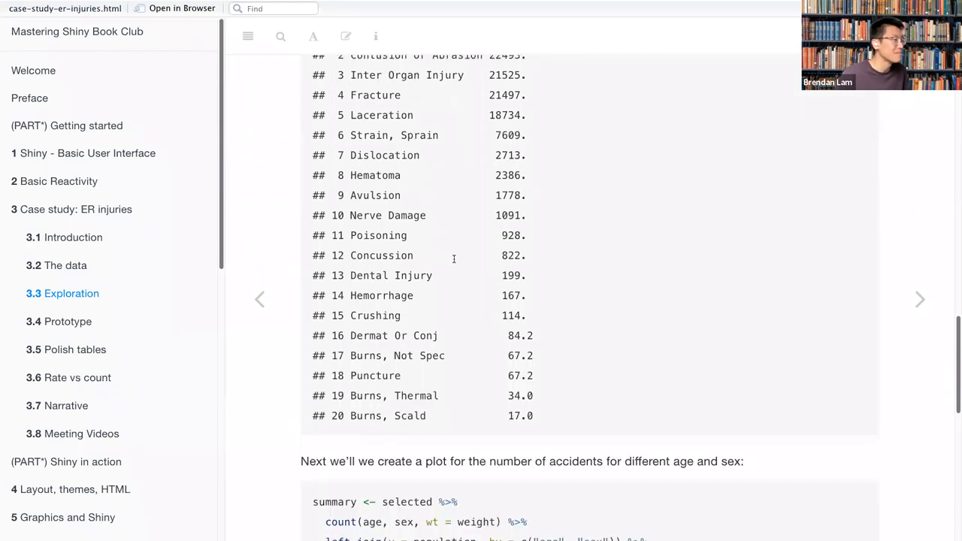
Scroll to the summary and ggplot code for injury rates by age and sex.
{"action": "scroll", "scroll_direction": "down", "scroll_amount": 3}
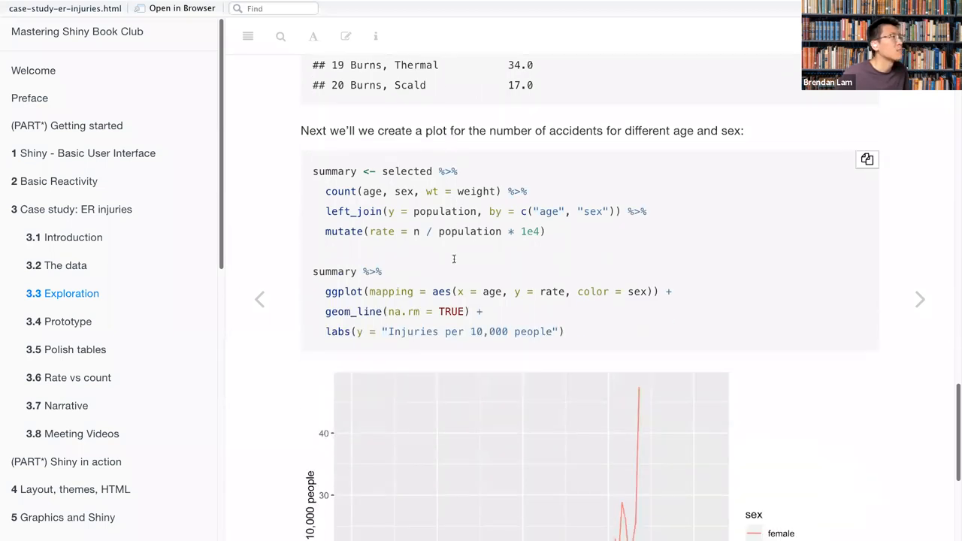
{"action": "scroll", "scroll_direction": "down", "scroll_amount": 3}
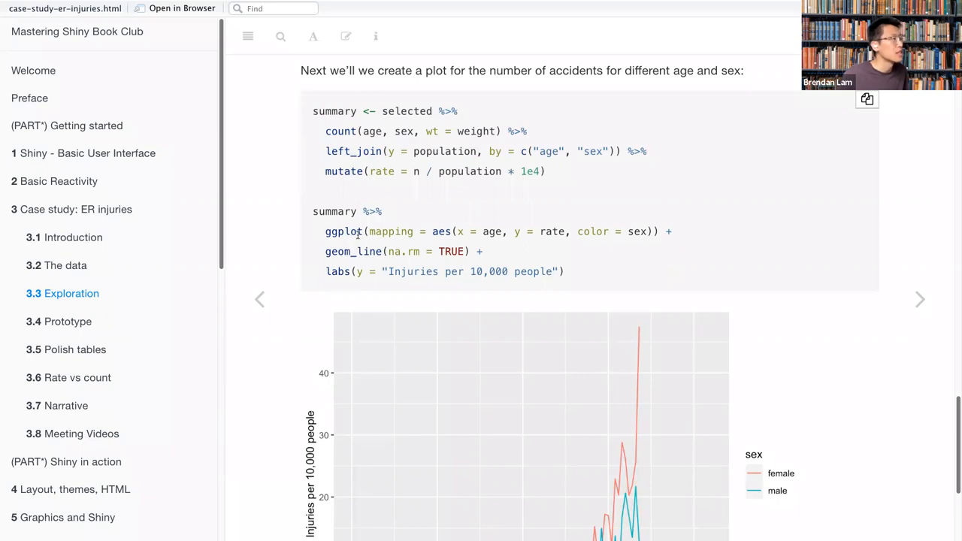
Scroll to the full injuries-per-10,000 line chart and the product-selecting app goal.
{"action": "scroll", "scroll_direction": "down", "scroll_amount": 3}
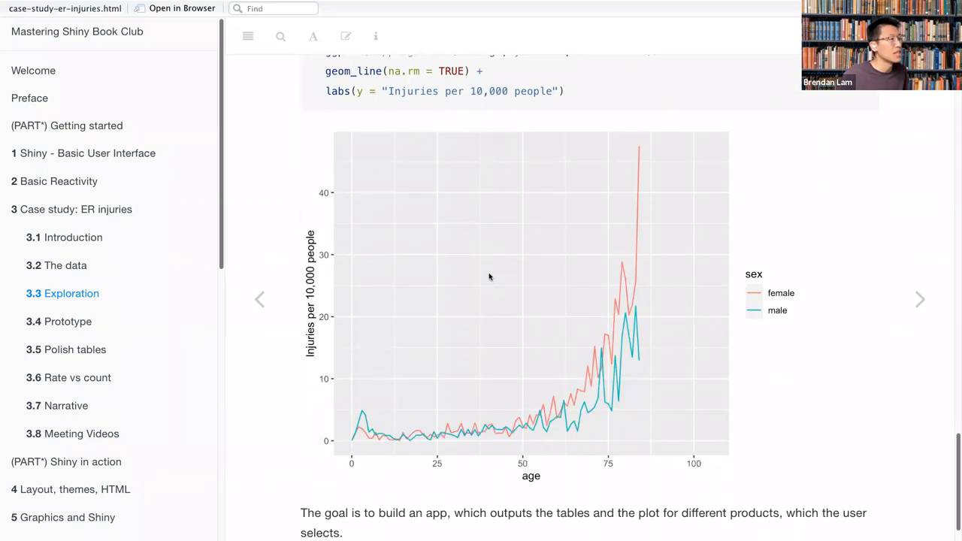
{"action": "scroll", "scroll_direction": "down", "scroll_amount": 3}
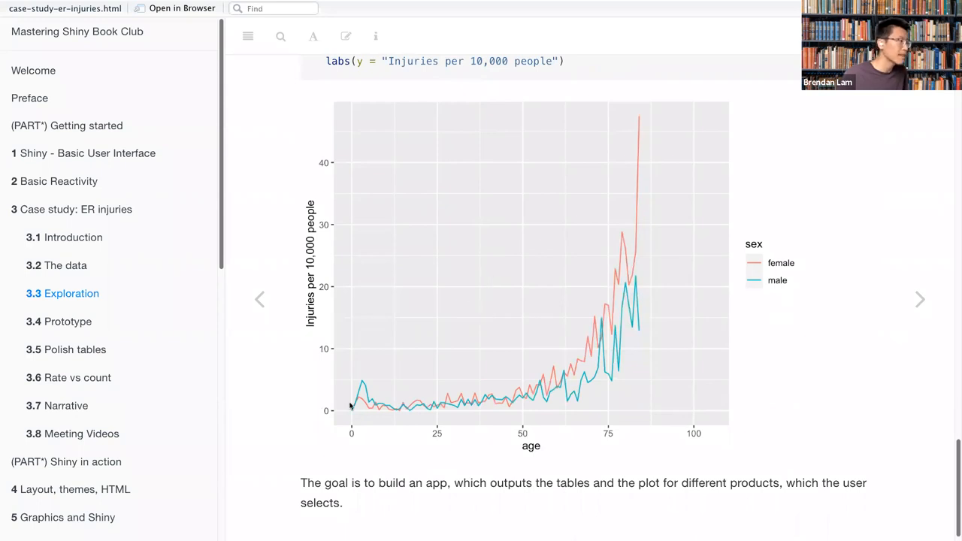
{"action": "mouse_move", "coordinate": [407, 422]}
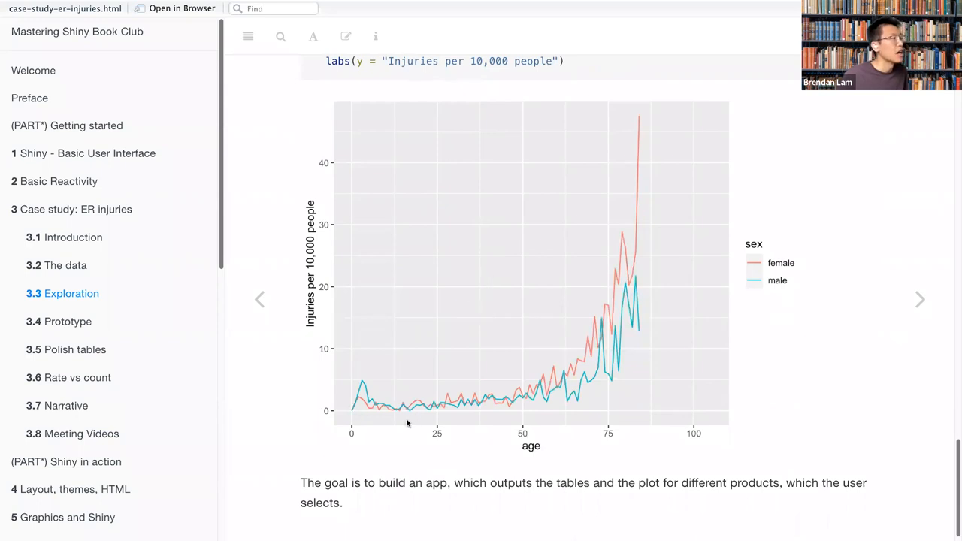
{"action": "mouse_move", "coordinate": [368, 396]}
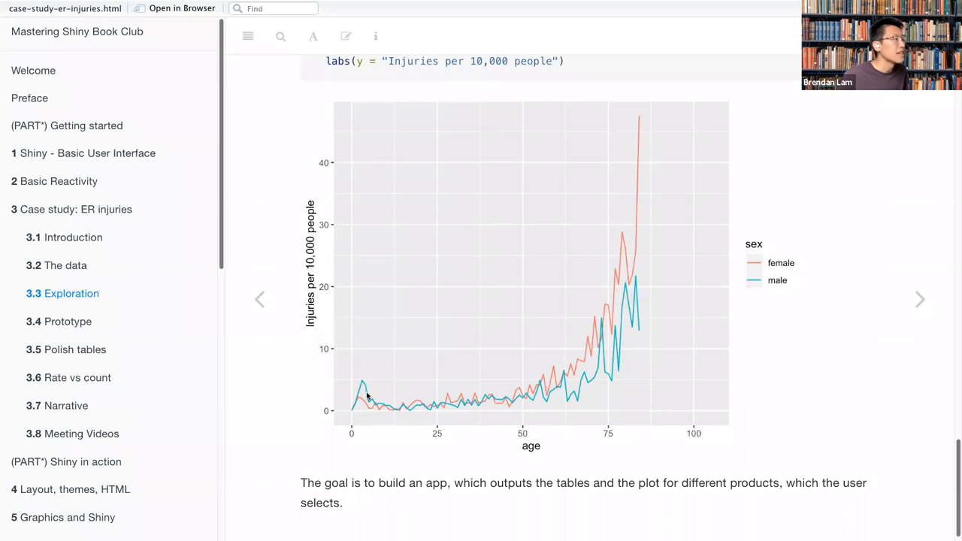
{"action": "mouse_move", "coordinate": [363, 396]}
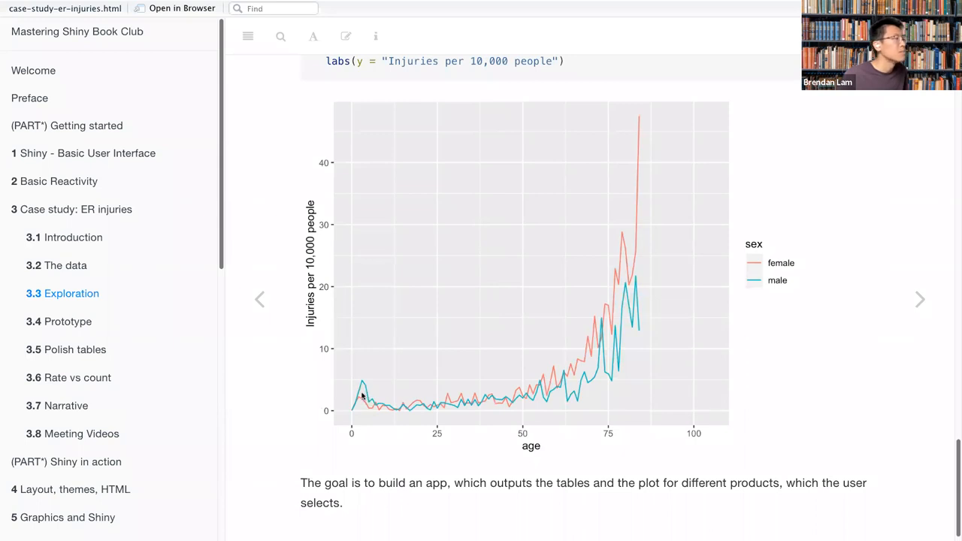
{"action": "mouse_move", "coordinate": [367, 412]}
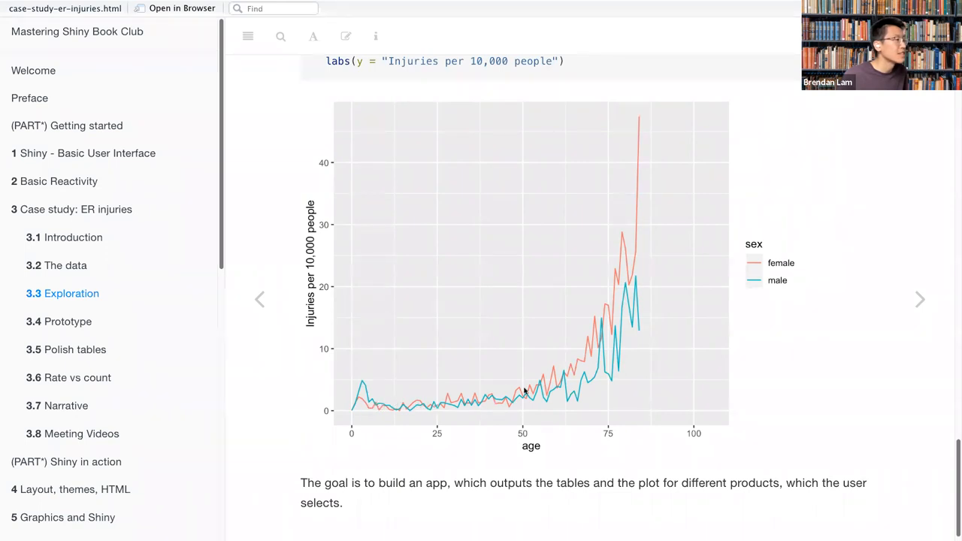
{"action": "mouse_move", "coordinate": [601, 353]}
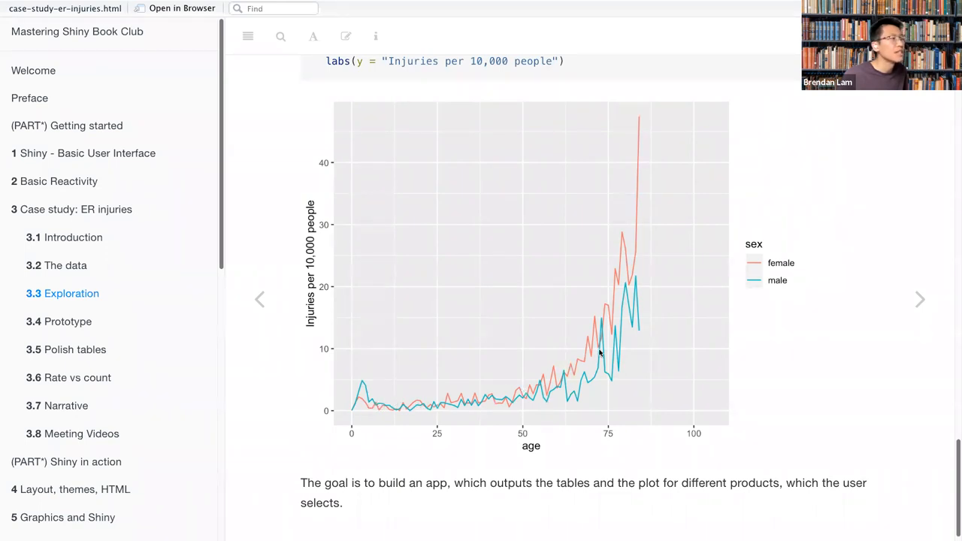
{"action": "mouse_move", "coordinate": [620, 264]}
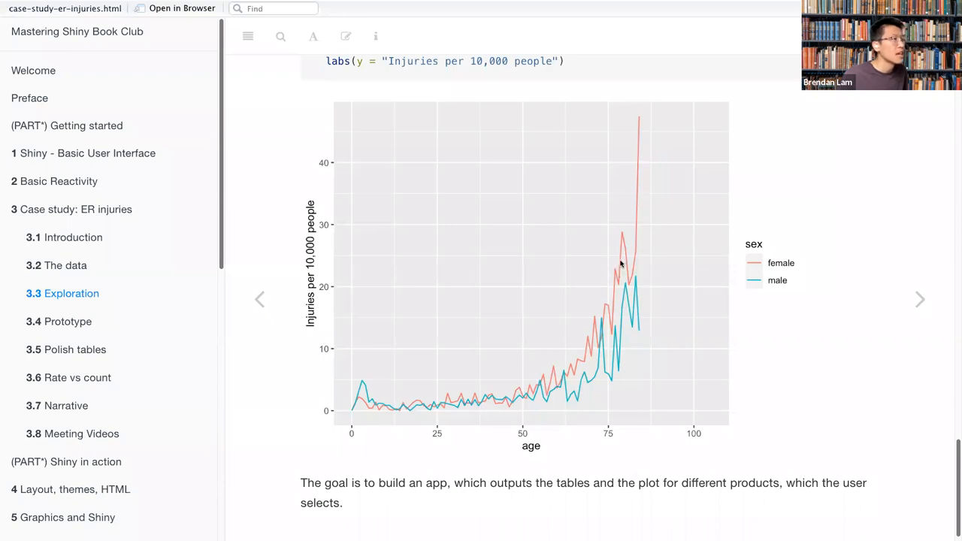
{"action": "mouse_move", "coordinate": [605, 287]}
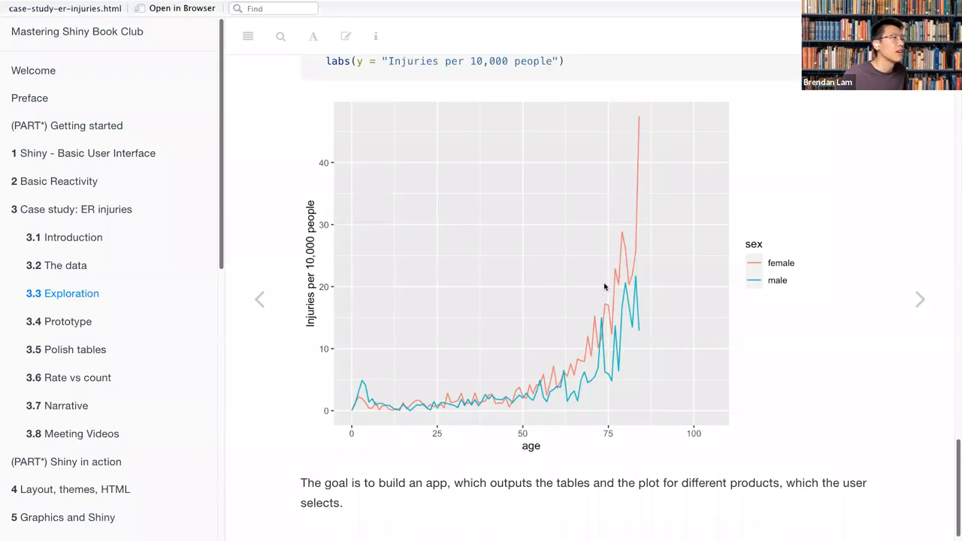
{"action": "mouse_move", "coordinate": [623, 250]}
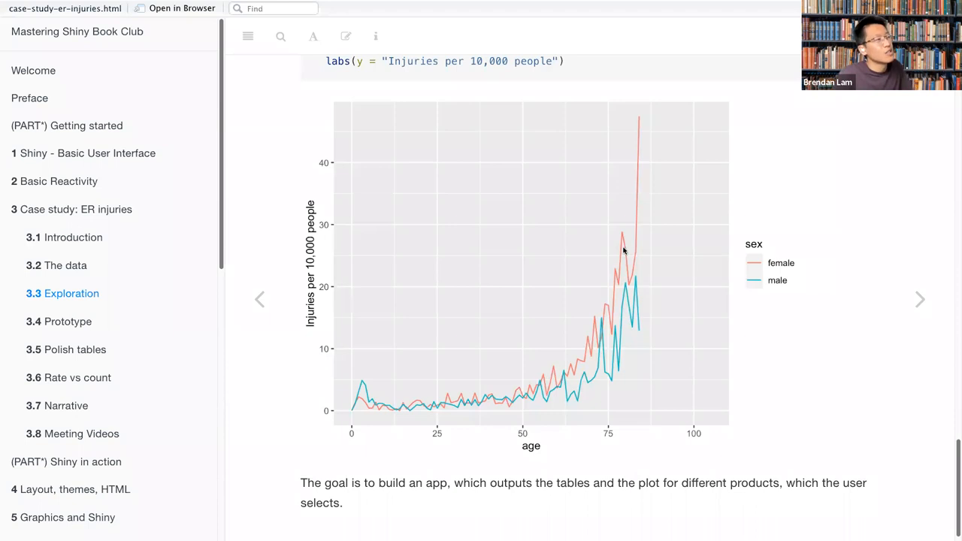
{"action": "mouse_move", "coordinate": [615, 272]}
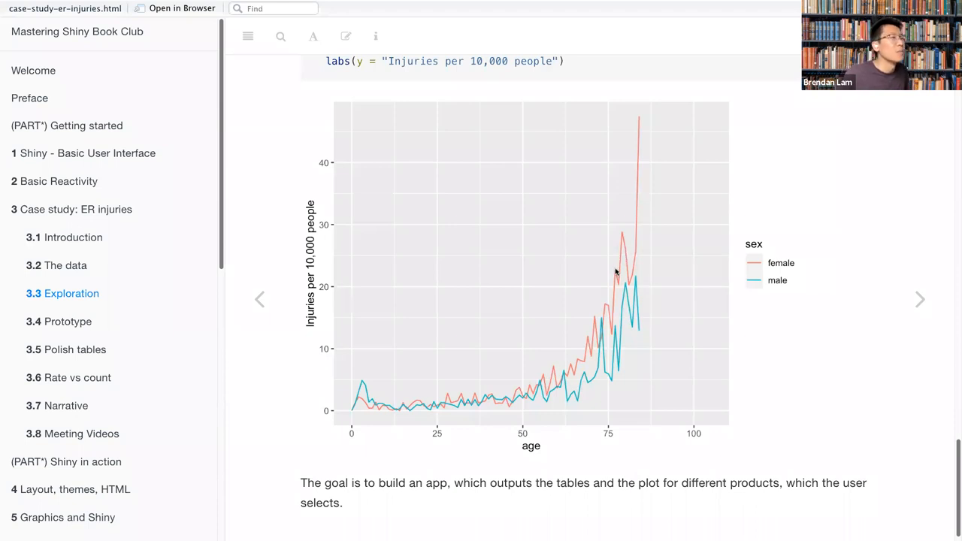
{"action": "mouse_move", "coordinate": [624, 248]}
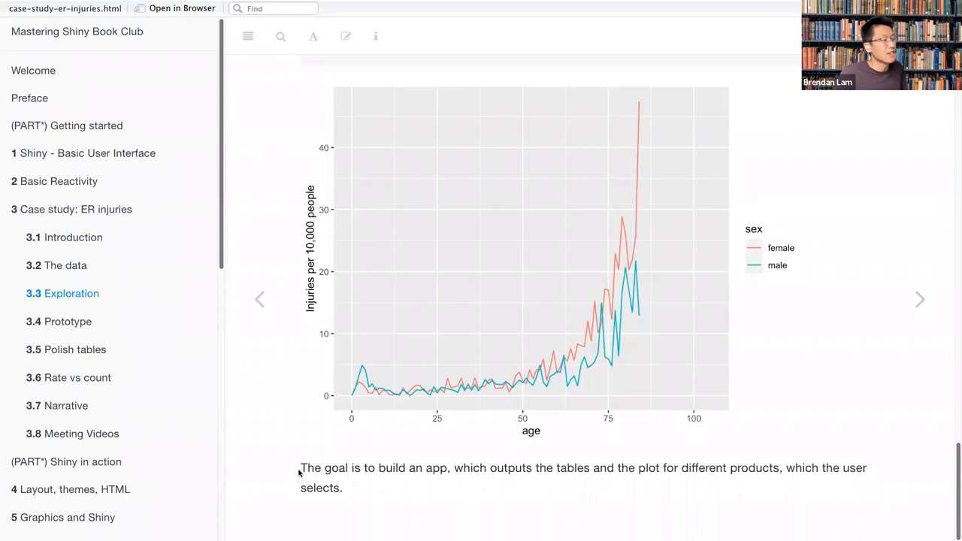
{"action": "mouse_move", "coordinate": [620, 345]}
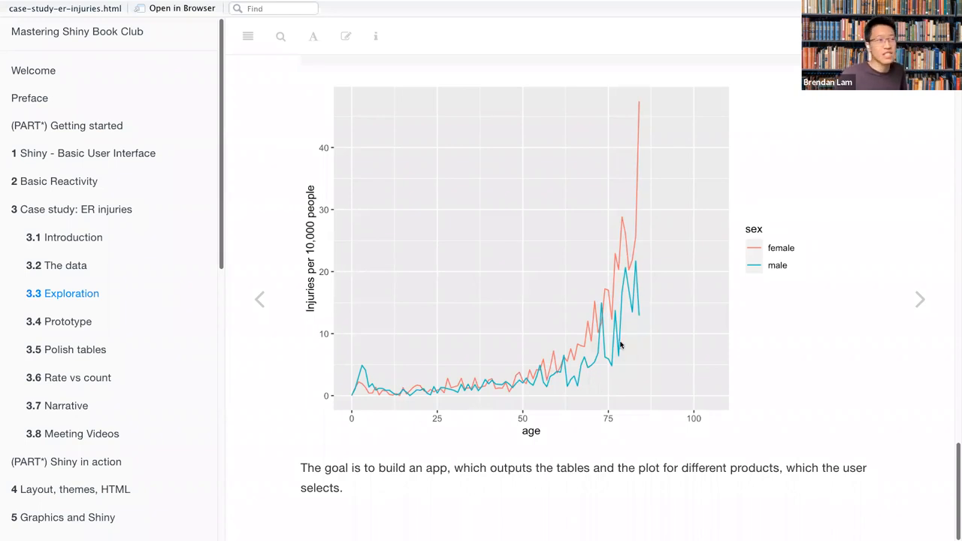
{"action": "mouse_move", "coordinate": [664, 314]}
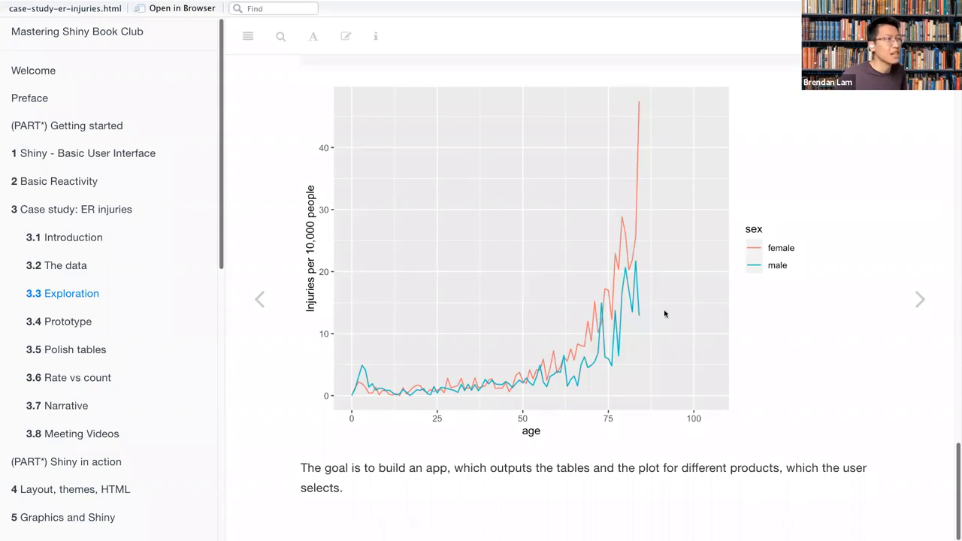
{"action": "mouse_move", "coordinate": [535, 246]}
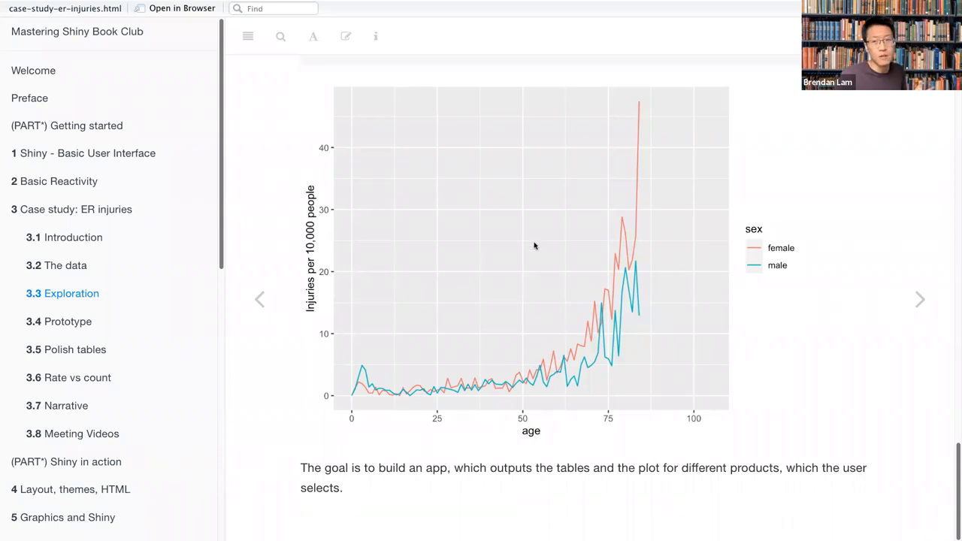
{"action": "mouse_move", "coordinate": [539, 243]}
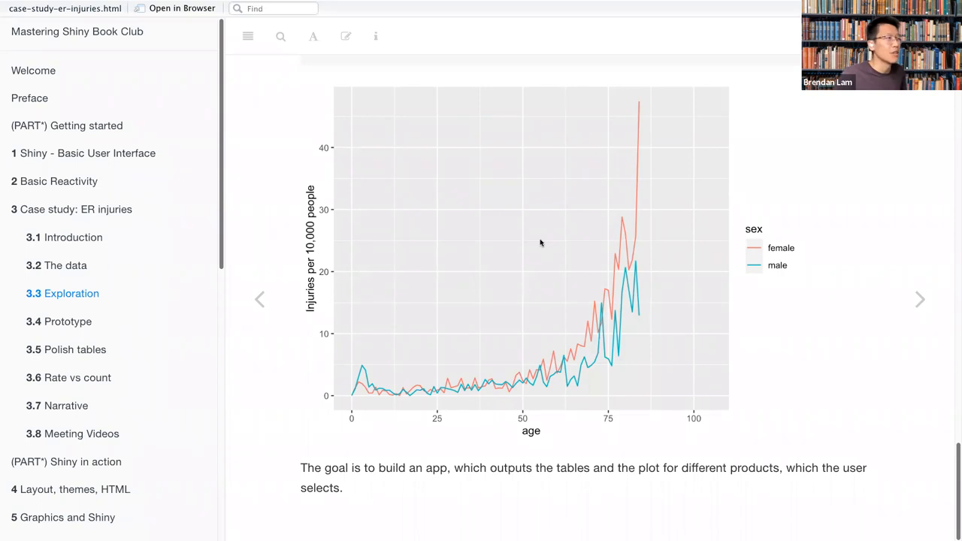
{"action": "mouse_move", "coordinate": [854, 276]}
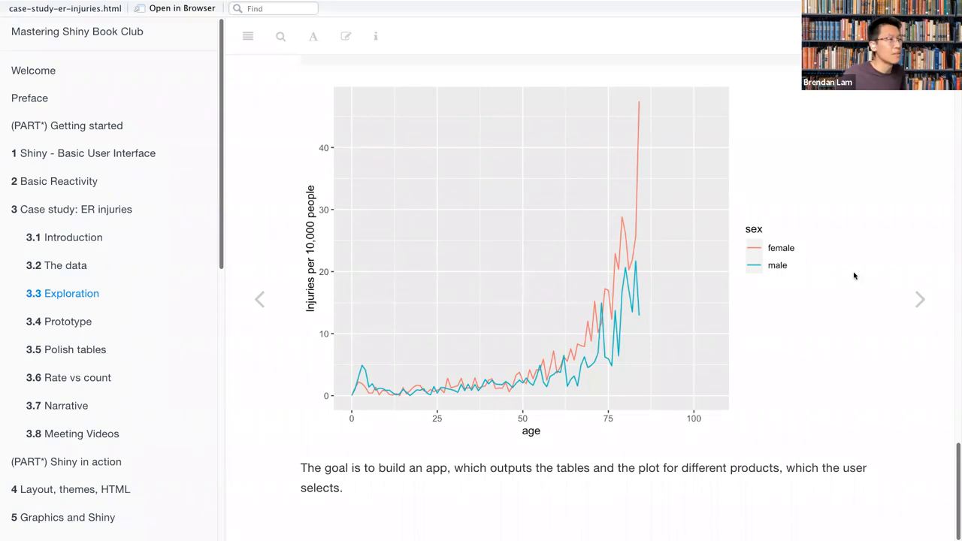
{"action": "mouse_move", "coordinate": [920, 299]}
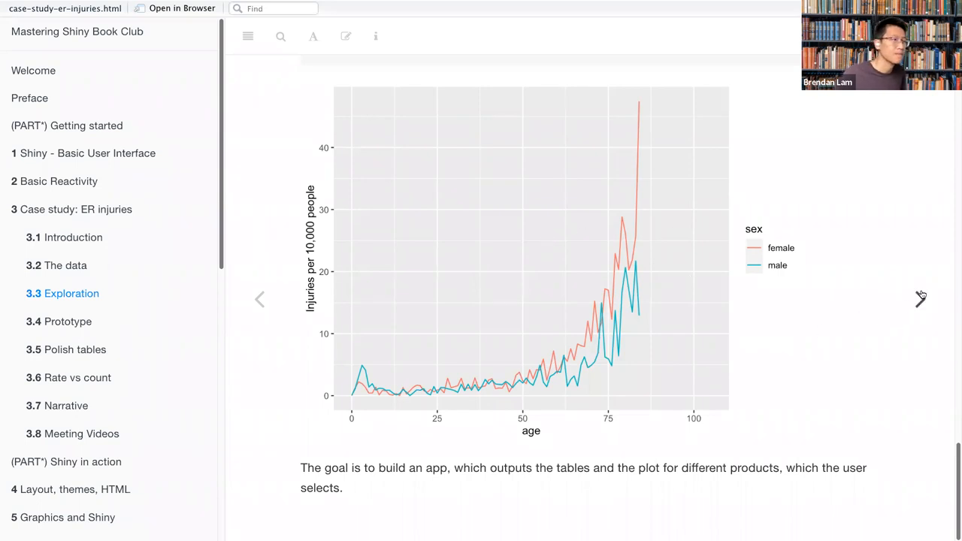
Advance to section 3.4 Prototype and view the dashboard description.
{"action": "left_click", "coordinate": [920, 300]}
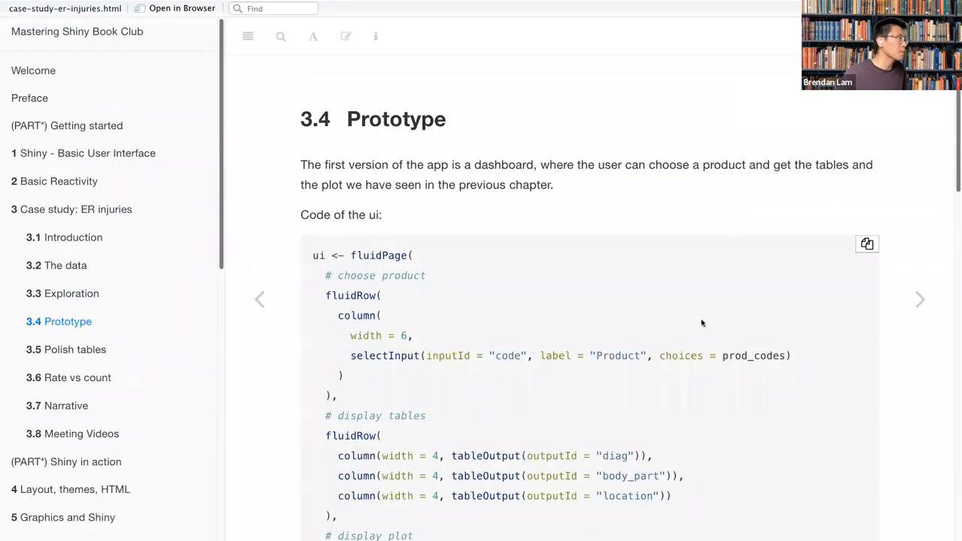
{"action": "scroll", "scroll_direction": "up", "scroll_amount": 3}
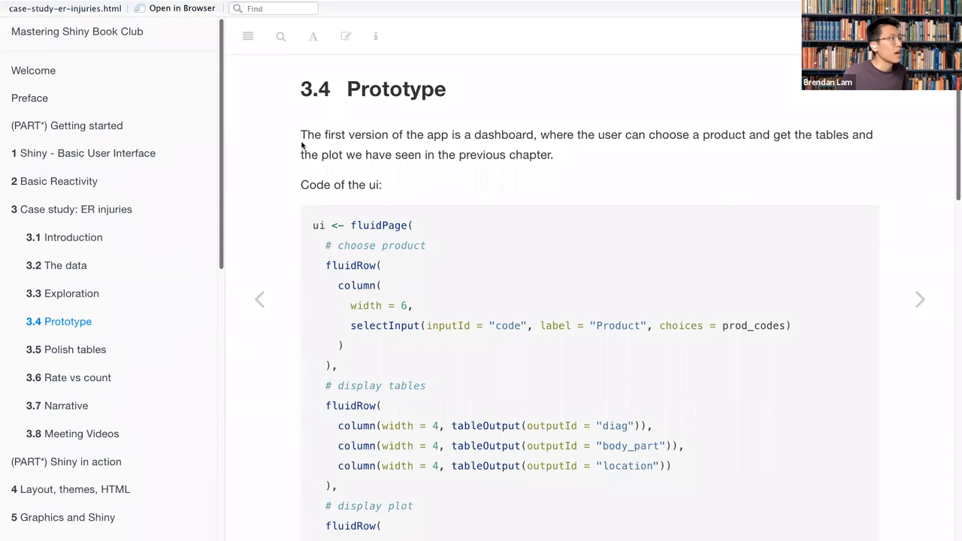
{"action": "mouse_move", "coordinate": [339, 173]}
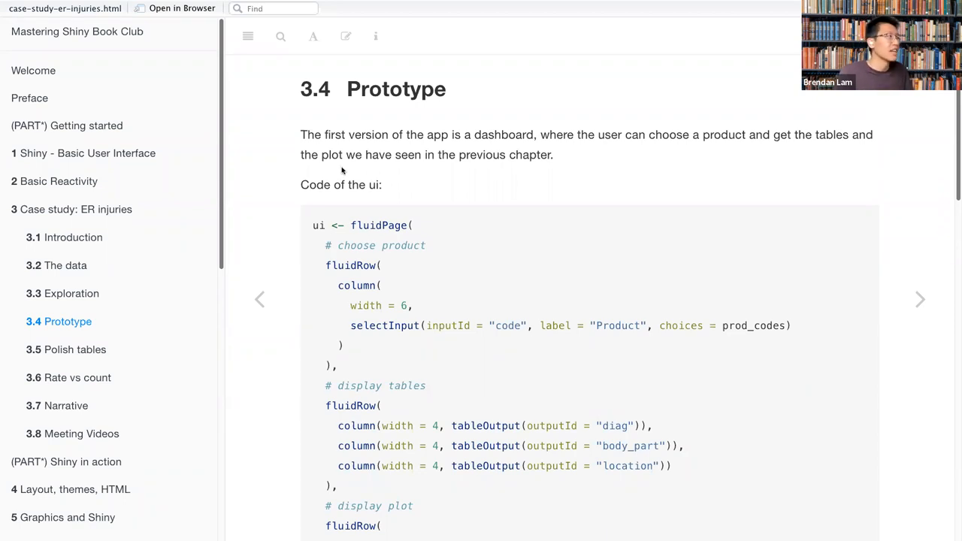
{"action": "mouse_move", "coordinate": [396, 89]}
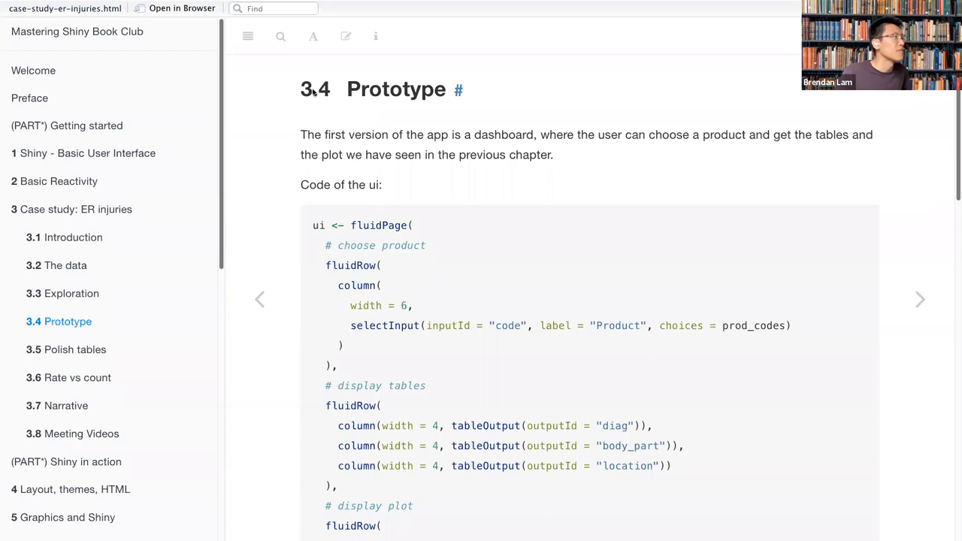
{"action": "mouse_move", "coordinate": [370, 238]}
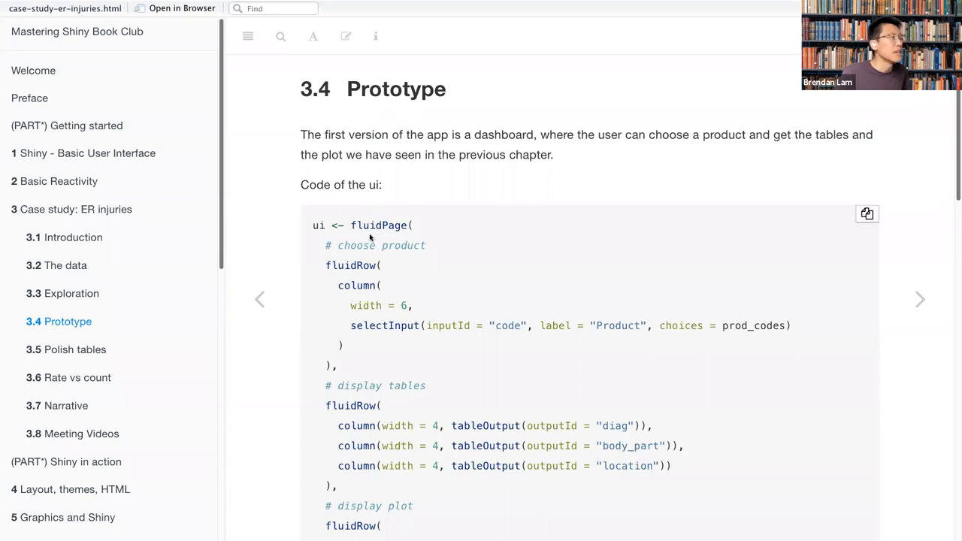
{"action": "mouse_move", "coordinate": [387, 248]}
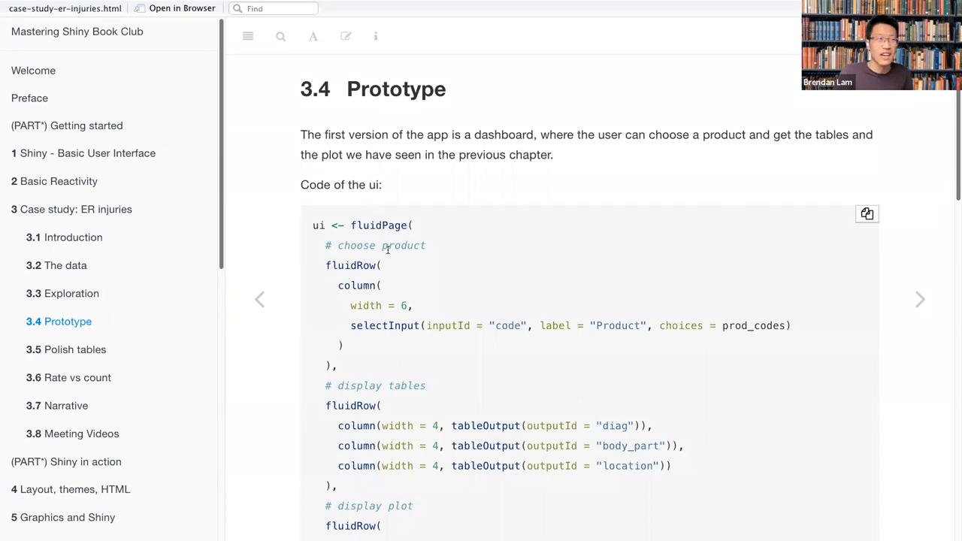
Scroll past the prototype ui code block to the server's reactive filter.
{"action": "scroll", "scroll_direction": "down", "scroll_amount": 3}
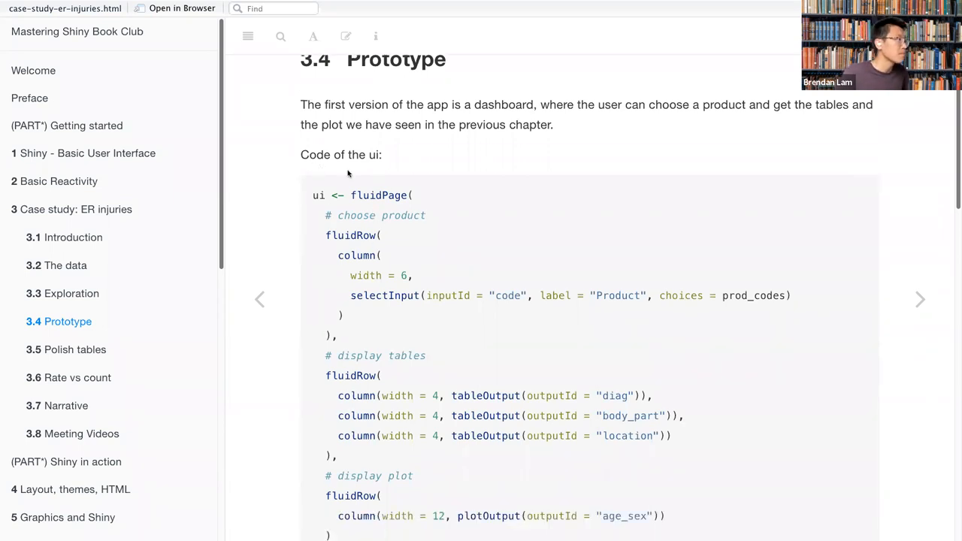
{"action": "scroll", "scroll_direction": "down", "scroll_amount": 3}
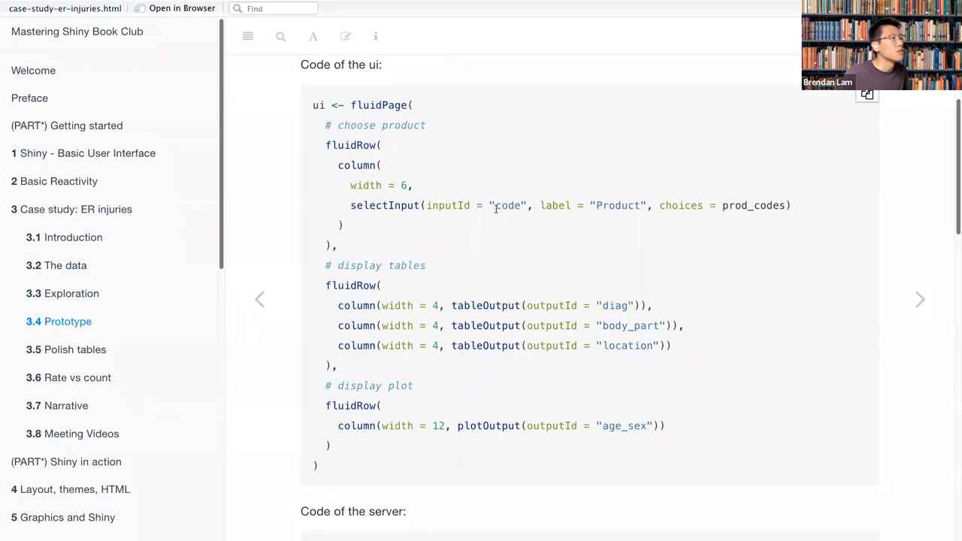
{"action": "mouse_move", "coordinate": [624, 227]}
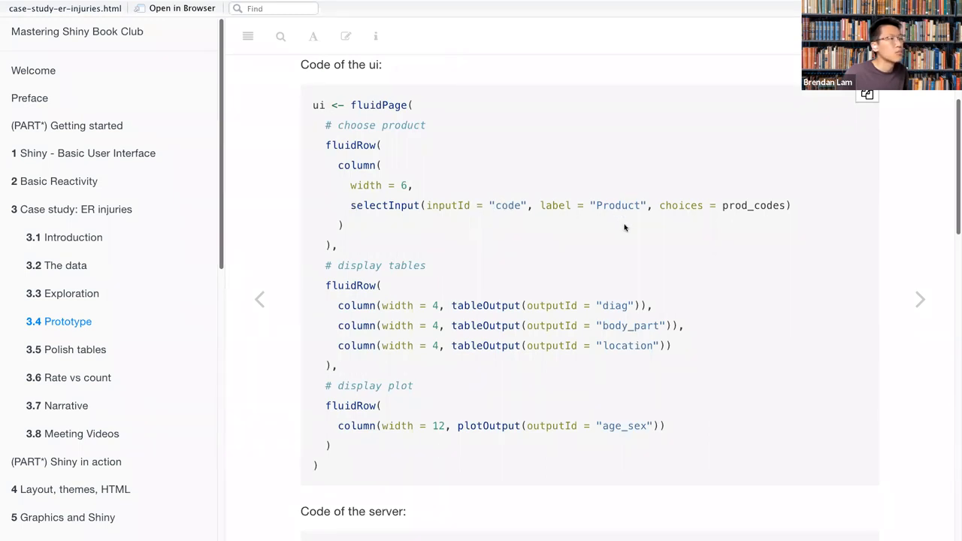
{"action": "mouse_move", "coordinate": [605, 235]}
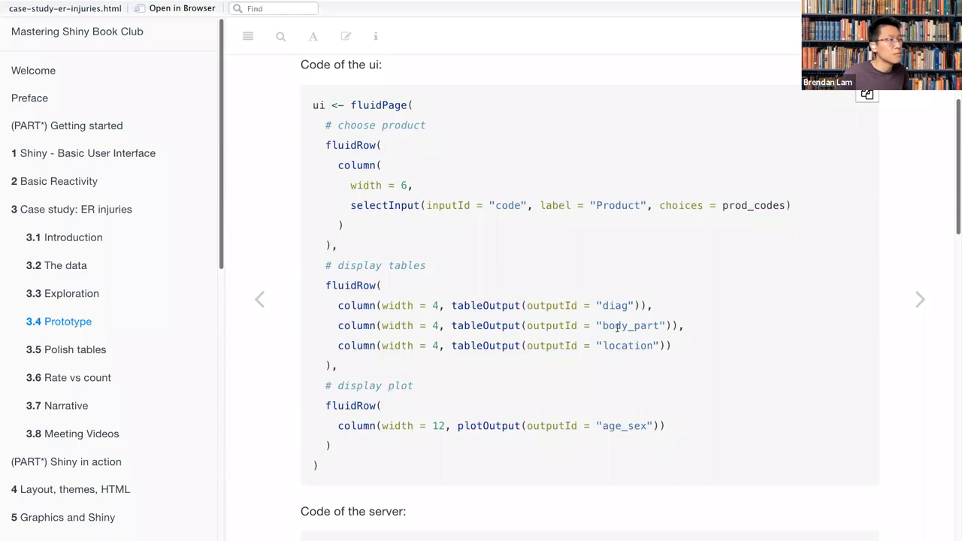
{"action": "mouse_move", "coordinate": [605, 357]}
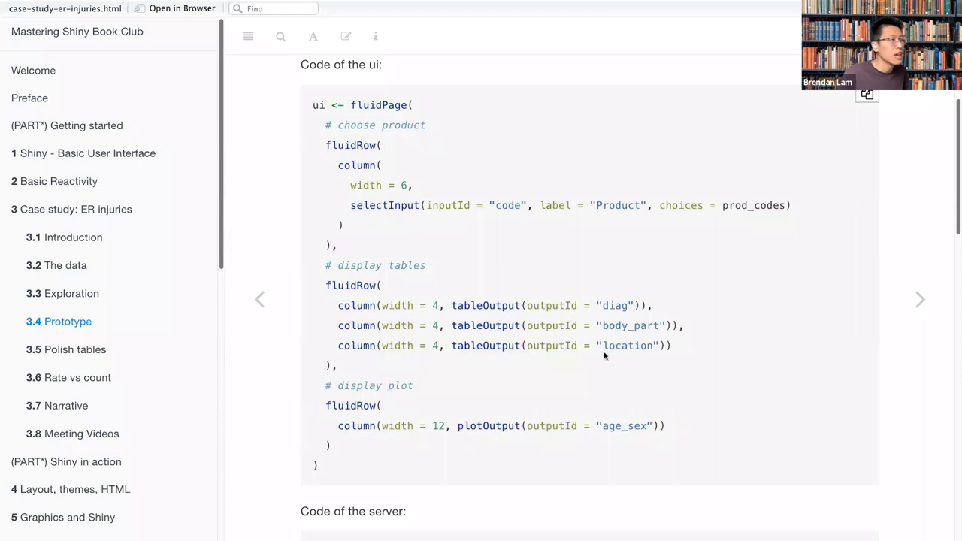
{"action": "mouse_move", "coordinate": [529, 407]}
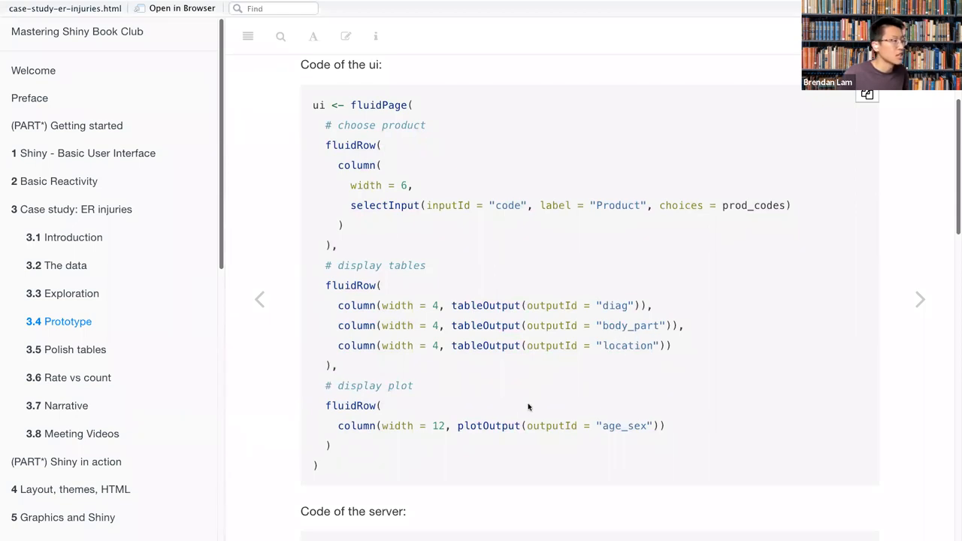
{"action": "mouse_move", "coordinate": [567, 410]}
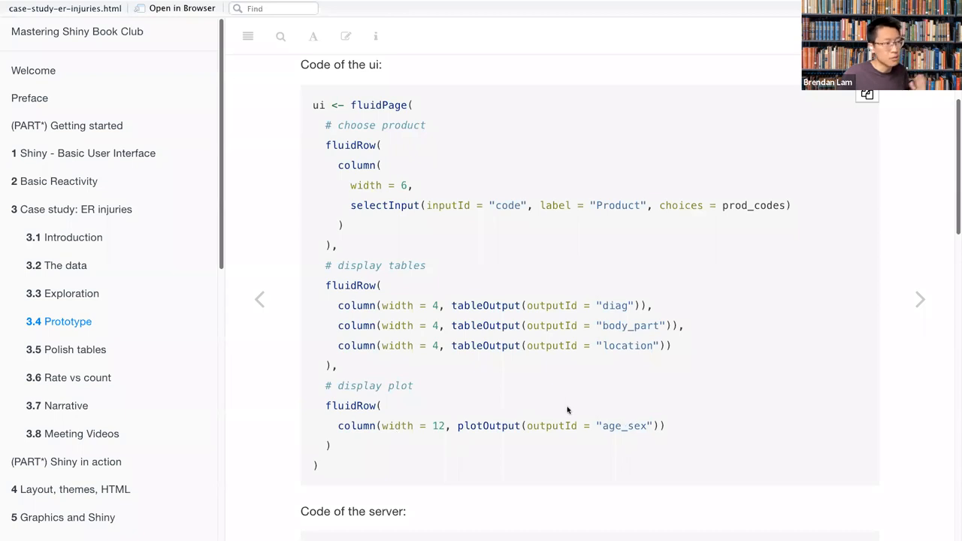
{"action": "scroll", "scroll_direction": "down", "scroll_amount": 3}
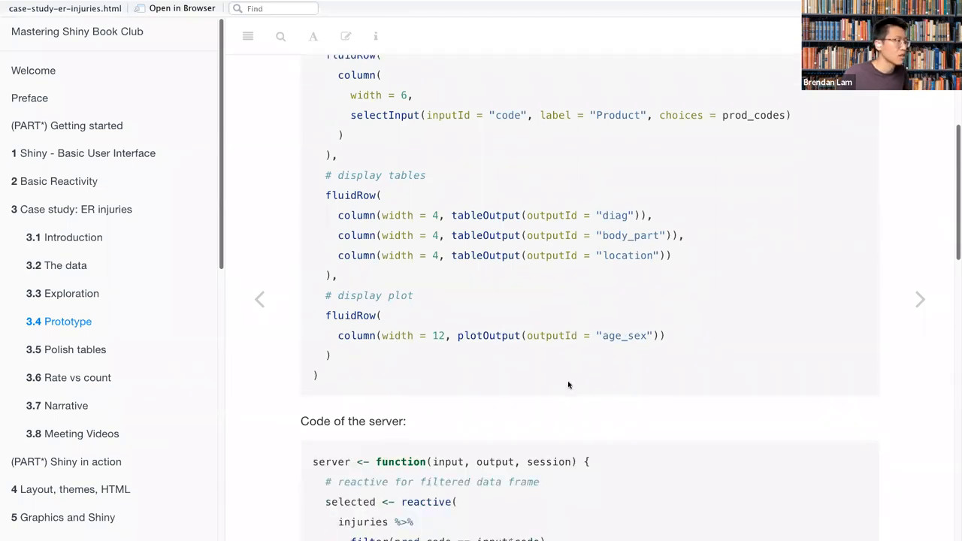
Scroll the server code to the three renderTable outputs and the per-10,000 rate summary reactive.
{"action": "scroll", "scroll_direction": "down", "scroll_amount": 3}
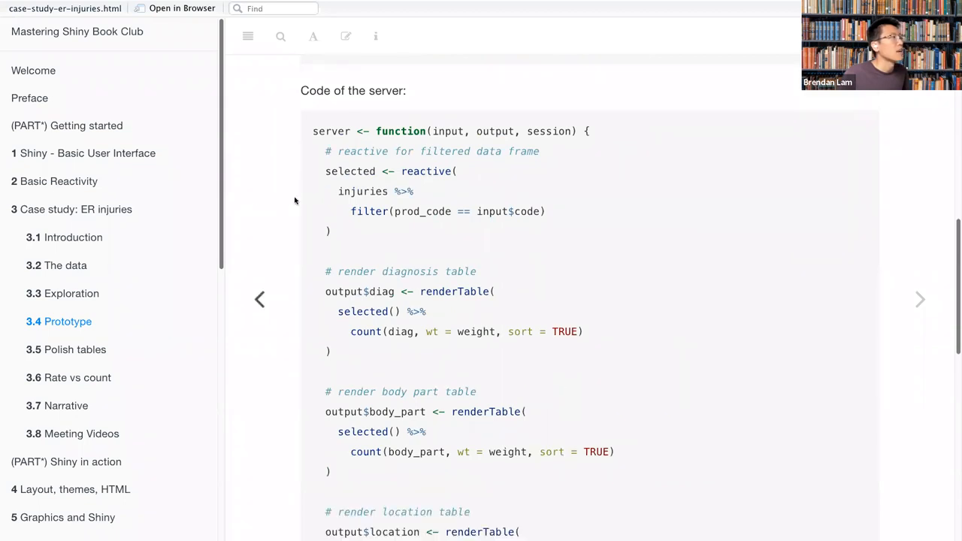
{"action": "mouse_move", "coordinate": [380, 164]}
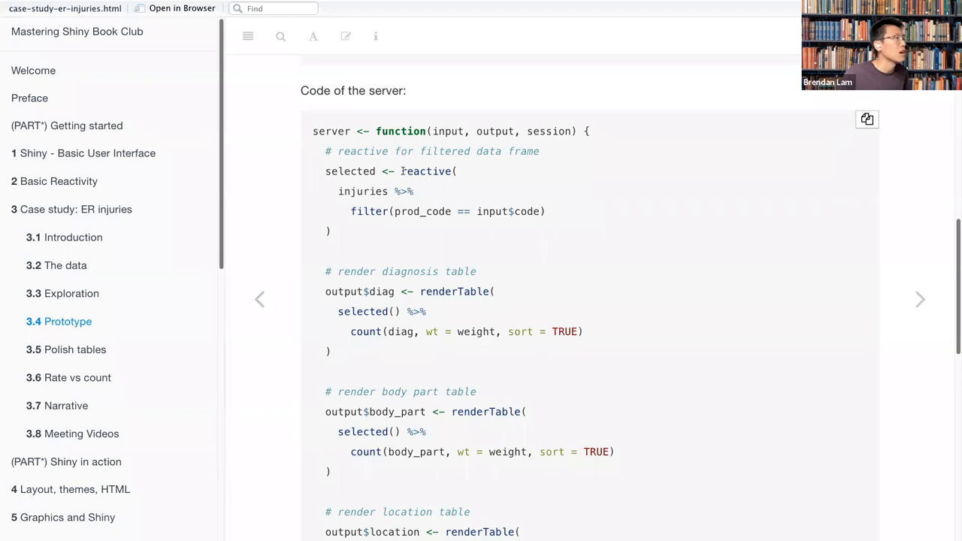
{"action": "double_click", "coordinate": [425, 171]}
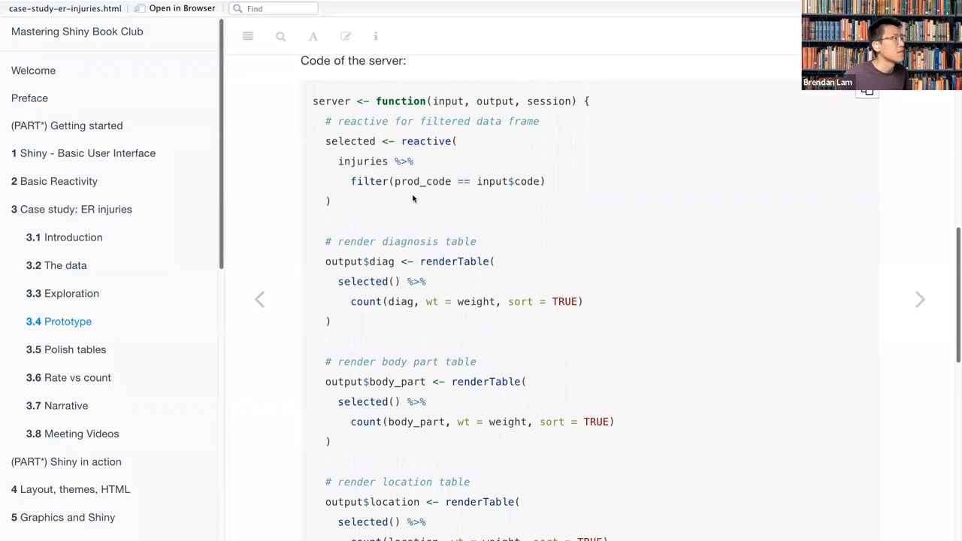
{"action": "mouse_move", "coordinate": [718, 161]}
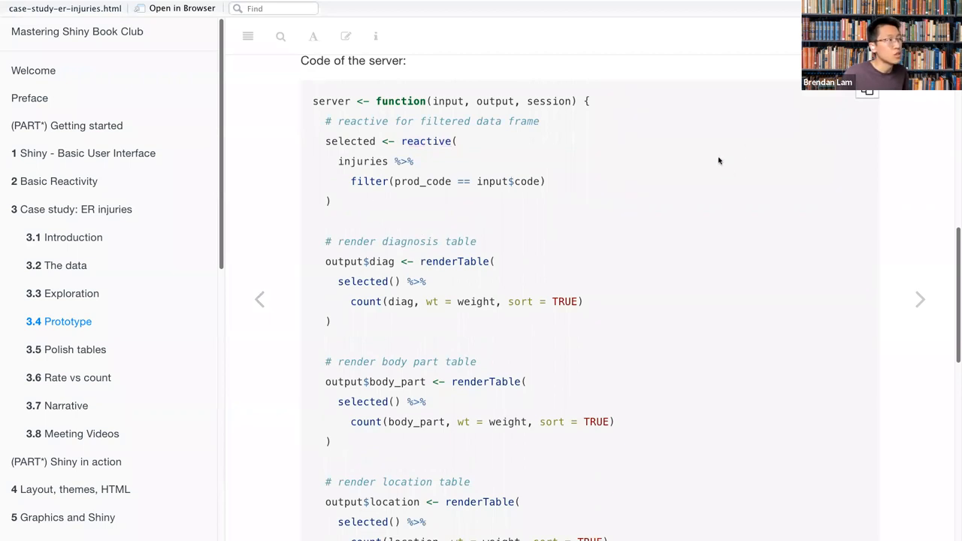
{"action": "mouse_move", "coordinate": [517, 278]}
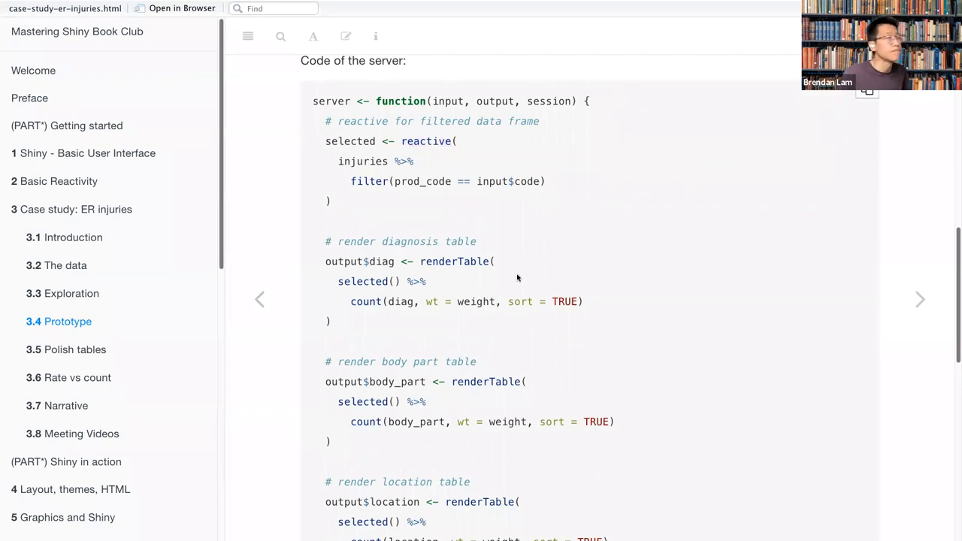
{"action": "scroll", "scroll_direction": "down", "scroll_amount": 3}
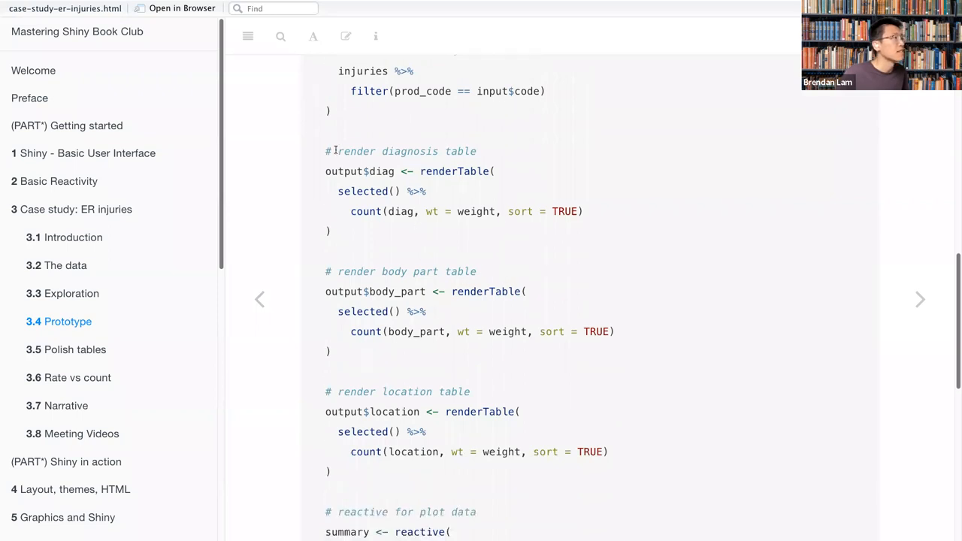
{"action": "mouse_move", "coordinate": [381, 183]}
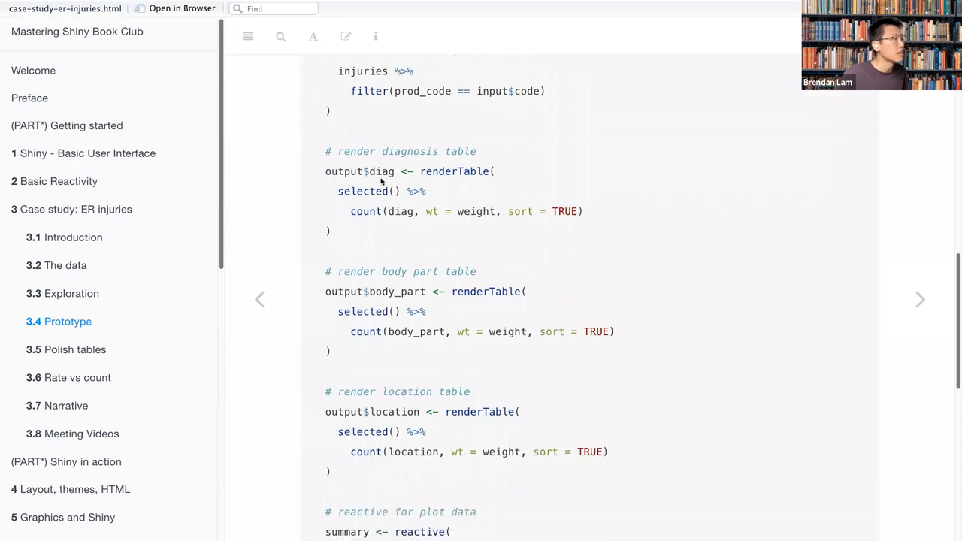
{"action": "mouse_move", "coordinate": [451, 403]}
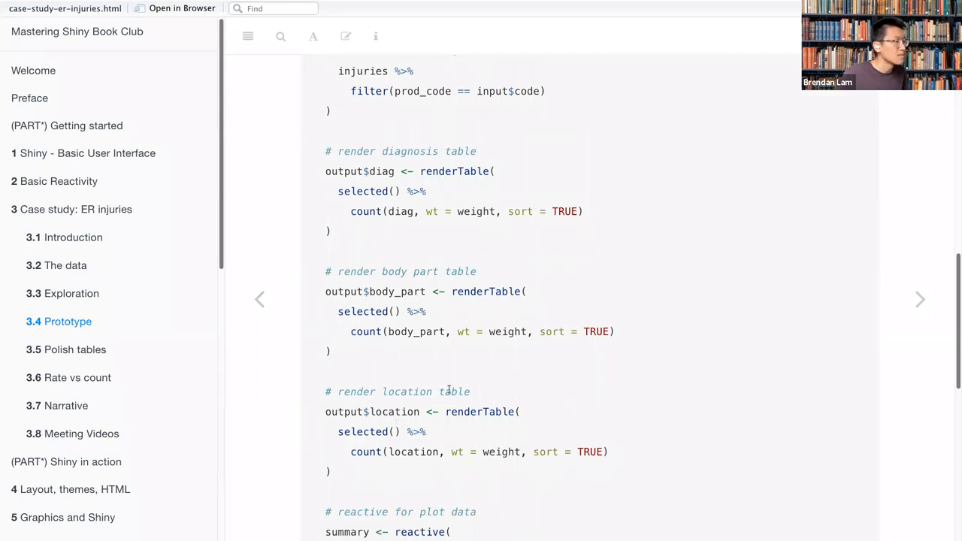
{"action": "scroll", "scroll_direction": "down", "scroll_amount": 3}
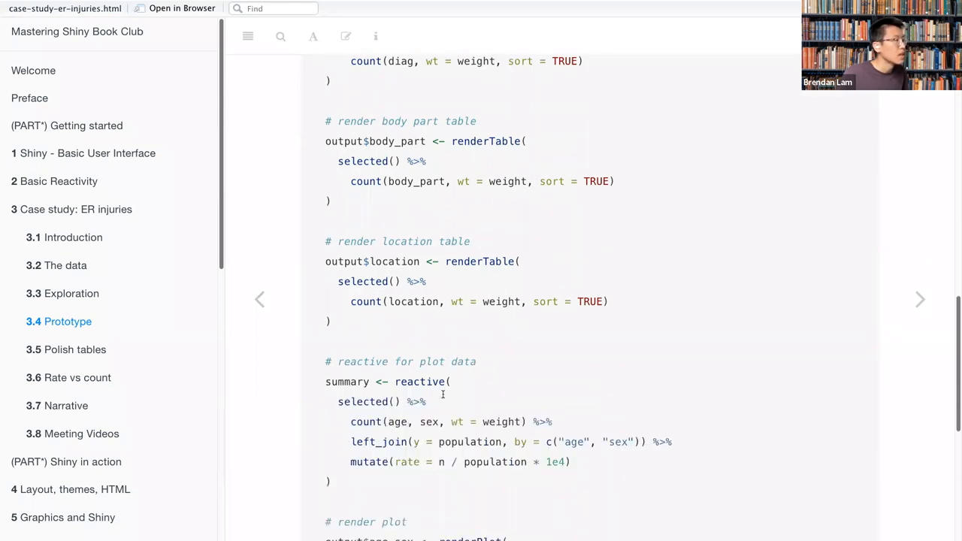
Highlight the summary reactive, then scroll to the age_sex renderPlot code and note below.
{"action": "scroll", "scroll_direction": "down", "scroll_amount": 3}
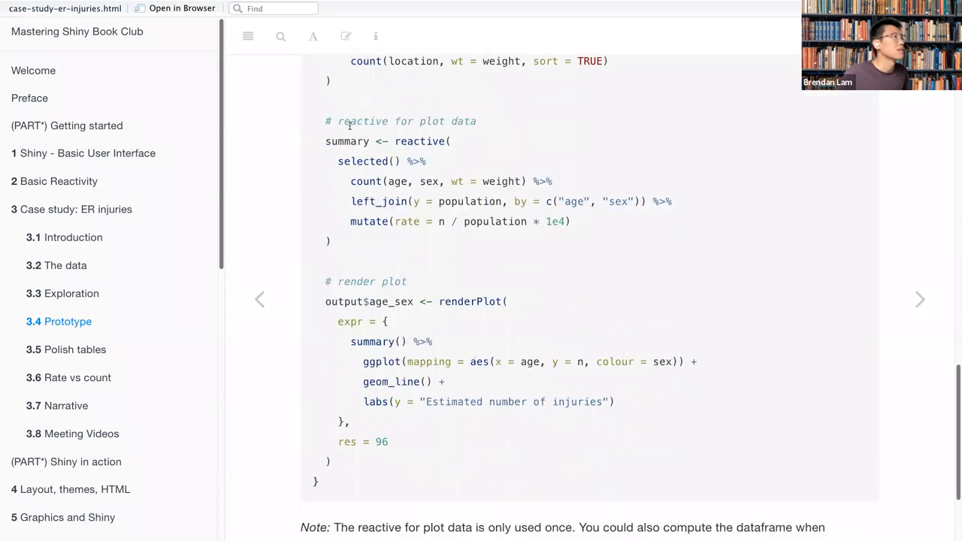
{"action": "scroll", "scroll_direction": "down", "scroll_amount": 3}
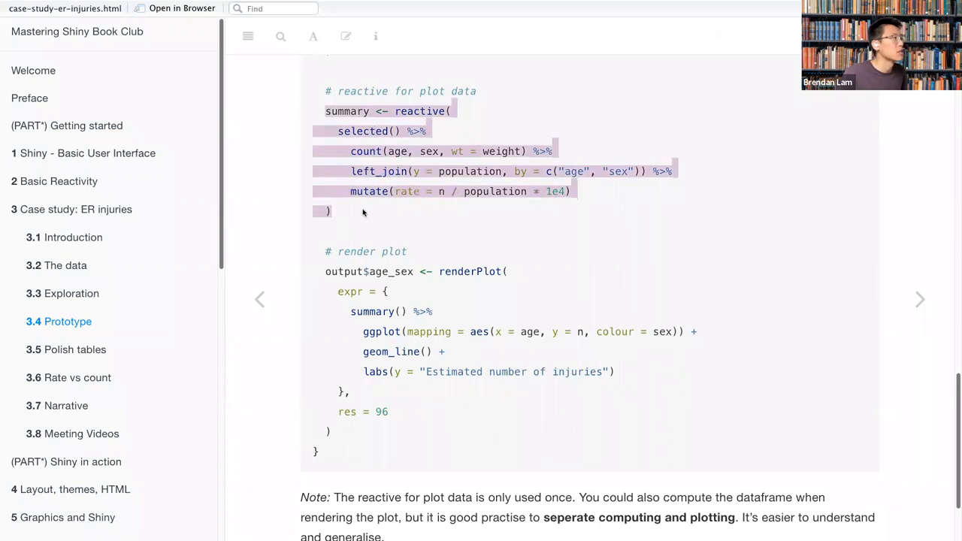
{"action": "scroll", "scroll_direction": "up", "scroll_amount": 3}
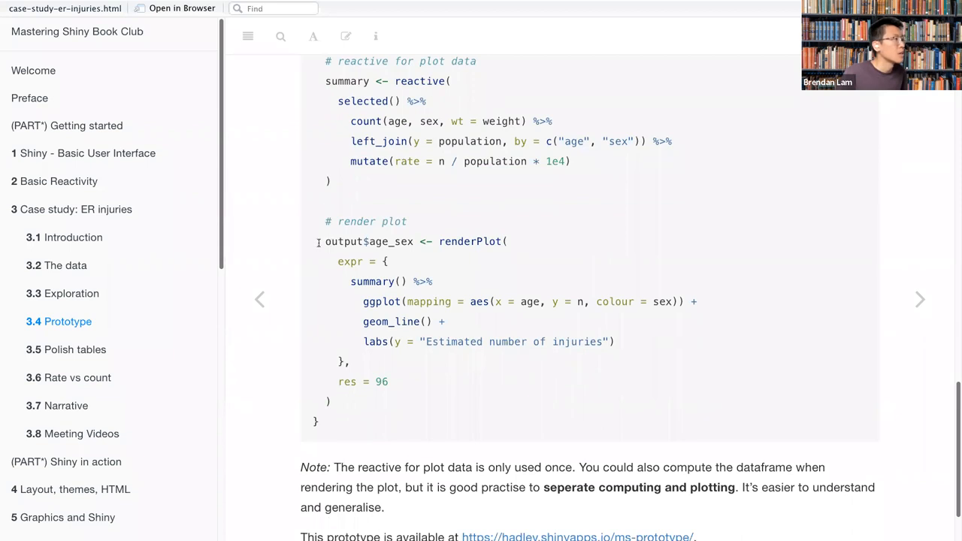
{"action": "scroll", "scroll_direction": "down", "scroll_amount": 3}
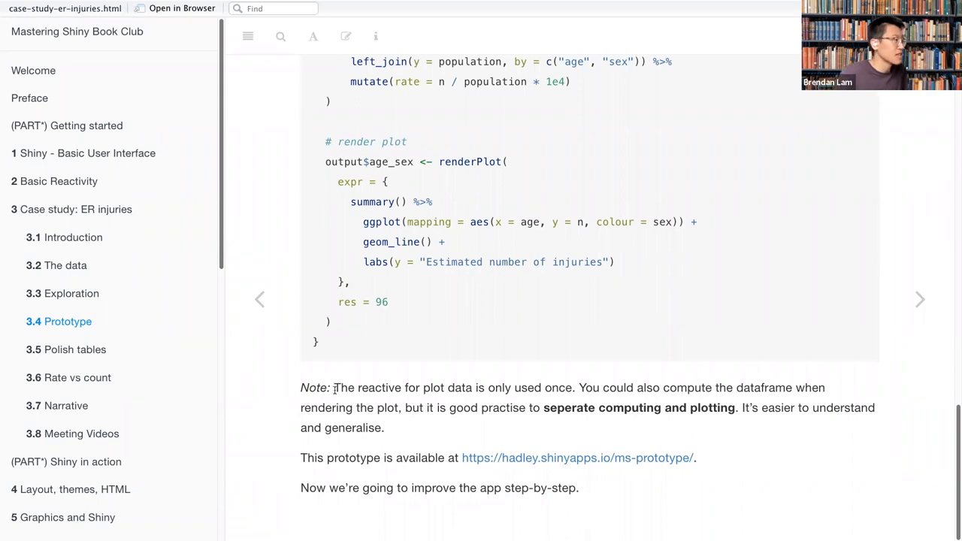
{"action": "mouse_move", "coordinate": [335, 388]}
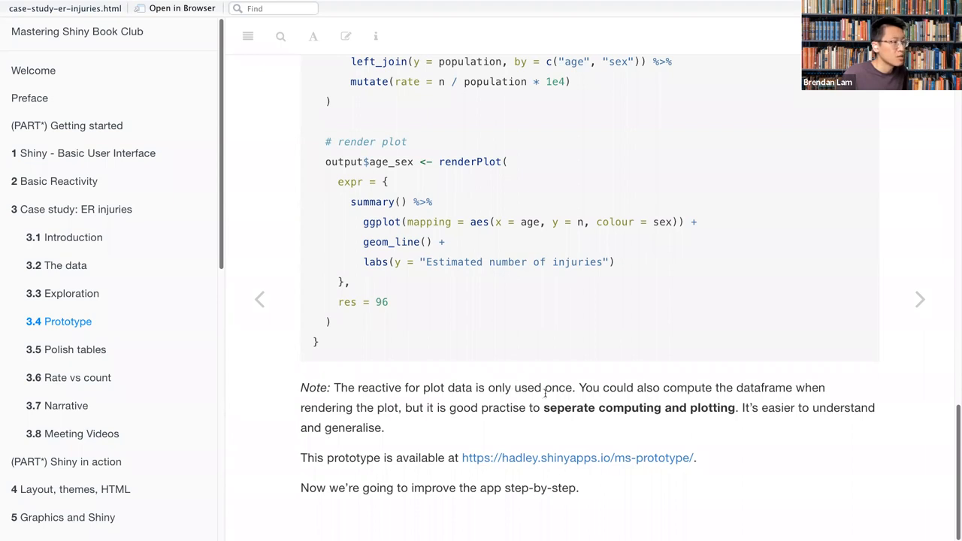
{"action": "mouse_move", "coordinate": [623, 402]}
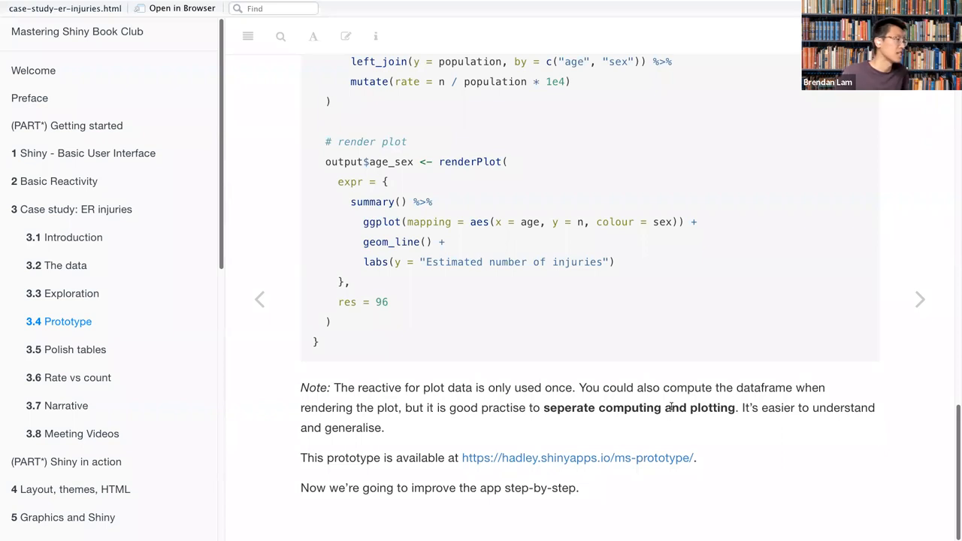
Review the age_sex renderPlot block alongside the note on separating computing from plotting.
{"action": "scroll", "scroll_direction": "up", "scroll_amount": 3}
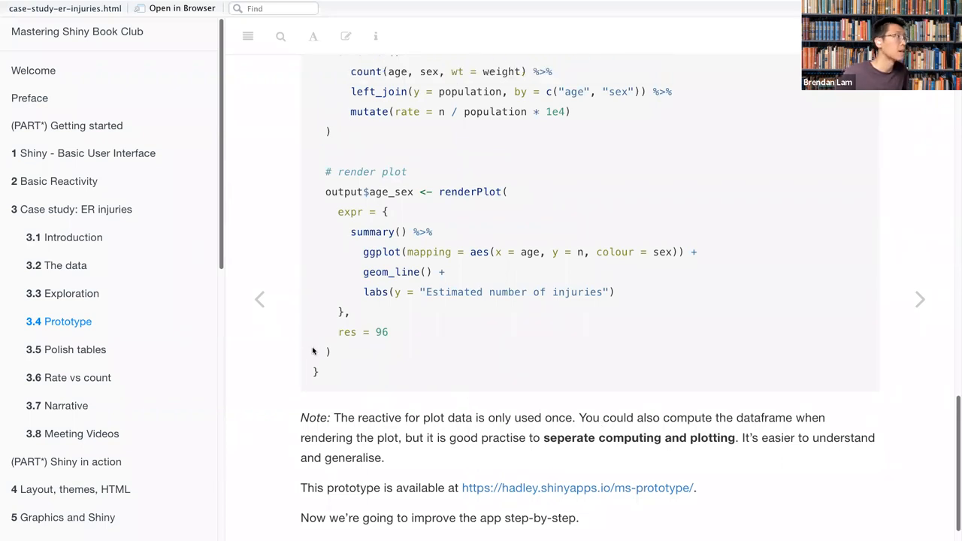
{"action": "scroll", "scroll_direction": "up", "scroll_amount": 3}
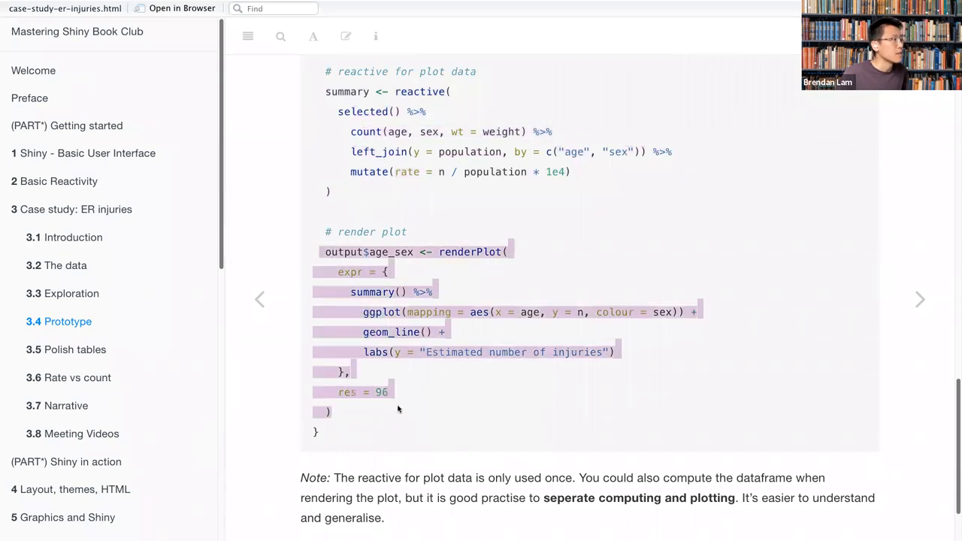
{"action": "scroll", "scroll_direction": "down", "scroll_amount": 3}
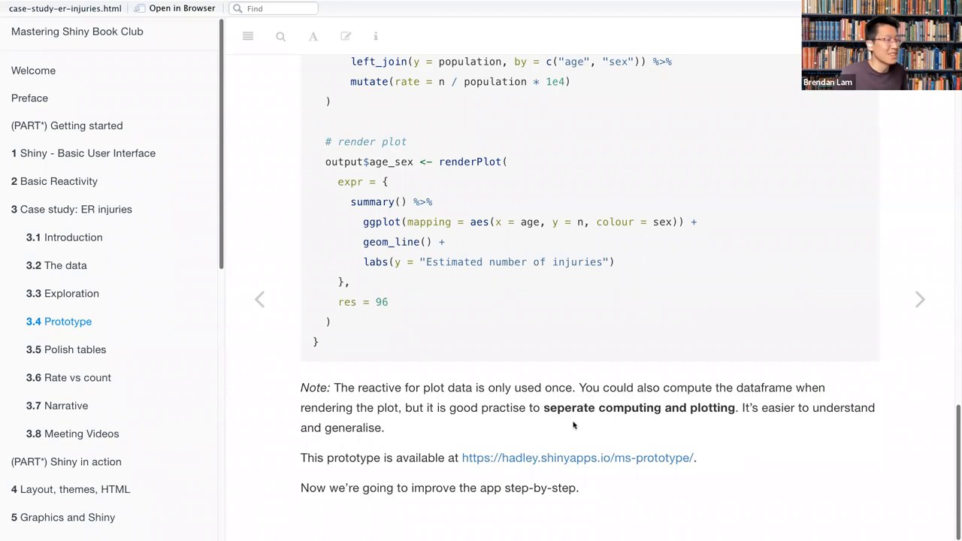
{"action": "mouse_move", "coordinate": [583, 411]}
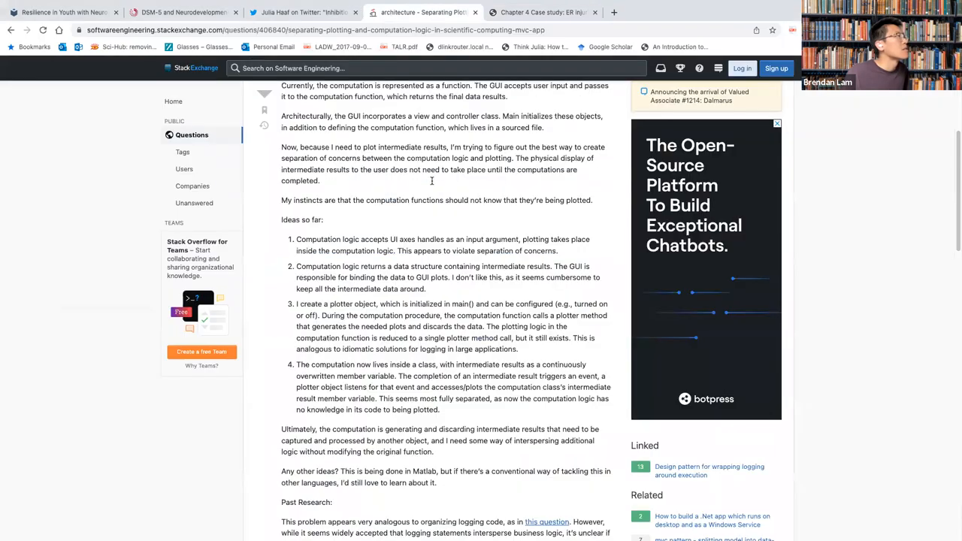
Scroll through the Stack Exchange question on separating plotting from computation logic.
{"action": "scroll", "scroll_direction": "up", "scroll_amount": 3}
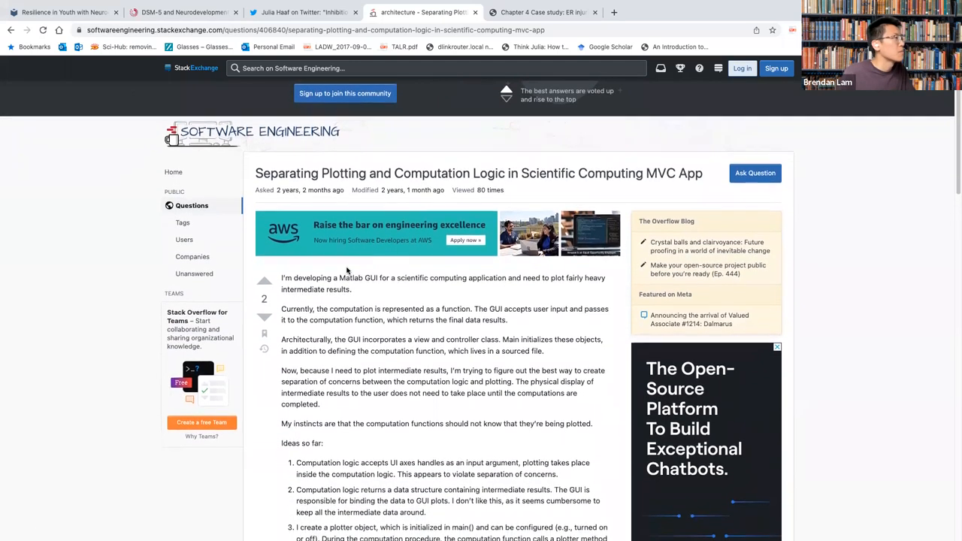
{"action": "scroll", "scroll_direction": "down", "scroll_amount": 3}
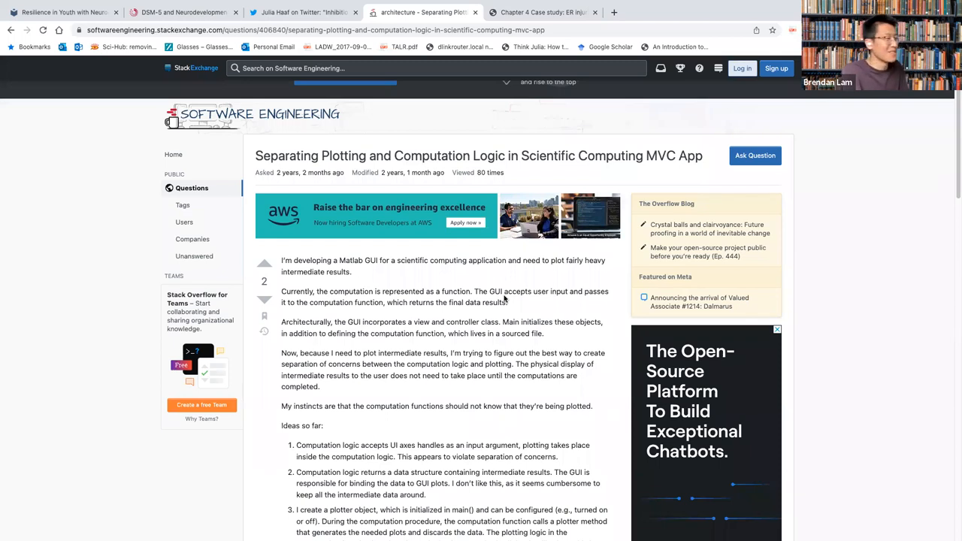
Bring the RStudio notes preview back, showing the age_sex renderPlot code and note.
{"action": "left_click", "coordinate": [541, 12]}
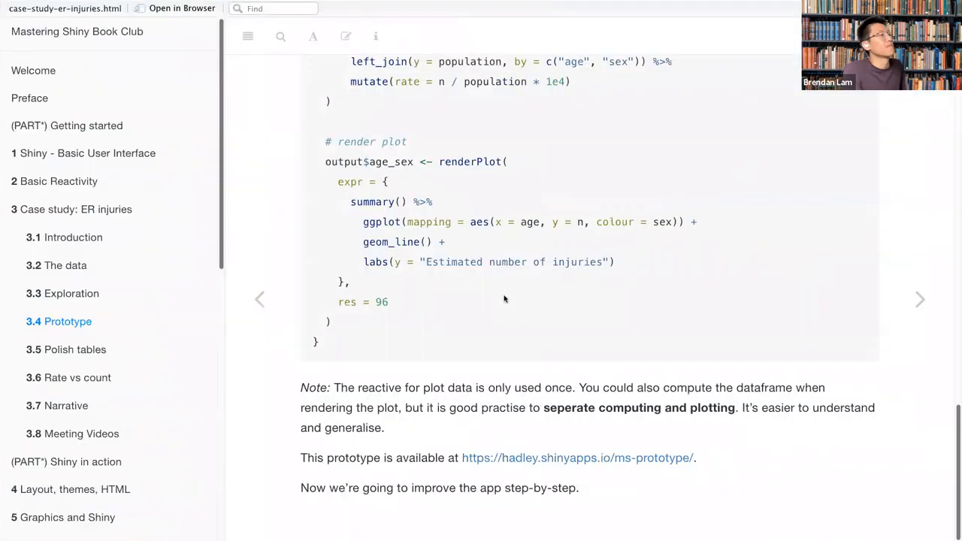
{"action": "mouse_move", "coordinate": [569, 449]}
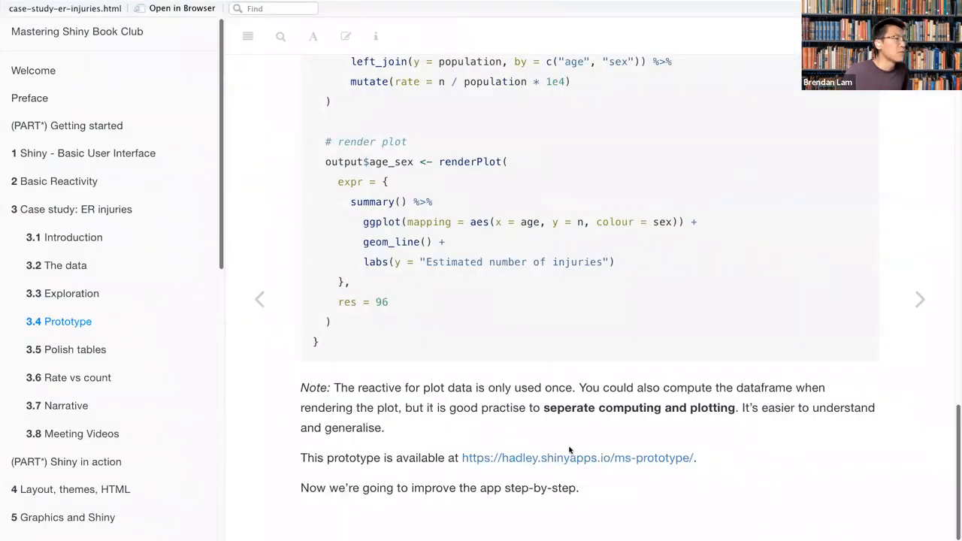
{"action": "mouse_move", "coordinate": [519, 458]}
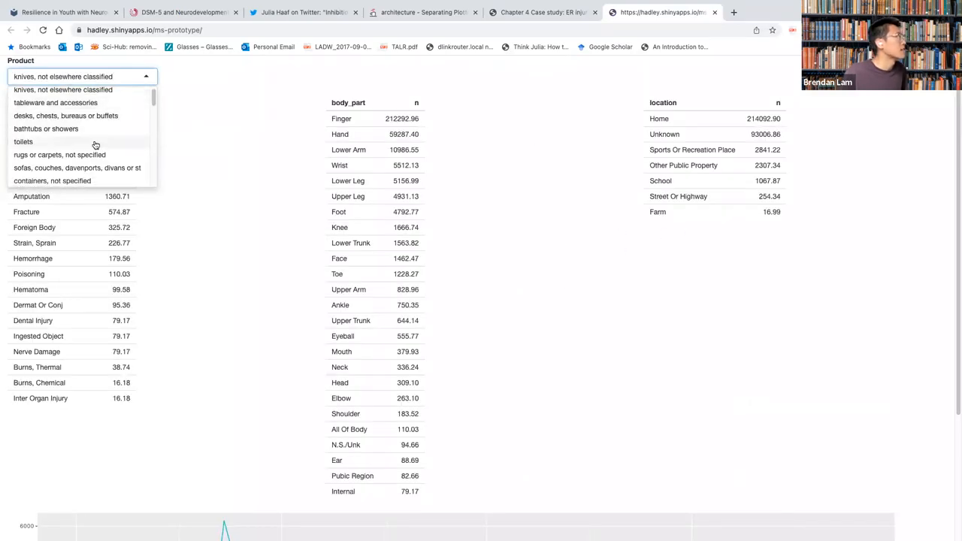
Switch the ms-prototype app's product to softball to update its tables, then close the app.
{"action": "scroll", "scroll_direction": "down", "scroll_amount": 3}
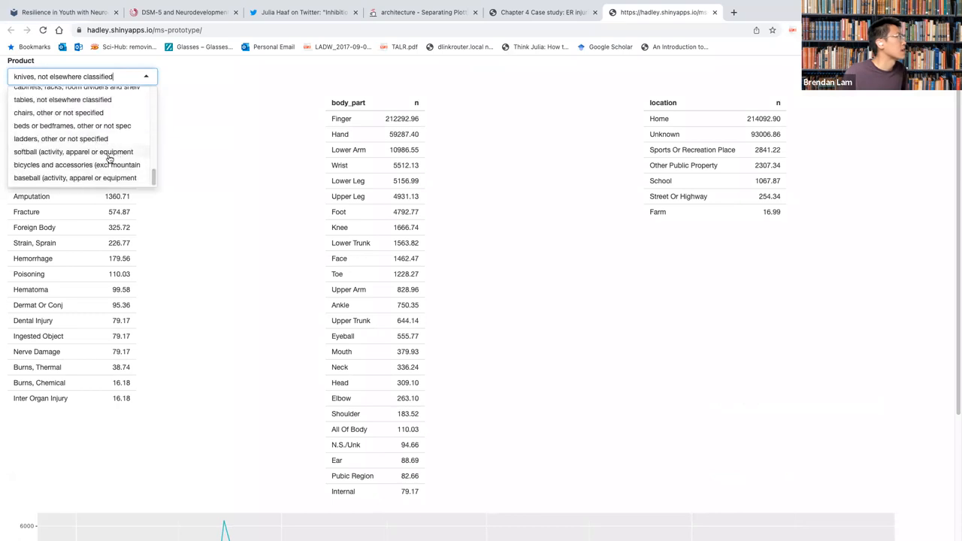
{"action": "left_click", "coordinate": [73, 151]}
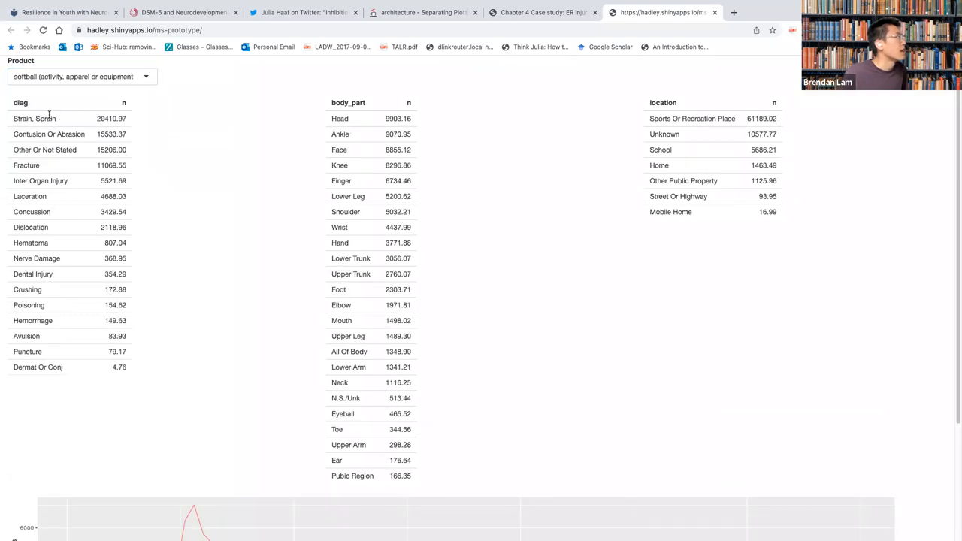
{"action": "mouse_move", "coordinate": [490, 200]}
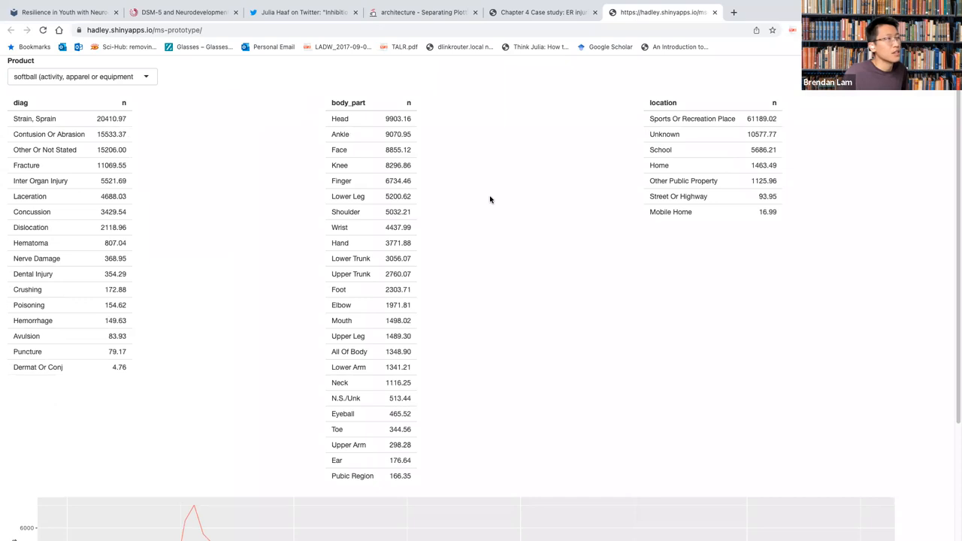
{"action": "mouse_move", "coordinate": [541, 197]}
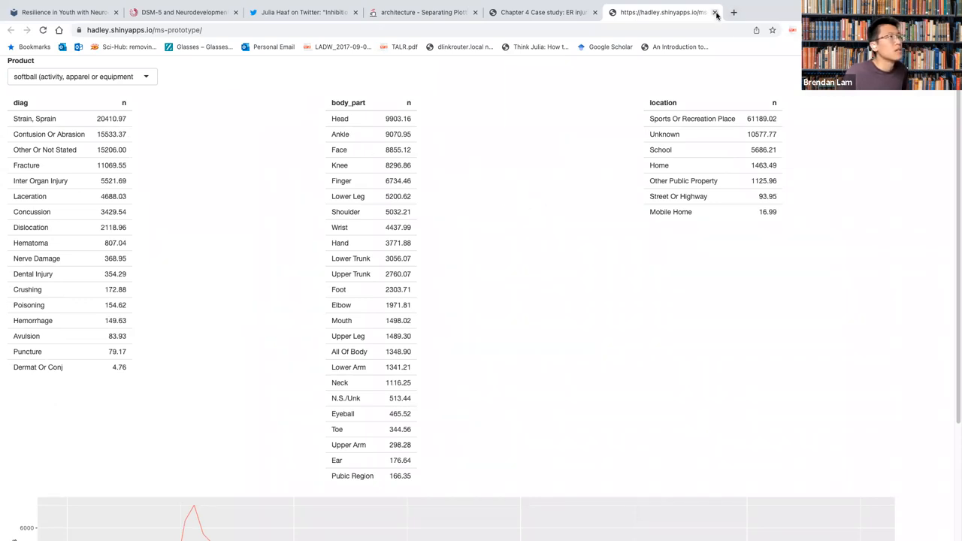
{"action": "left_click", "coordinate": [715, 12]}
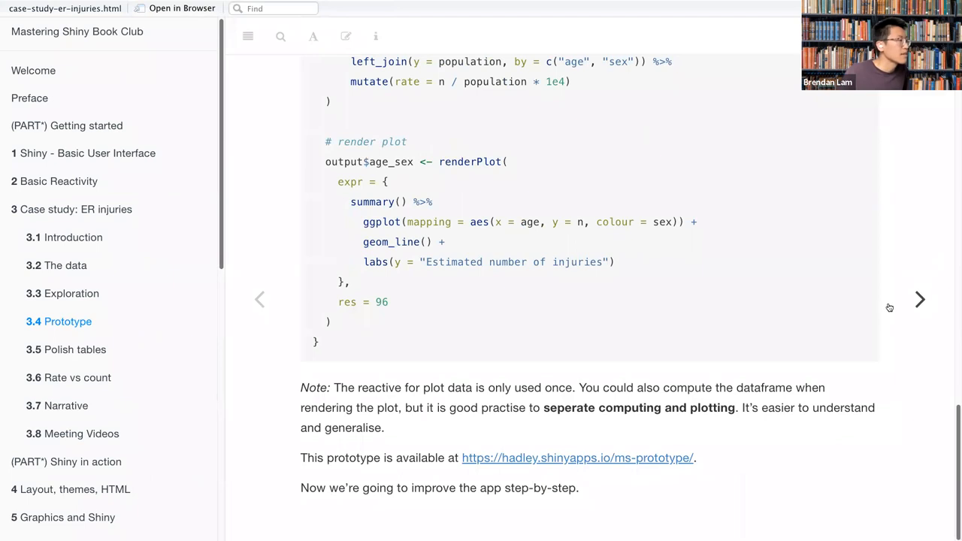
{"action": "mouse_move", "coordinate": [854, 251]}
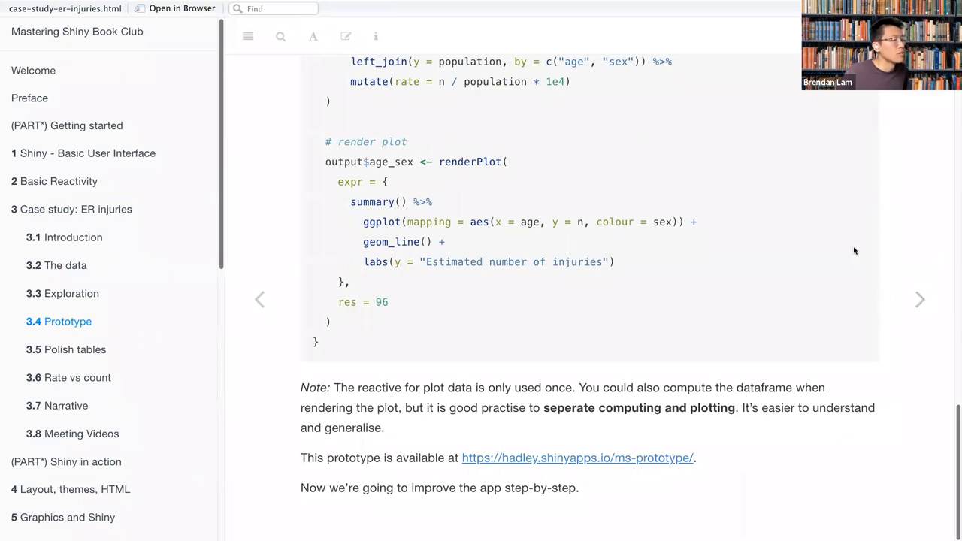
{"action": "mouse_move", "coordinate": [872, 264]}
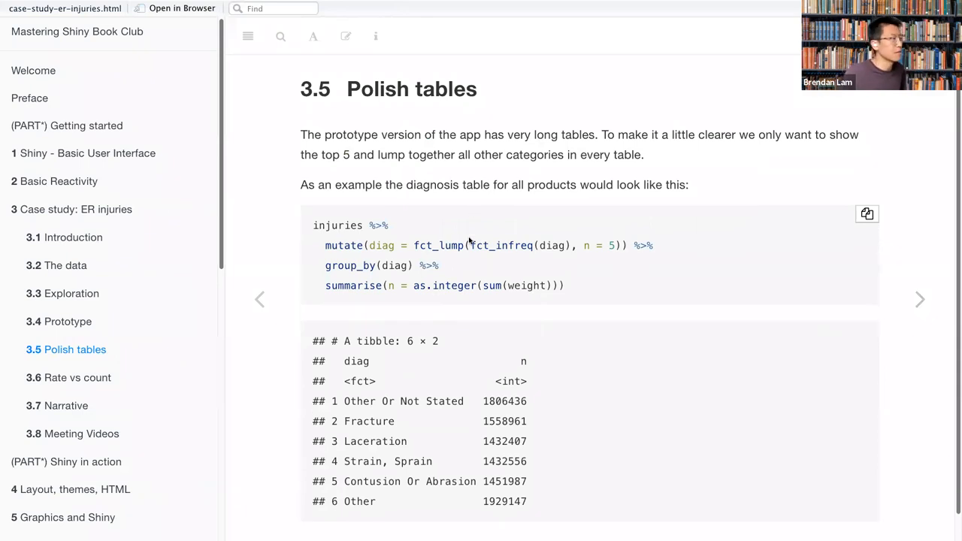
{"action": "scroll", "scroll_direction": "down", "scroll_amount": 3}
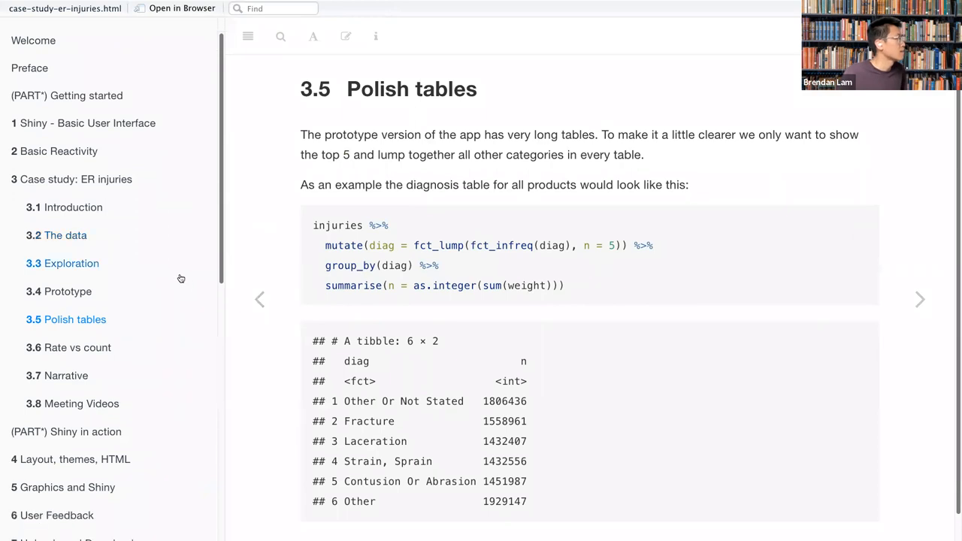
{"action": "scroll", "scroll_direction": "down", "scroll_amount": 3}
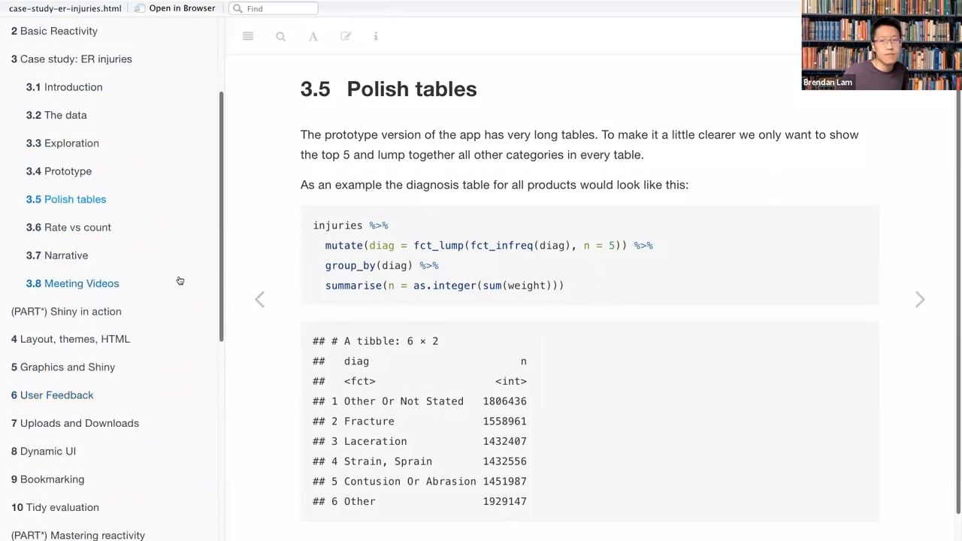
{"action": "scroll", "scroll_direction": "up", "scroll_amount": 3}
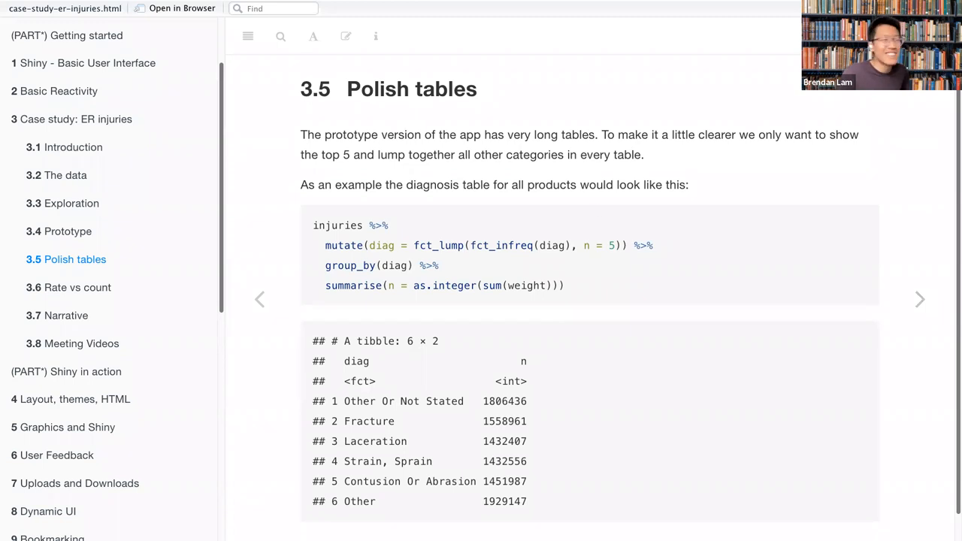
{"action": "mouse_move", "coordinate": [302, 148]}
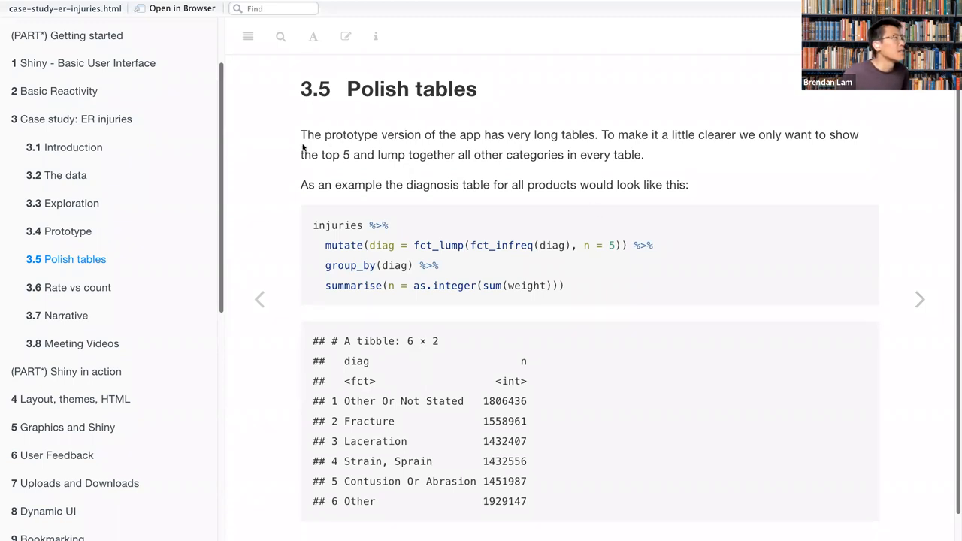
{"action": "mouse_move", "coordinate": [313, 151]}
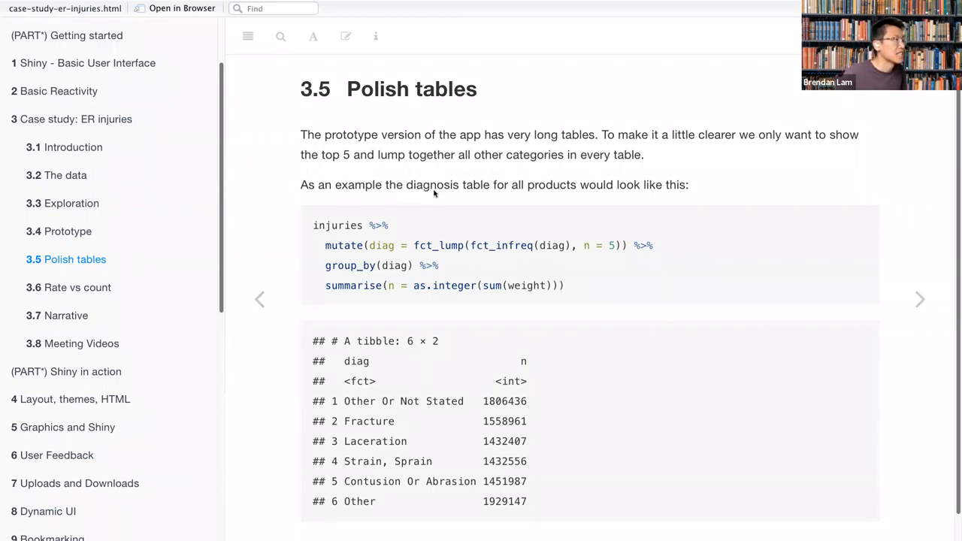
{"action": "mouse_move", "coordinate": [671, 208]}
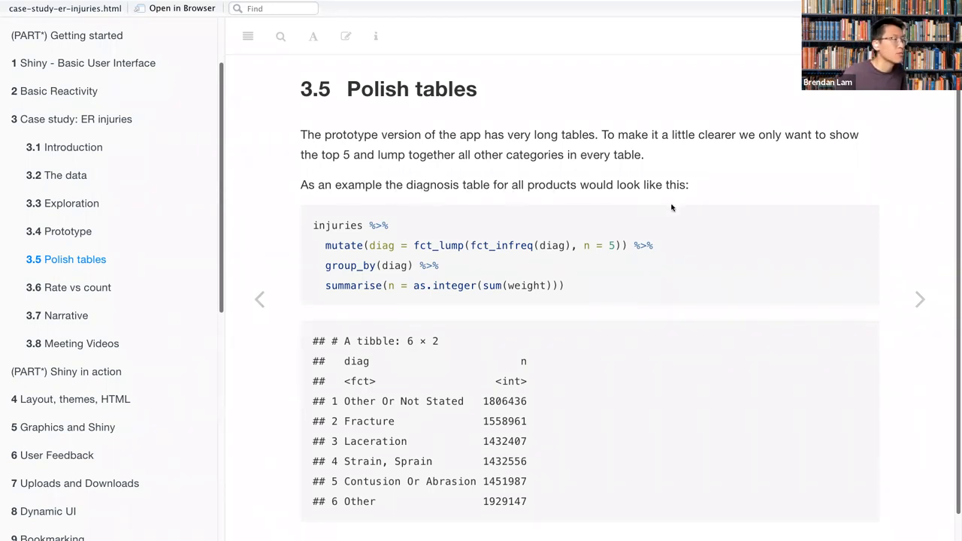
{"action": "scroll", "scroll_direction": "down", "scroll_amount": 3}
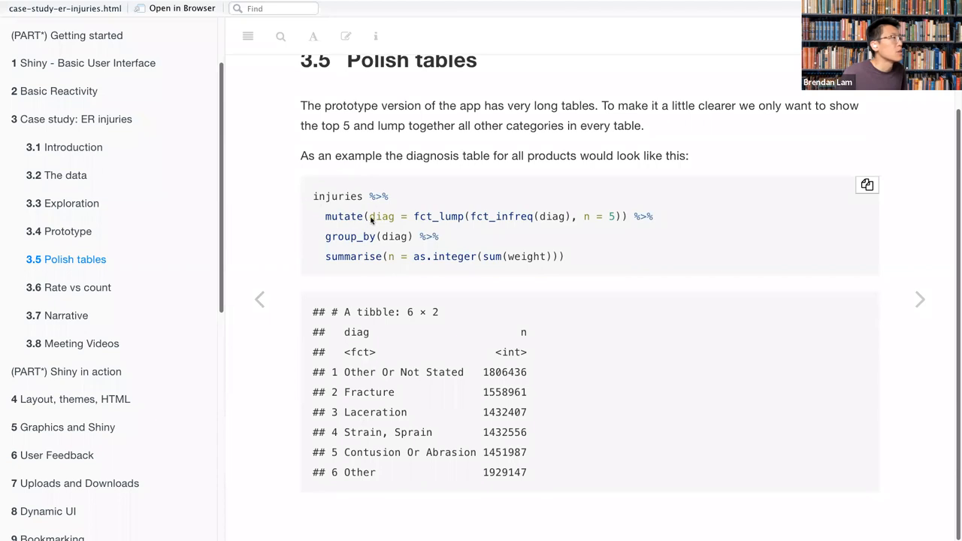
{"action": "double_click", "coordinate": [381, 216]}
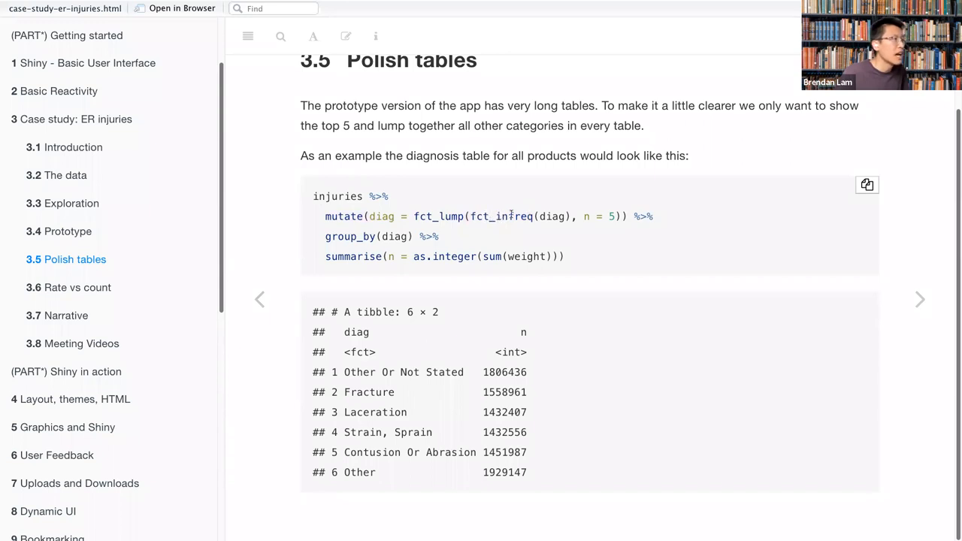
{"action": "mouse_move", "coordinate": [453, 322]}
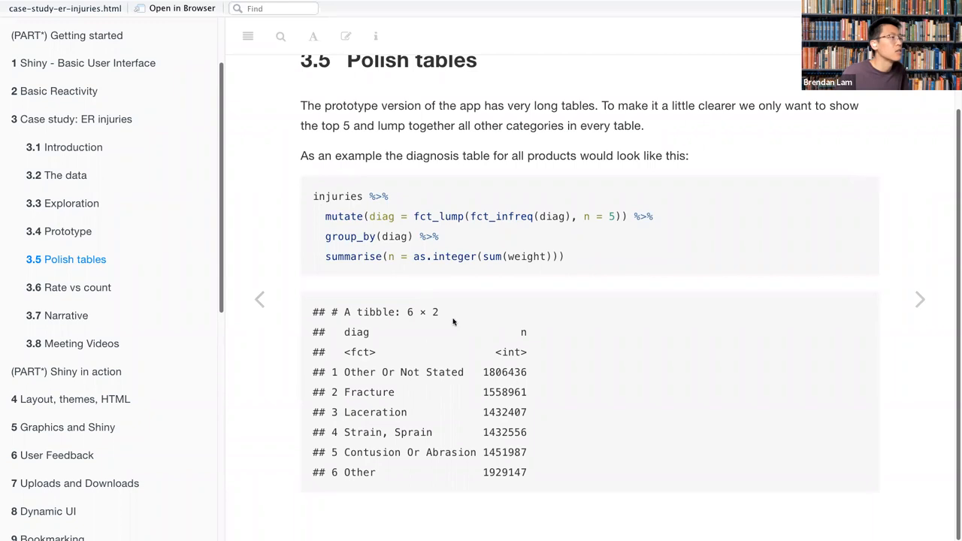
{"action": "mouse_move", "coordinate": [598, 207]}
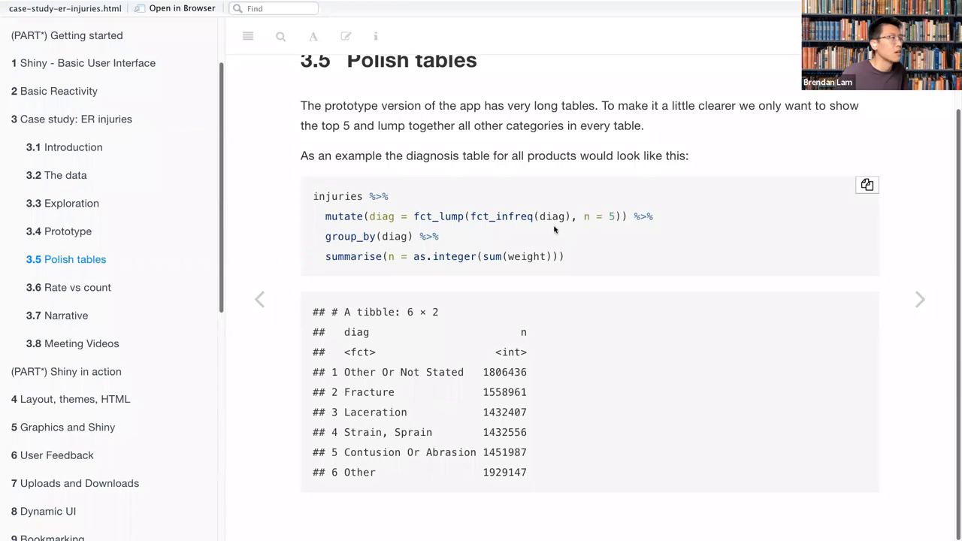
{"action": "double_click", "coordinate": [439, 216]}
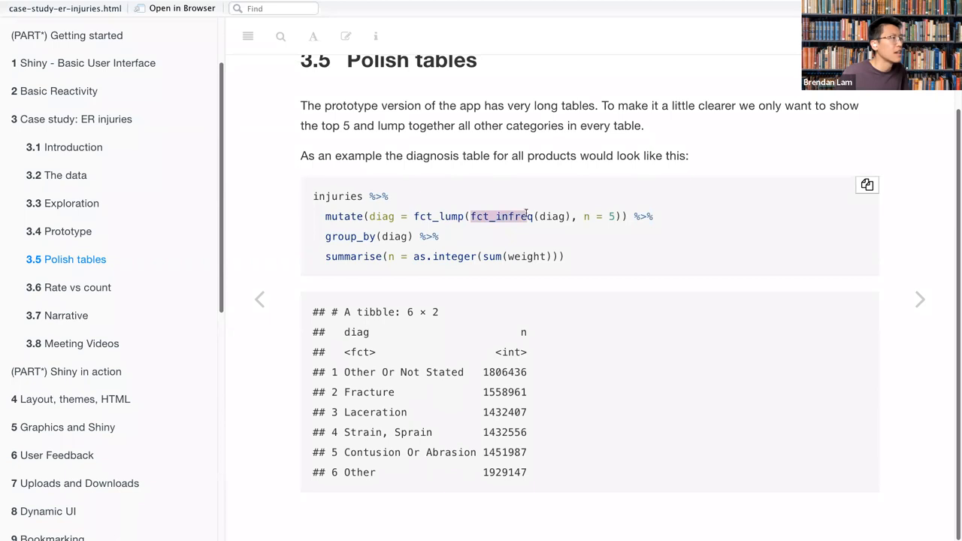
{"action": "mouse_move", "coordinate": [528, 216]}
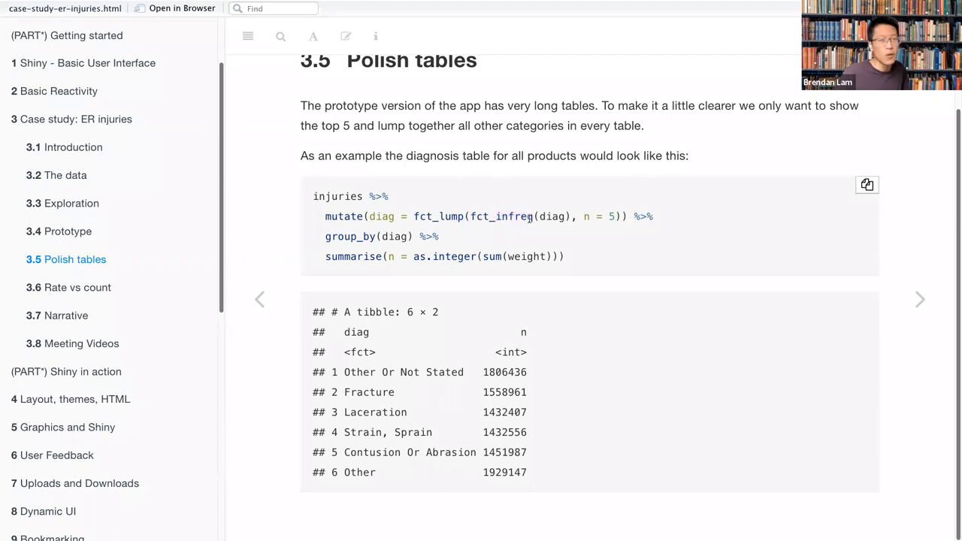
{"action": "mouse_move", "coordinate": [514, 229]}
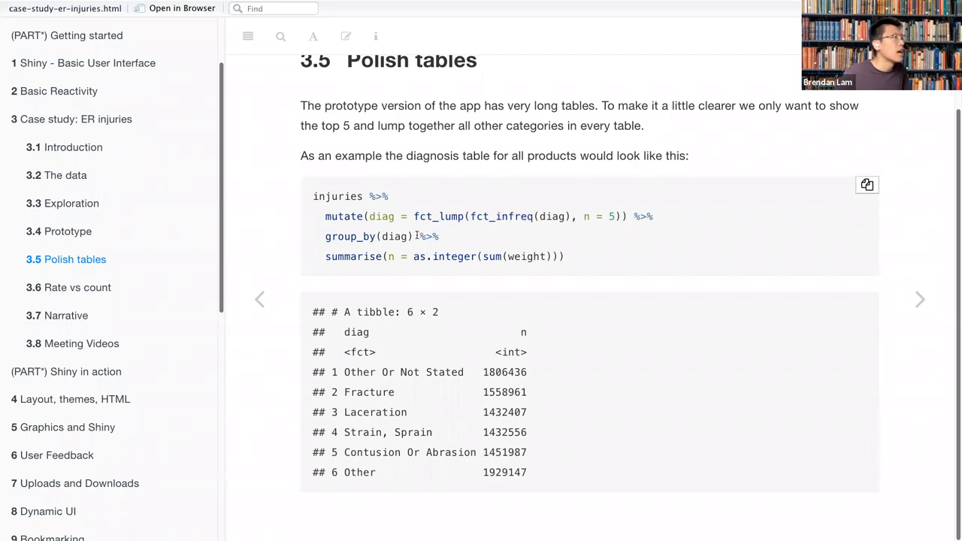
{"action": "mouse_move", "coordinate": [841, 293]}
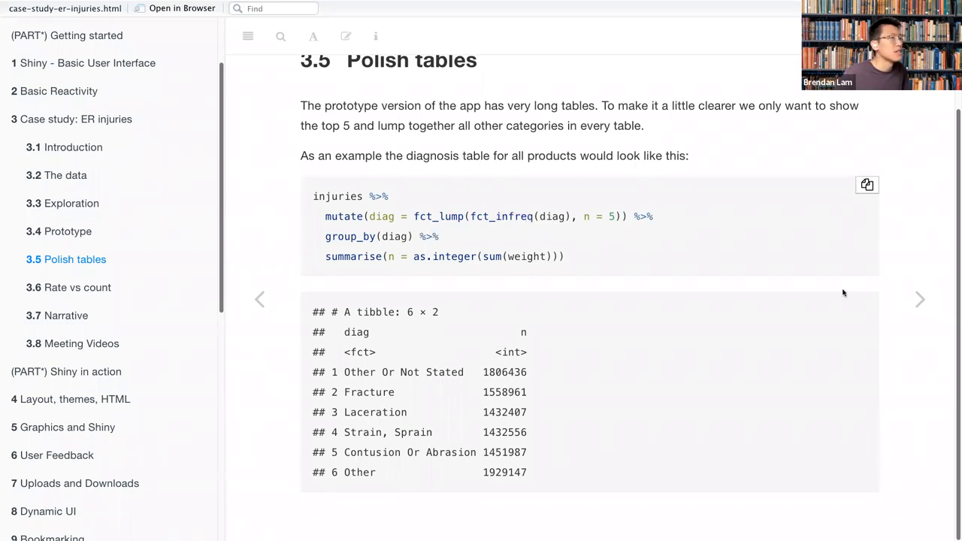
{"action": "mouse_move", "coordinate": [474, 402]}
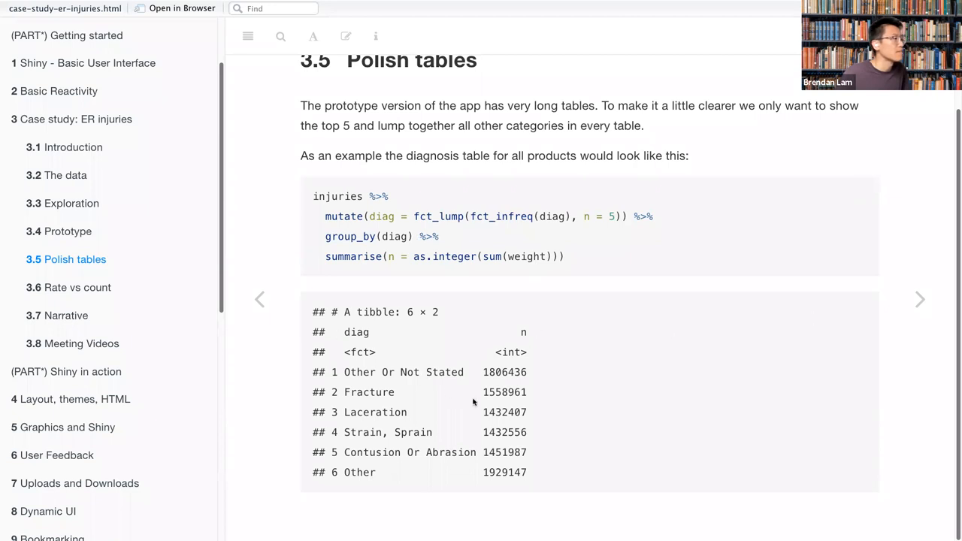
{"action": "mouse_move", "coordinate": [328, 370]}
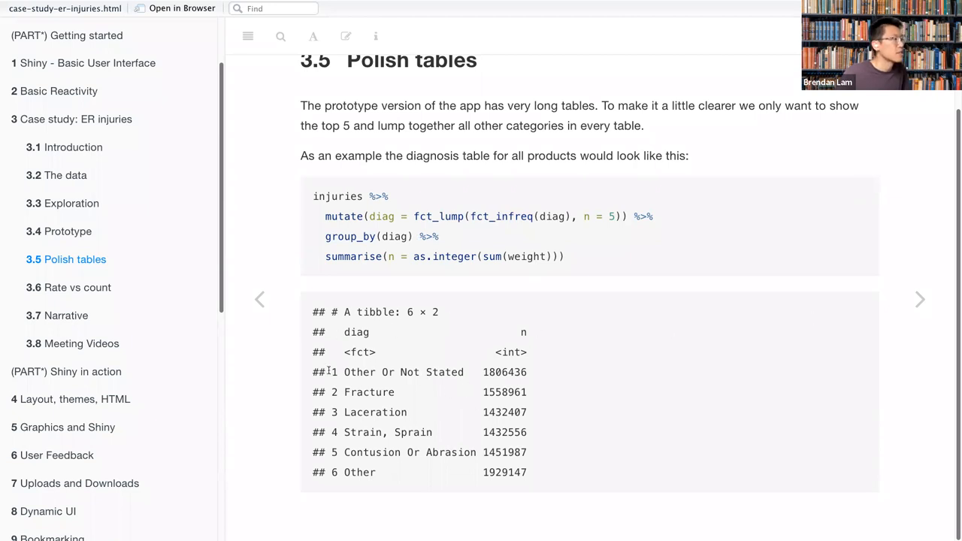
{"action": "left_click_drag", "start_coordinate": [331, 372], "coordinate": [534, 451]}
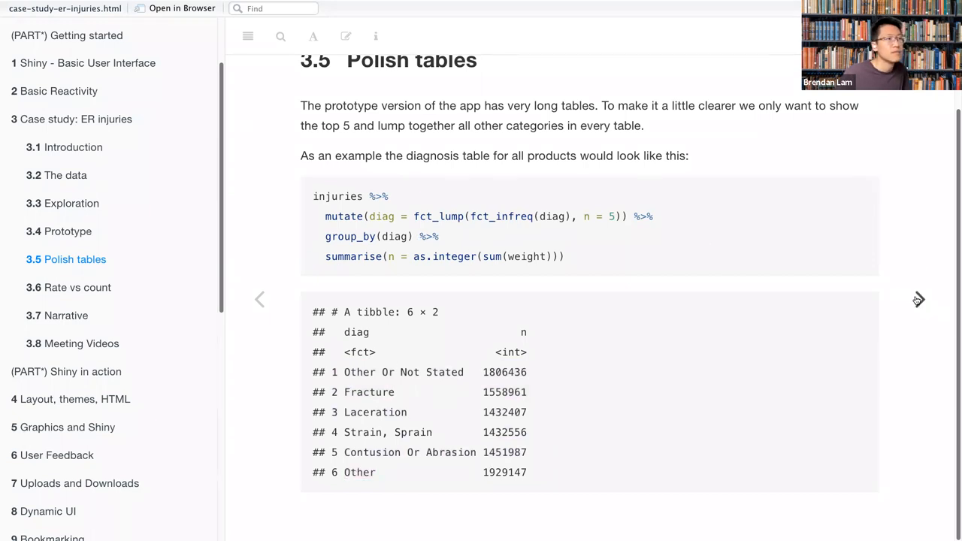
{"action": "left_click", "coordinate": [919, 299]}
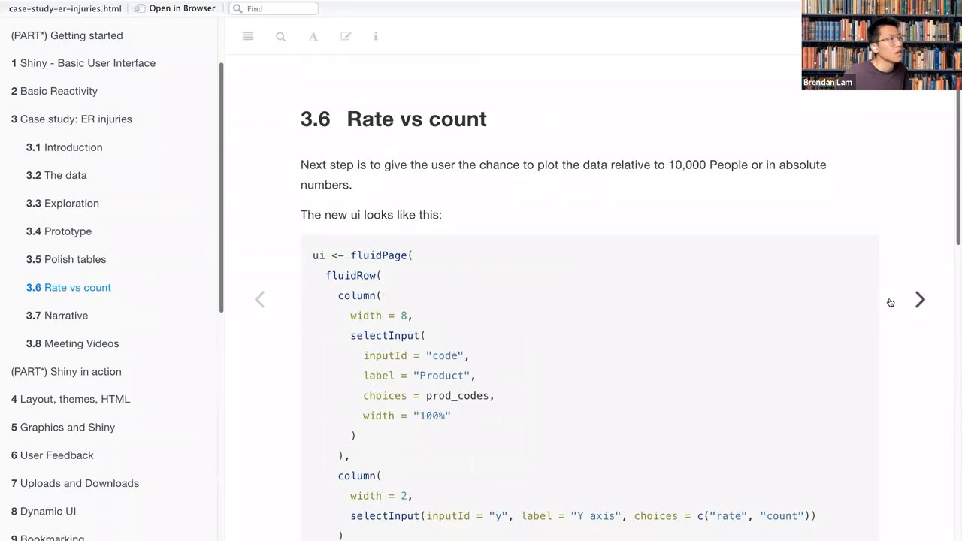
{"action": "scroll", "scroll_direction": "up", "scroll_amount": 3}
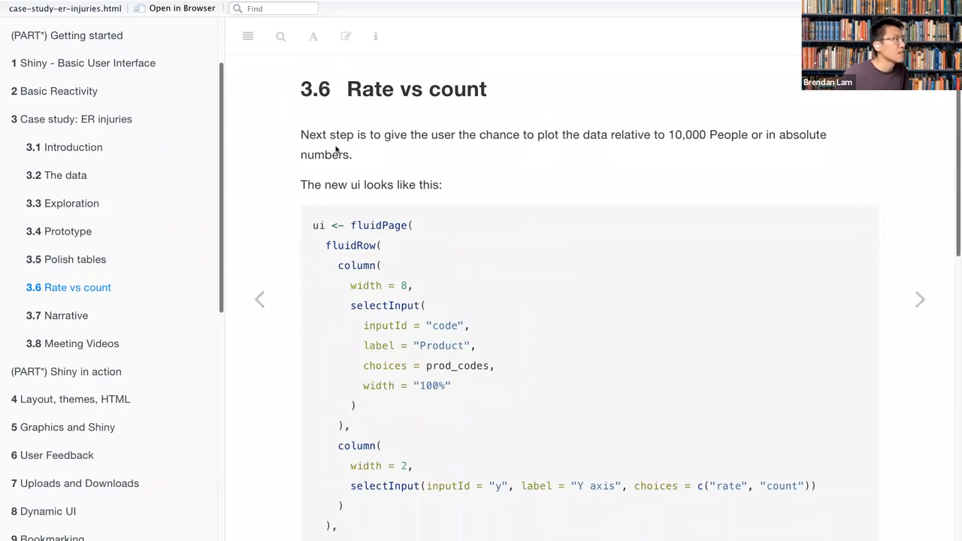
{"action": "mouse_move", "coordinate": [464, 146]}
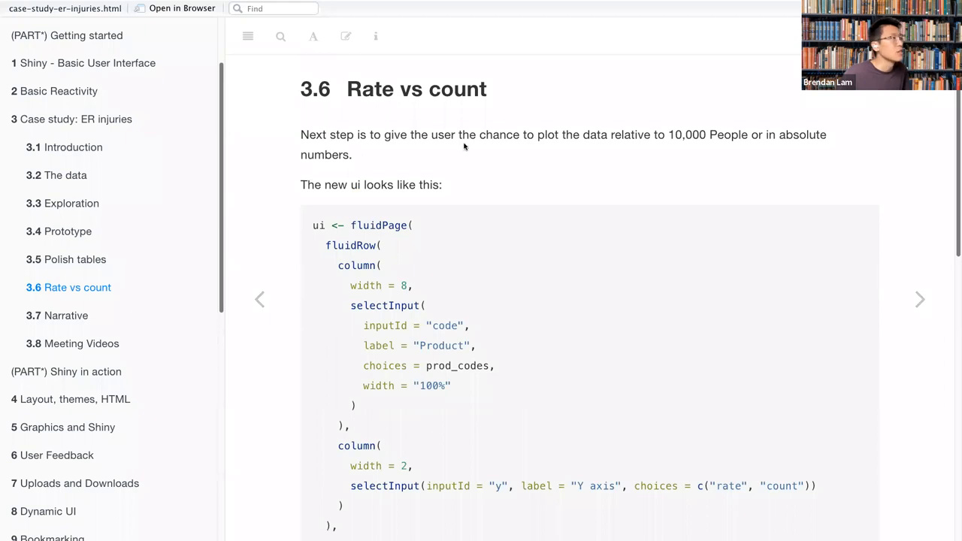
{"action": "mouse_move", "coordinate": [653, 144]}
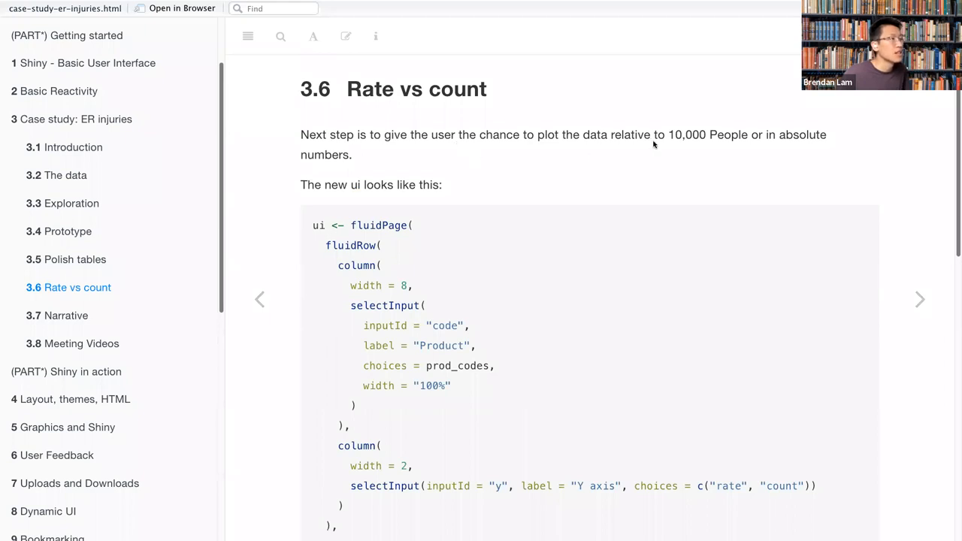
{"action": "mouse_move", "coordinate": [752, 147]}
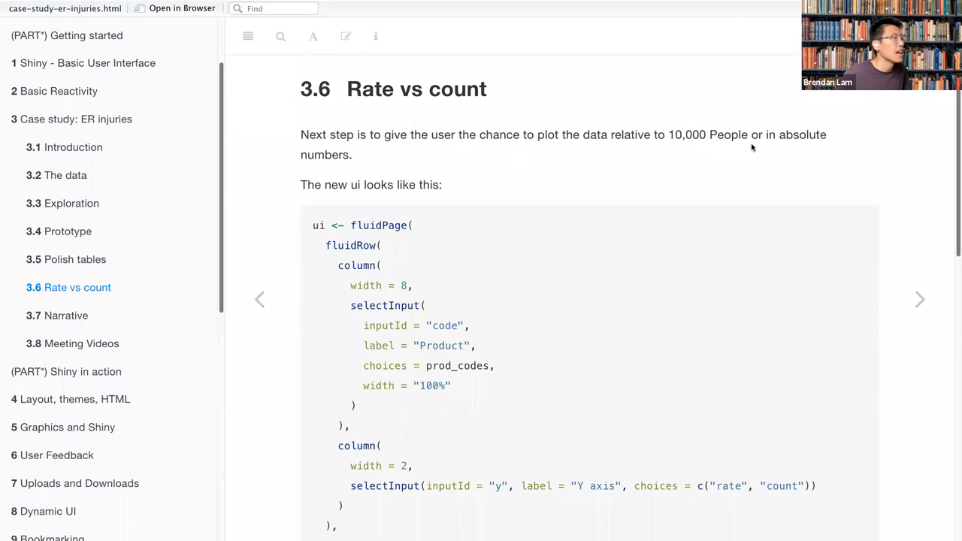
{"action": "mouse_move", "coordinate": [459, 220]}
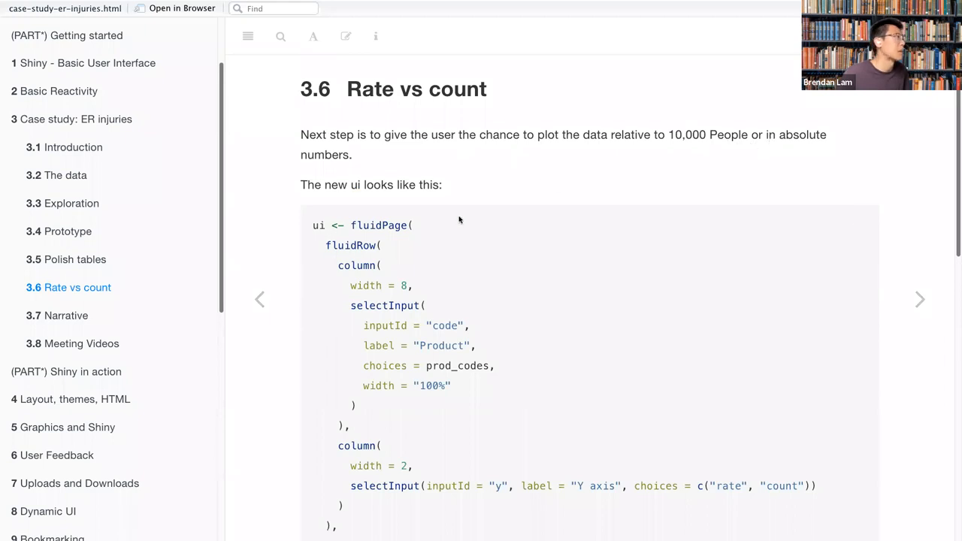
{"action": "mouse_move", "coordinate": [443, 239]}
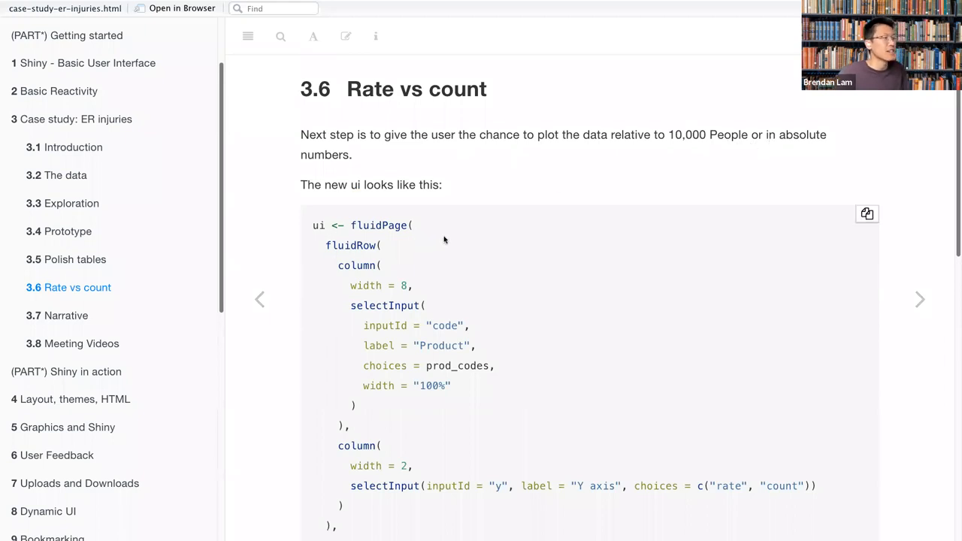
{"action": "mouse_move", "coordinate": [328, 251]}
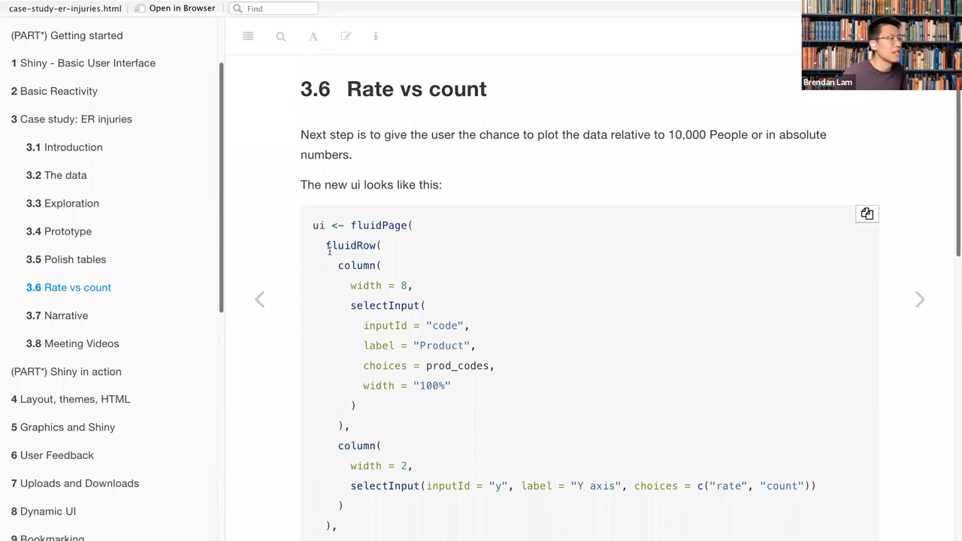
{"action": "mouse_move", "coordinate": [470, 247]}
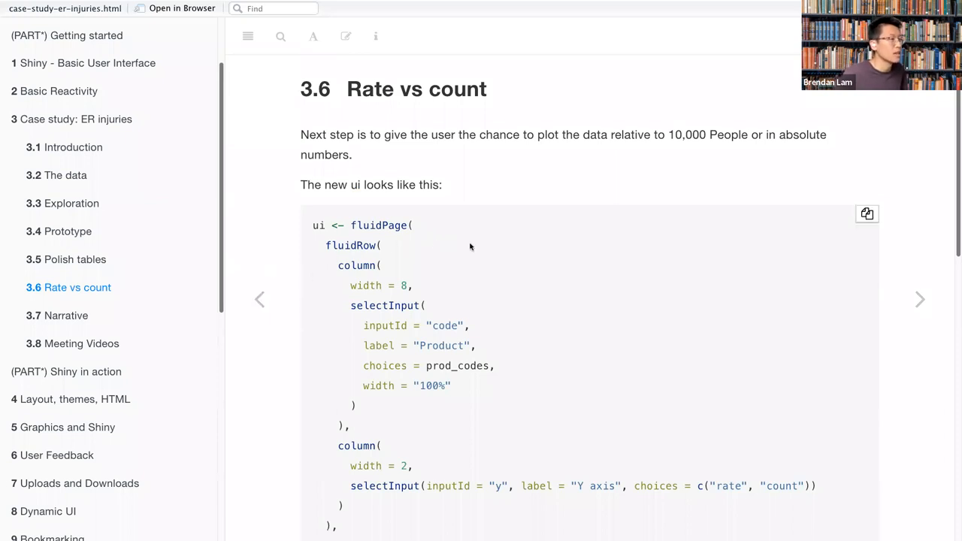
{"action": "scroll", "scroll_direction": "down", "scroll_amount": 3}
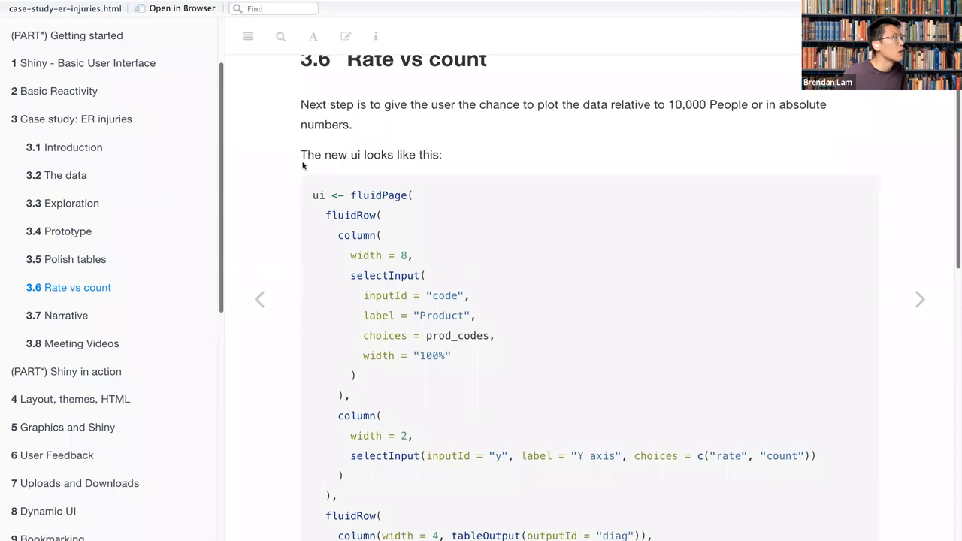
{"action": "scroll", "scroll_direction": "down", "scroll_amount": 3}
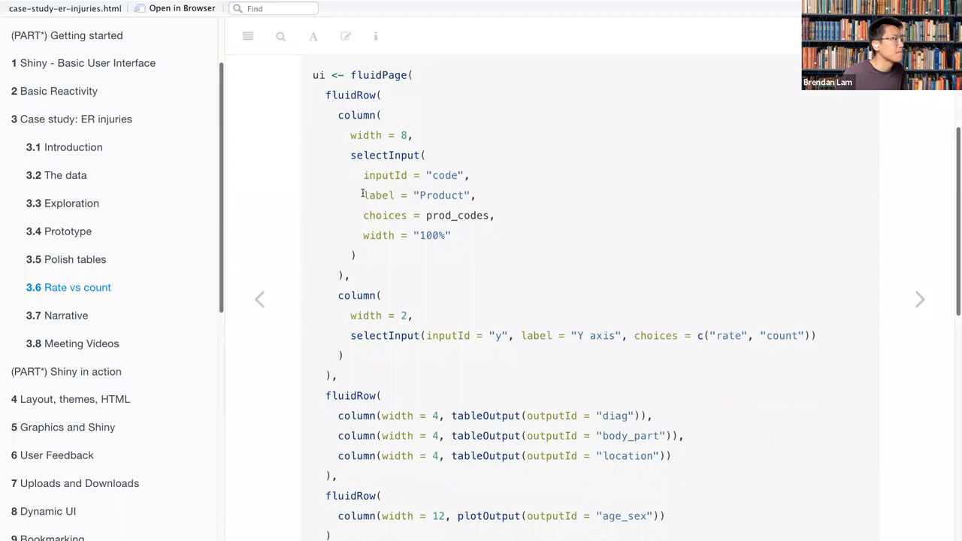
{"action": "scroll", "scroll_direction": "down", "scroll_amount": 3}
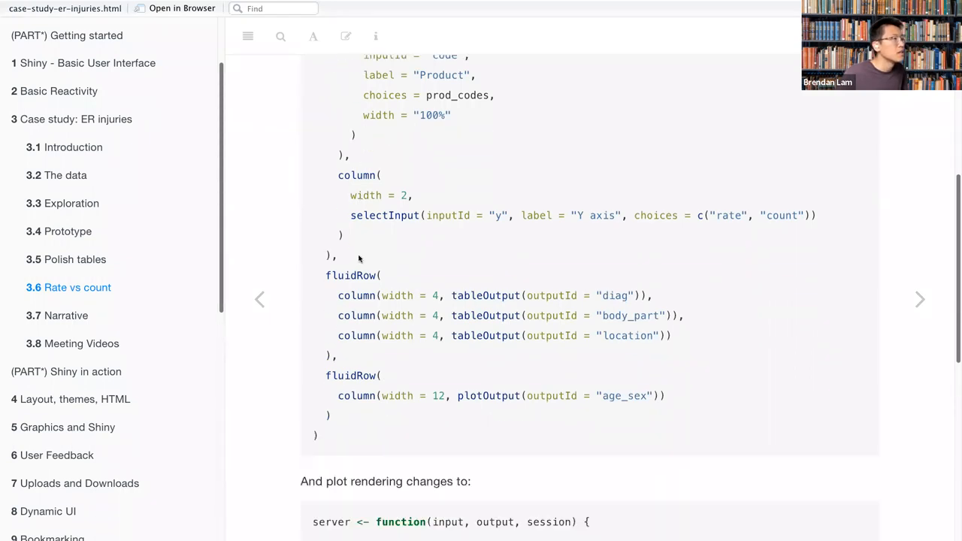
{"action": "scroll", "scroll_direction": "up", "scroll_amount": 3}
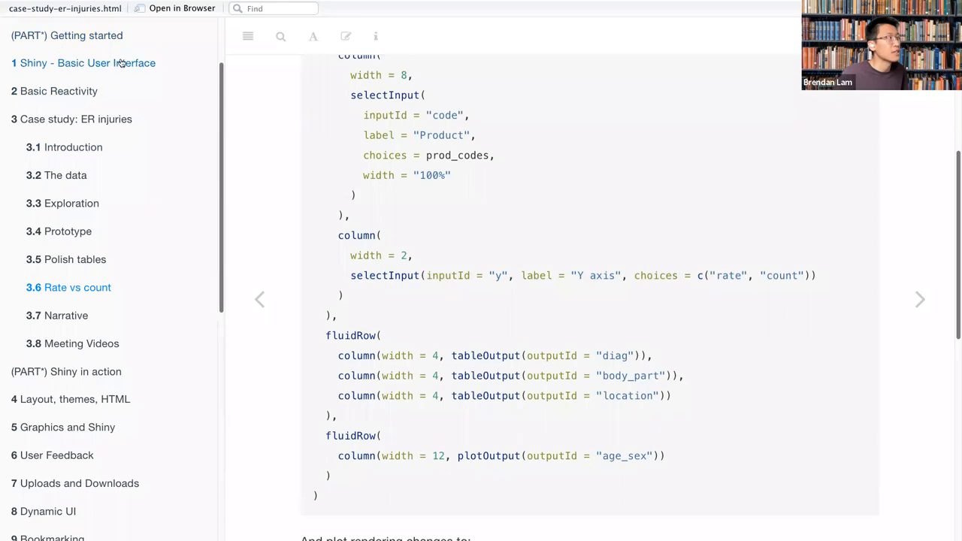
{"action": "scroll", "scroll_direction": "down", "scroll_amount": 3}
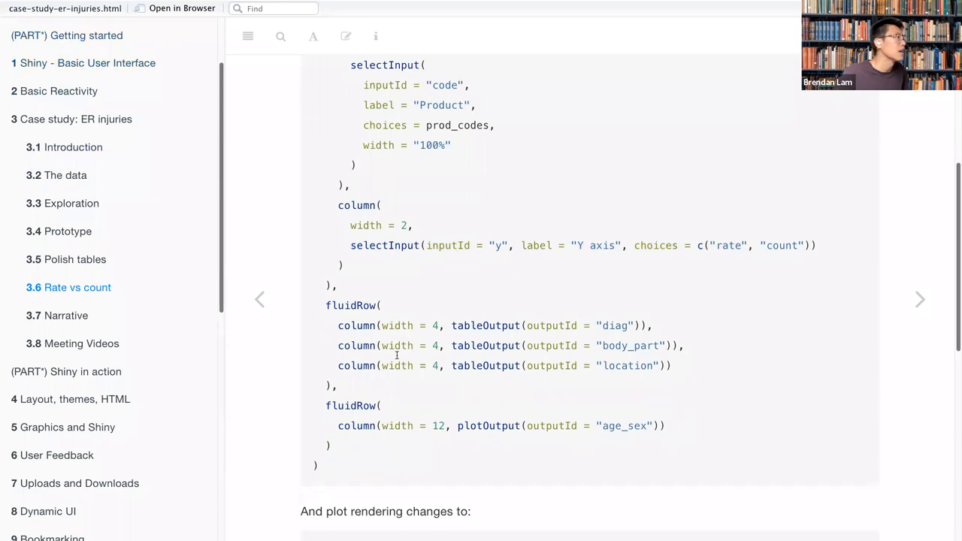
{"action": "scroll", "scroll_direction": "down", "scroll_amount": 3}
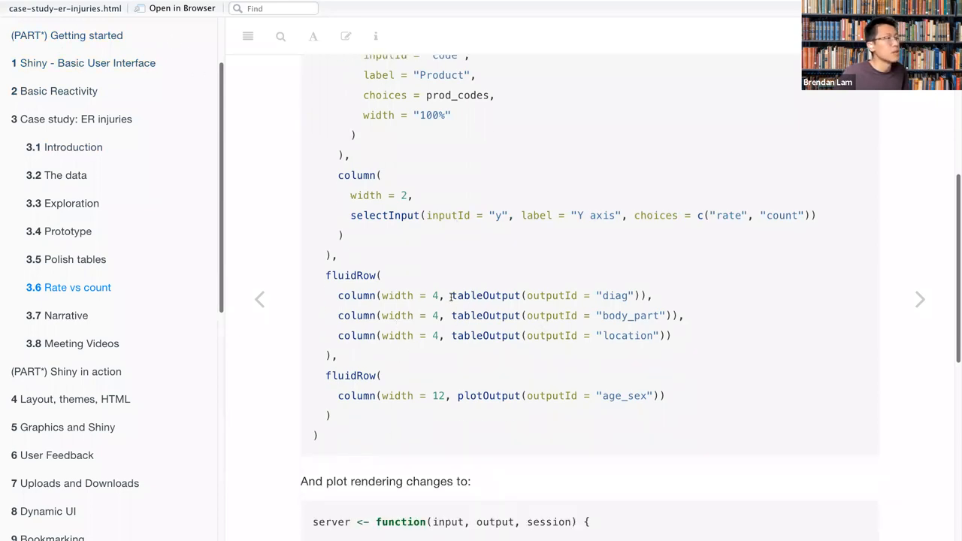
{"action": "scroll", "scroll_direction": "down", "scroll_amount": 3}
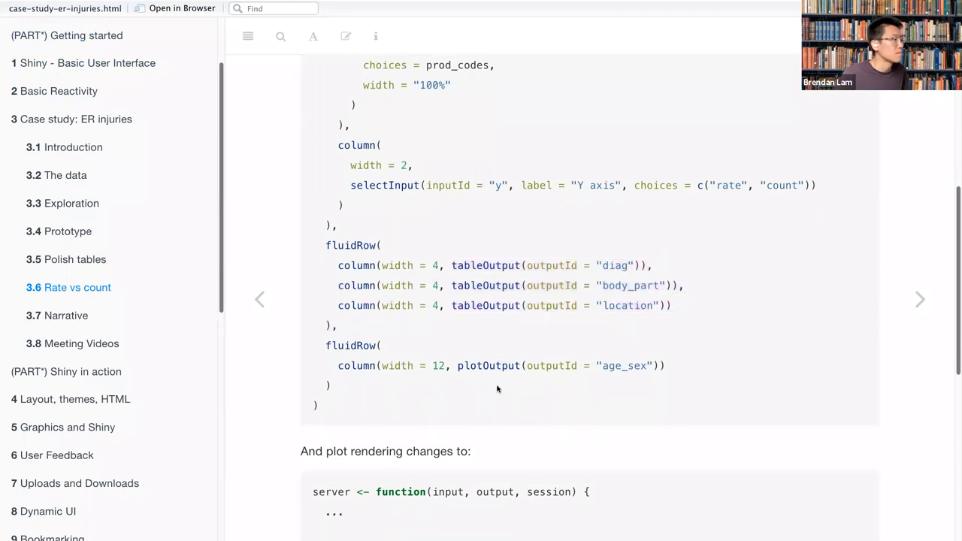
{"action": "scroll", "scroll_direction": "down", "scroll_amount": 3}
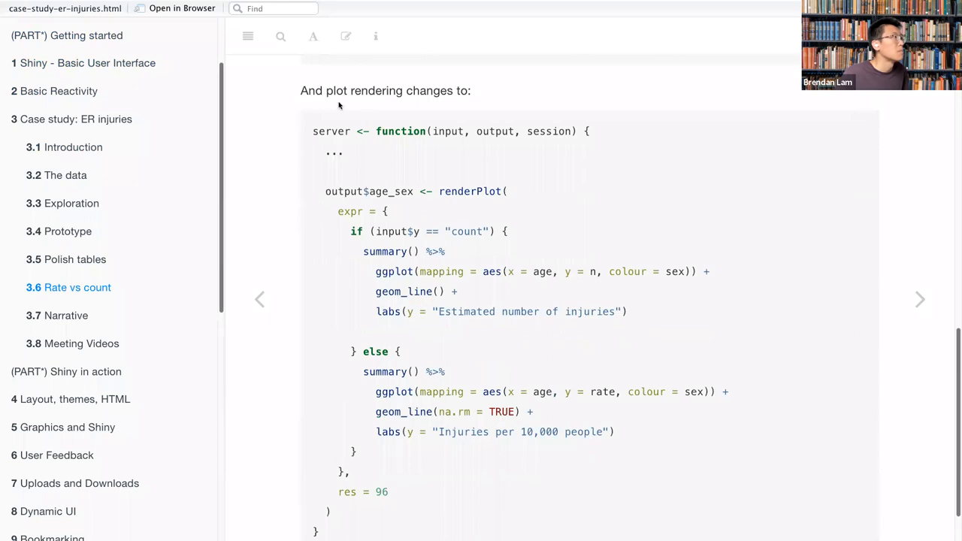
Highlight the renderPlot code, then advance to section 3.7 Narrative.
{"action": "scroll", "scroll_direction": "up", "scroll_amount": 3}
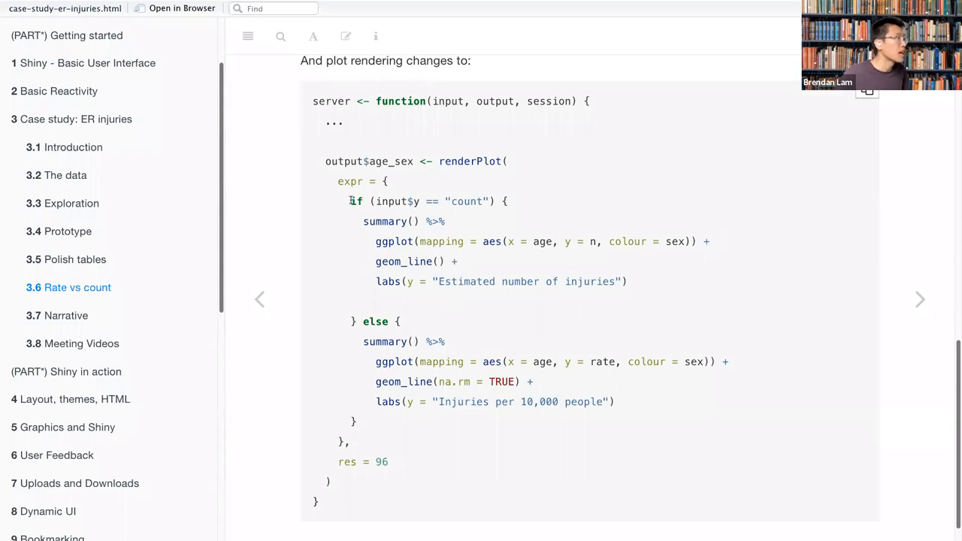
{"action": "mouse_move", "coordinate": [501, 222]}
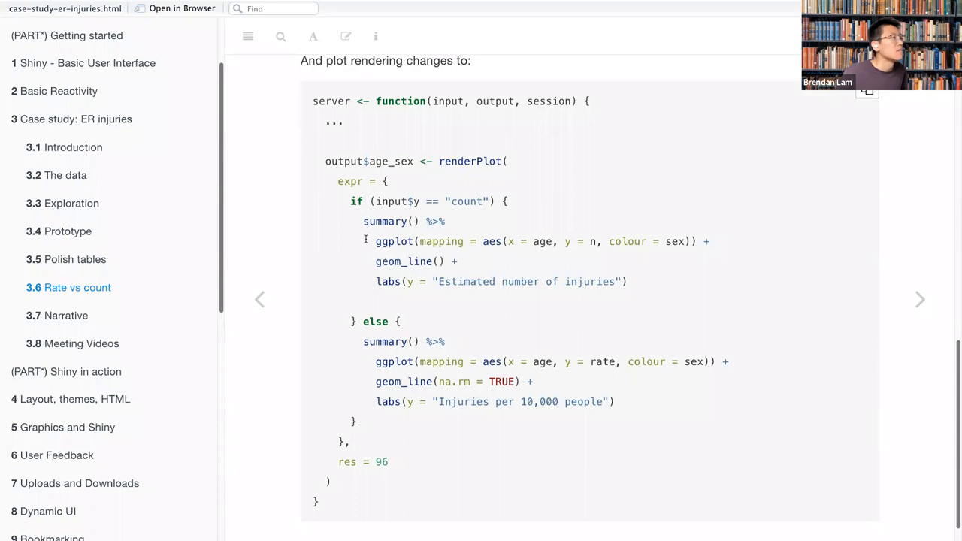
{"action": "mouse_move", "coordinate": [369, 241]}
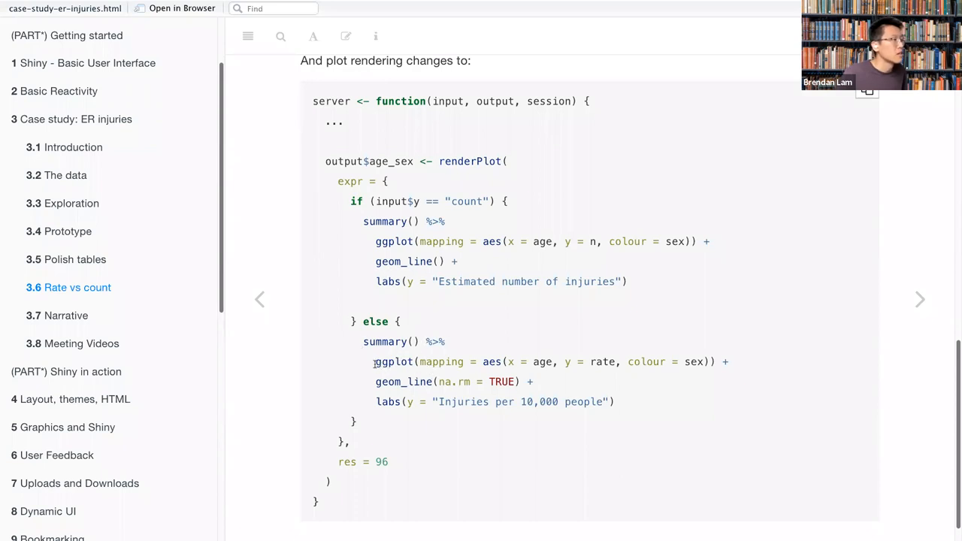
{"action": "left_click_drag", "start_coordinate": [374, 361], "coordinate": [533, 382]}
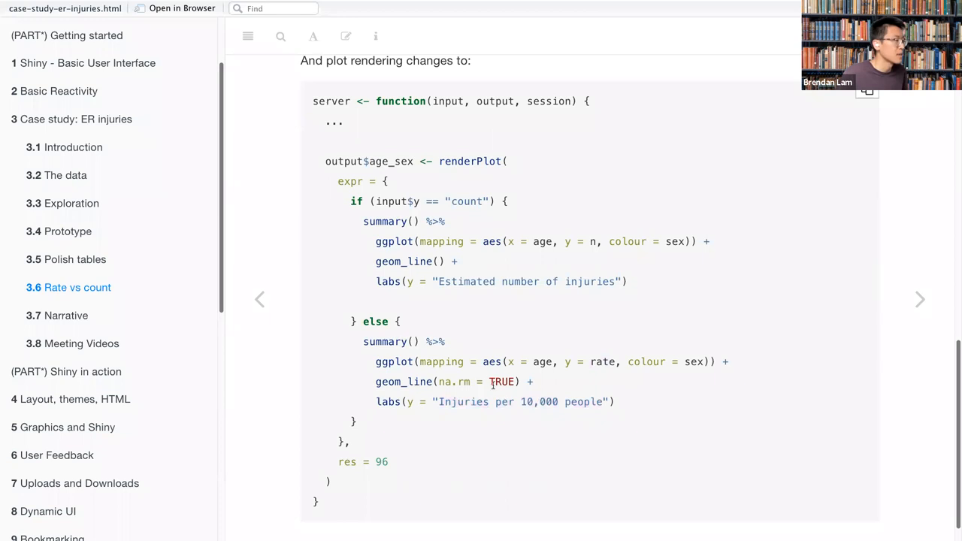
{"action": "scroll", "scroll_direction": "up", "scroll_amount": 3}
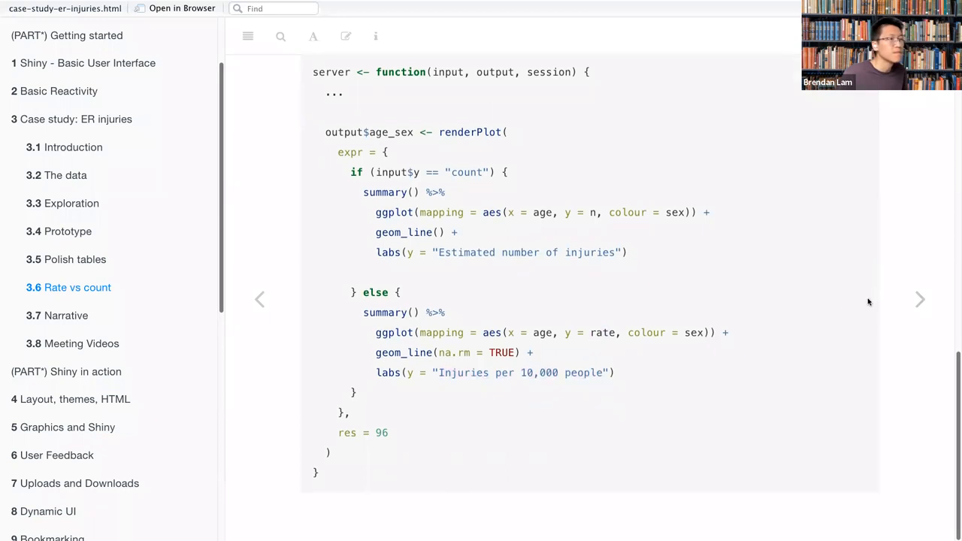
{"action": "left_click", "coordinate": [66, 315]}
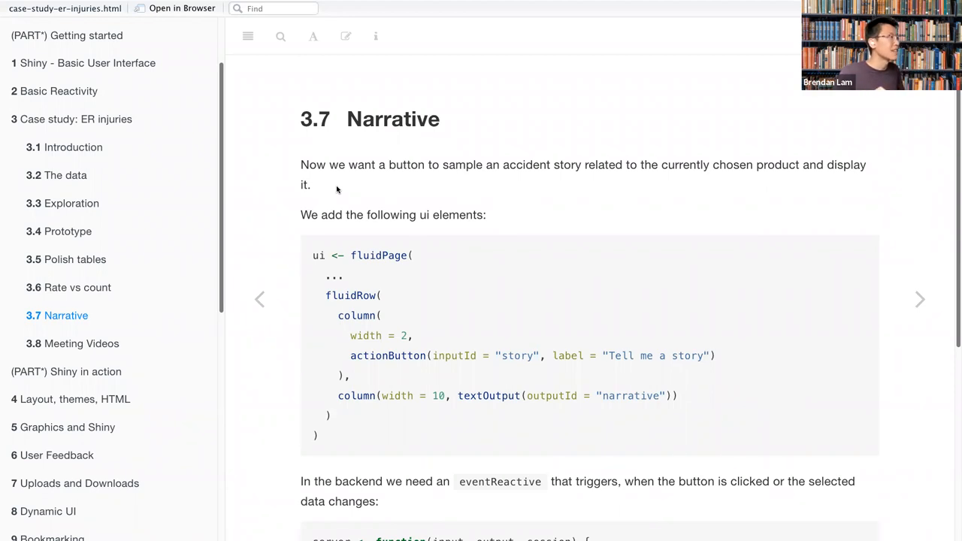
{"action": "mouse_move", "coordinate": [408, 178]}
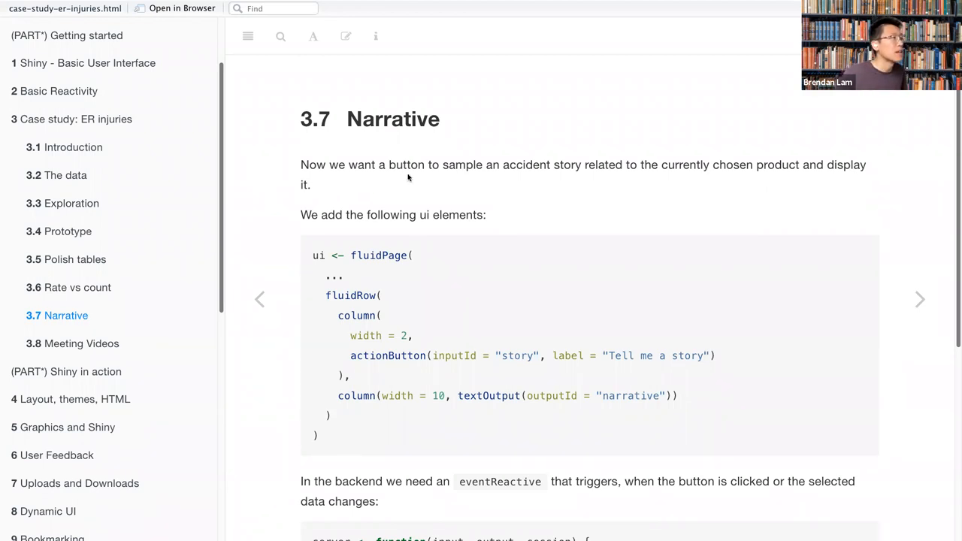
{"action": "mouse_move", "coordinate": [414, 183]}
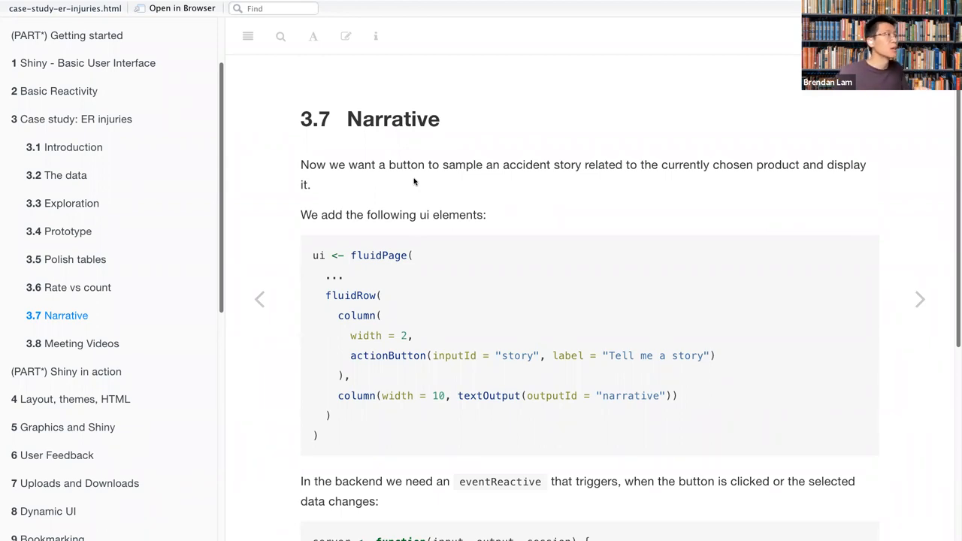
{"action": "mouse_move", "coordinate": [463, 256]}
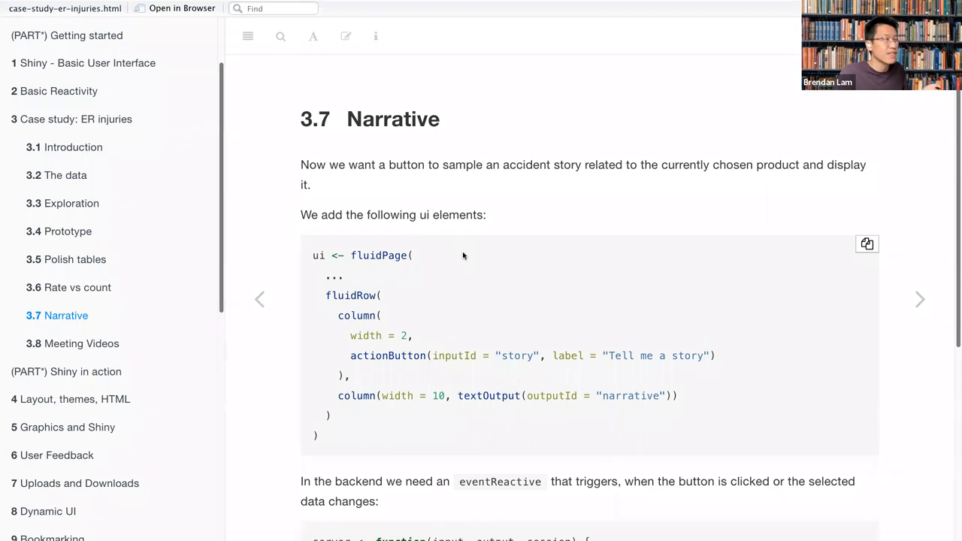
{"action": "mouse_move", "coordinate": [365, 275]}
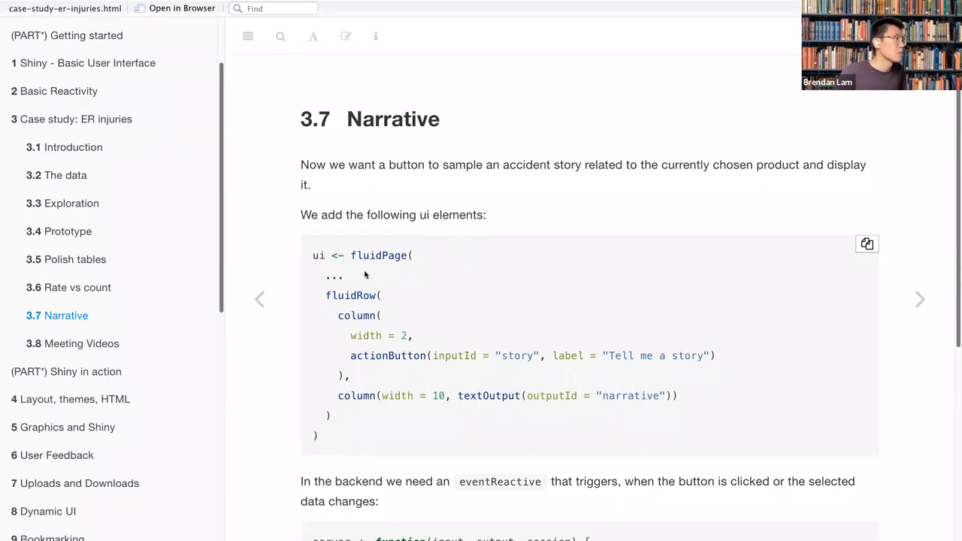
{"action": "scroll", "scroll_direction": "down", "scroll_amount": 3}
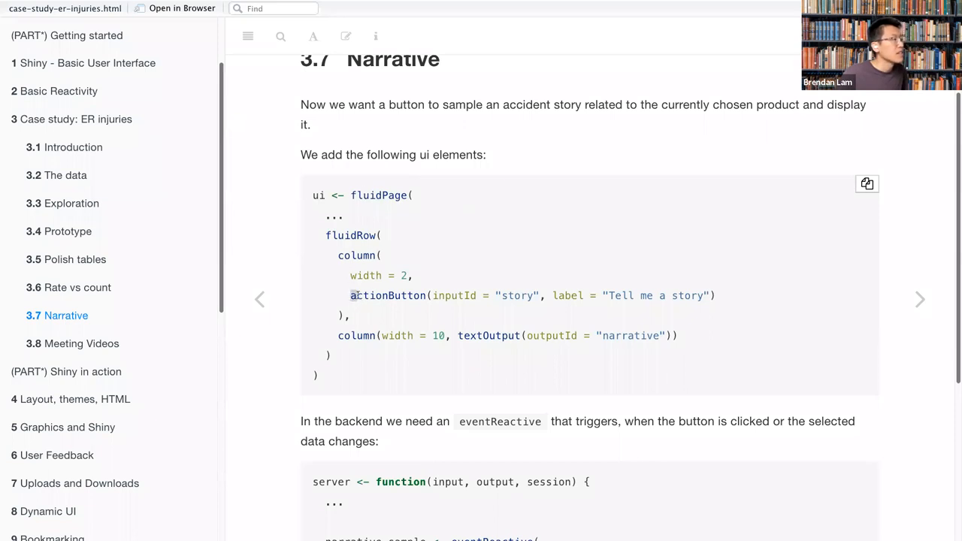
{"action": "double_click", "coordinate": [386, 295]}
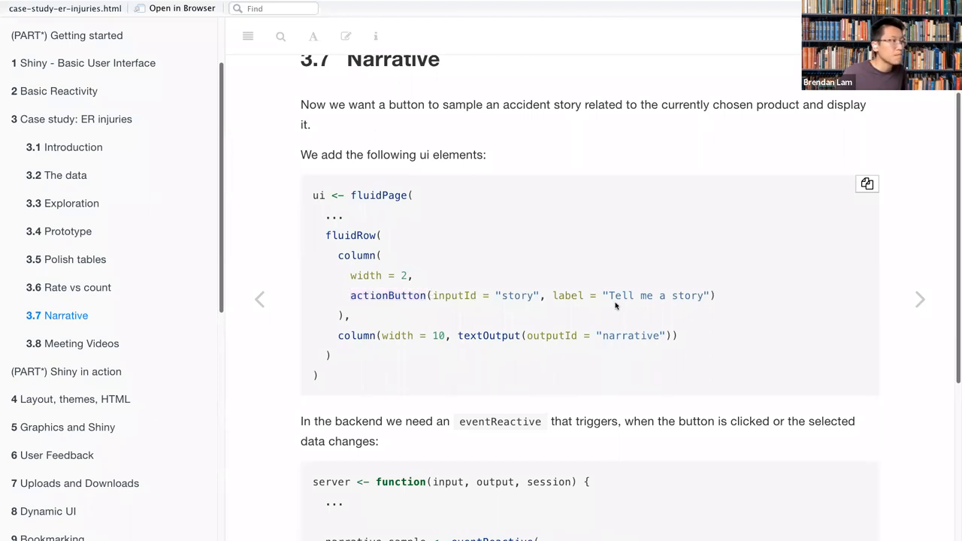
{"action": "double_click", "coordinate": [654, 295]}
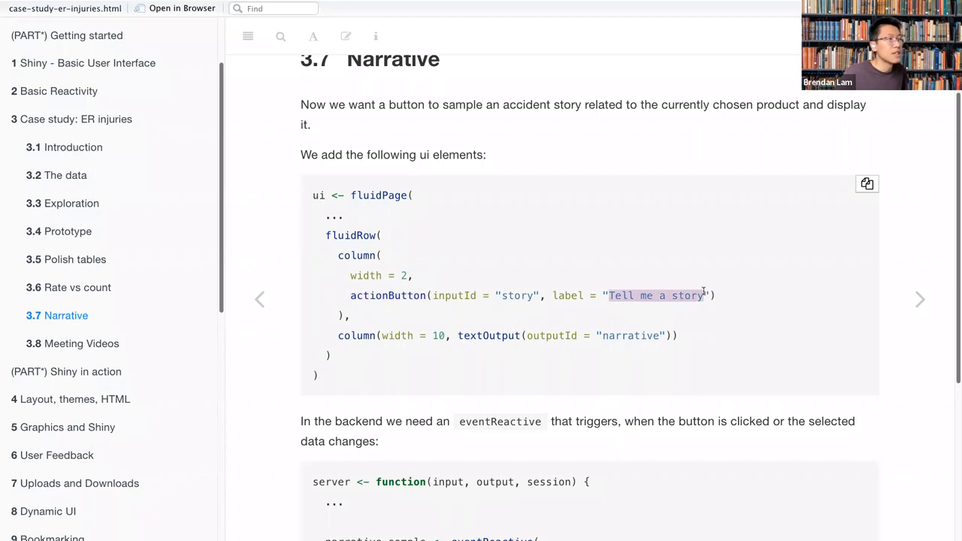
{"action": "mouse_move", "coordinate": [457, 317]}
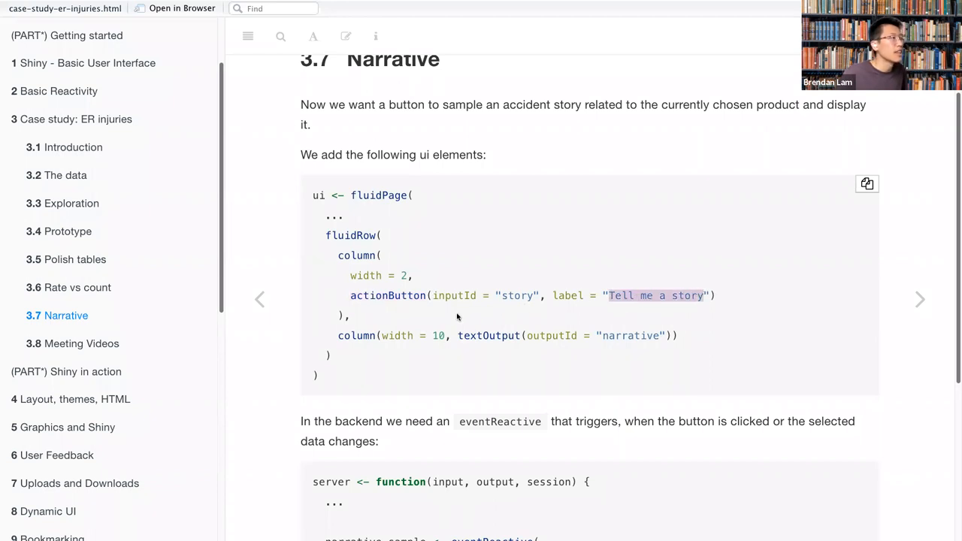
{"action": "scroll", "scroll_direction": "down", "scroll_amount": 3}
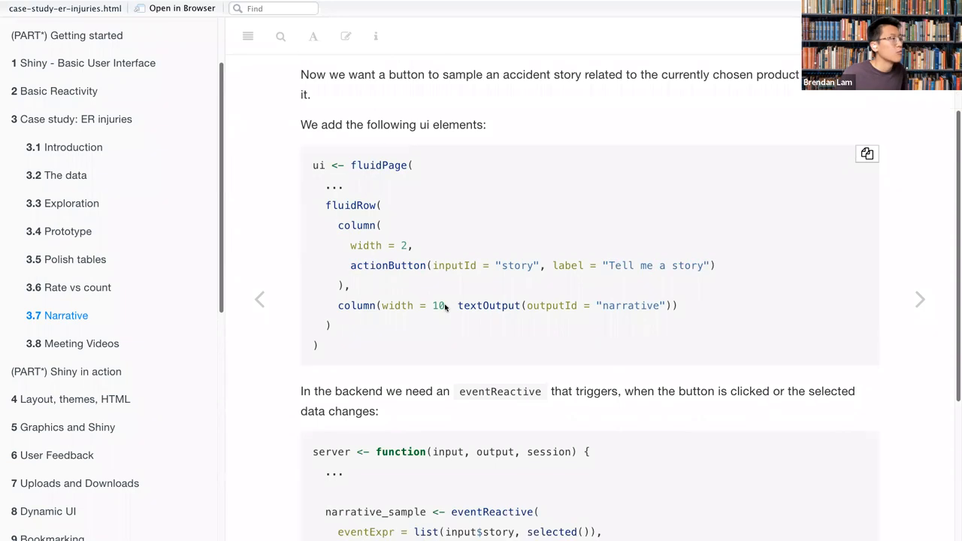
{"action": "scroll", "scroll_direction": "down", "scroll_amount": 3}
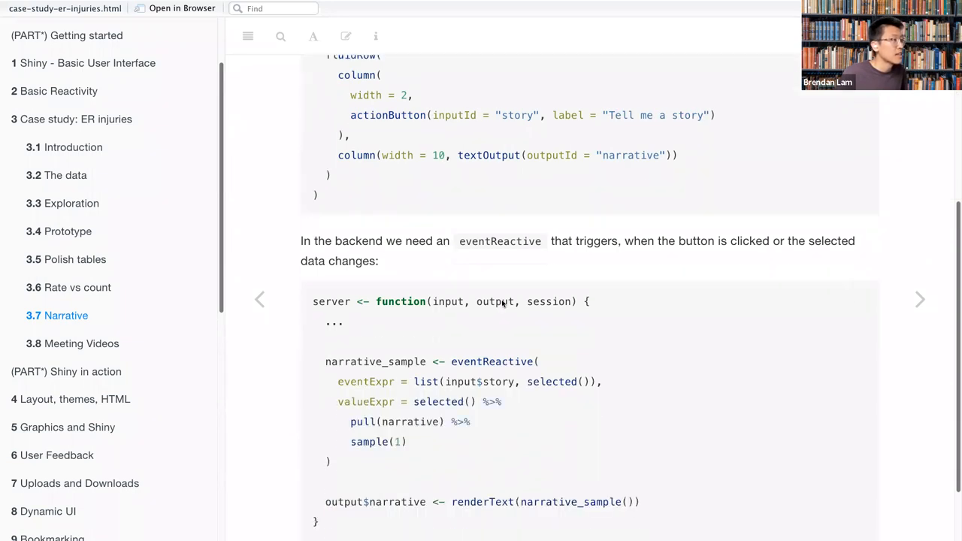
{"action": "scroll", "scroll_direction": "down", "scroll_amount": 3}
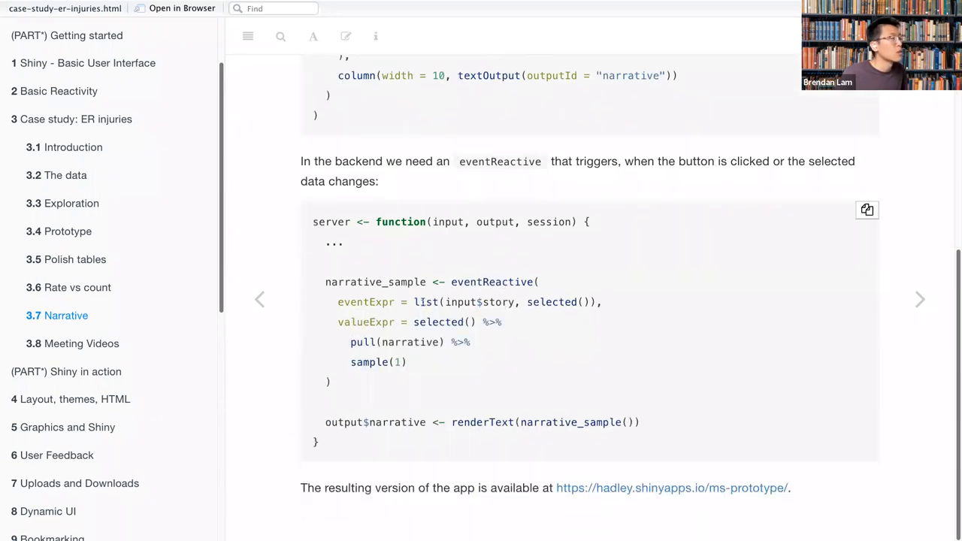
{"action": "double_click", "coordinate": [369, 362]}
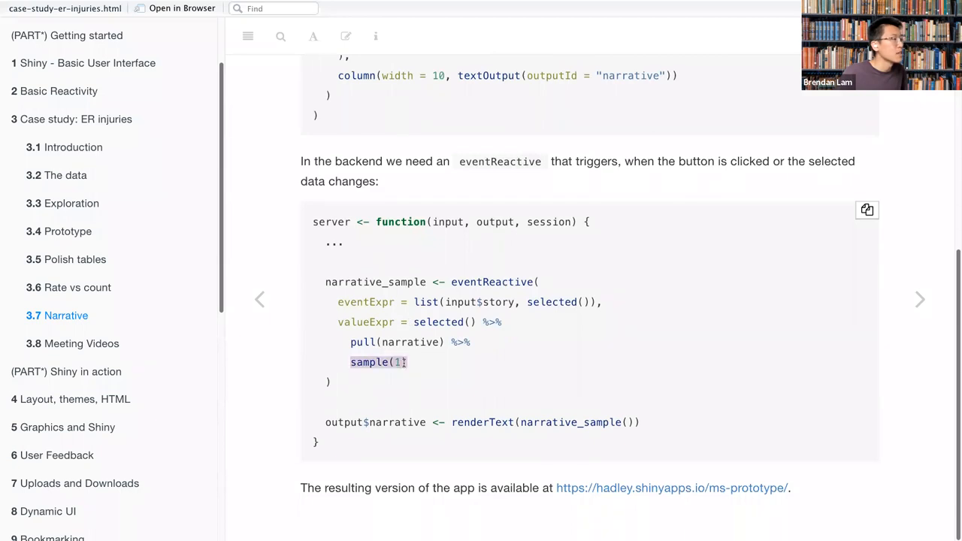
{"action": "left_click", "coordinate": [378, 362]}
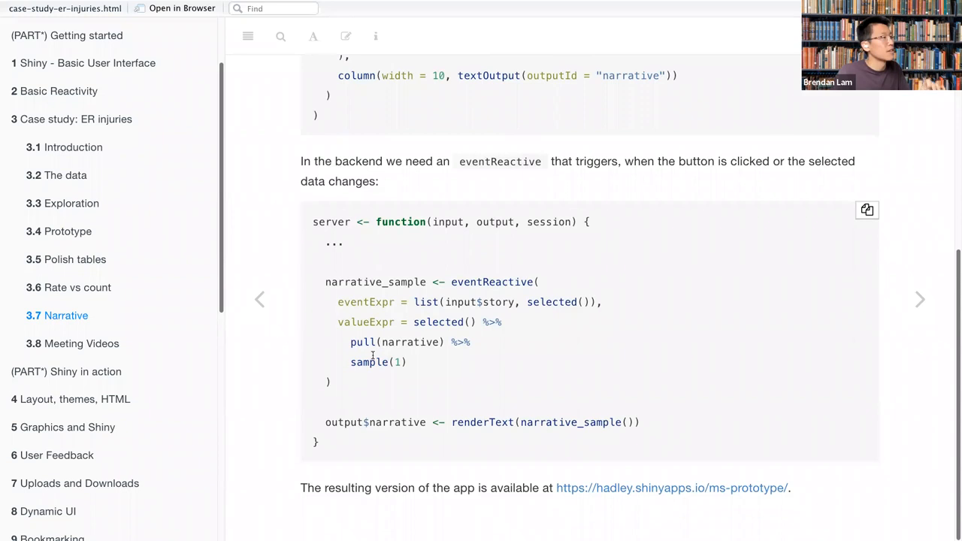
{"action": "mouse_move", "coordinate": [401, 334]}
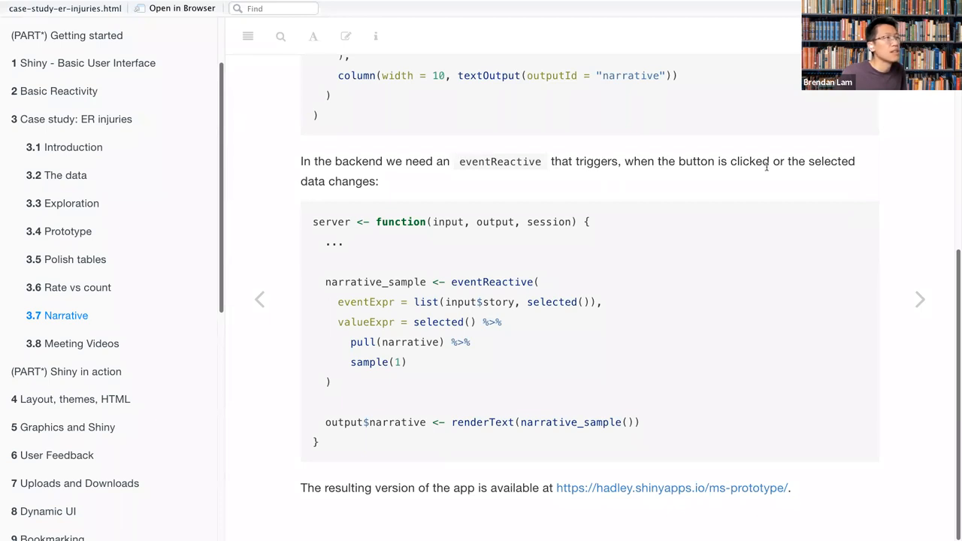
{"action": "mouse_move", "coordinate": [388, 199]}
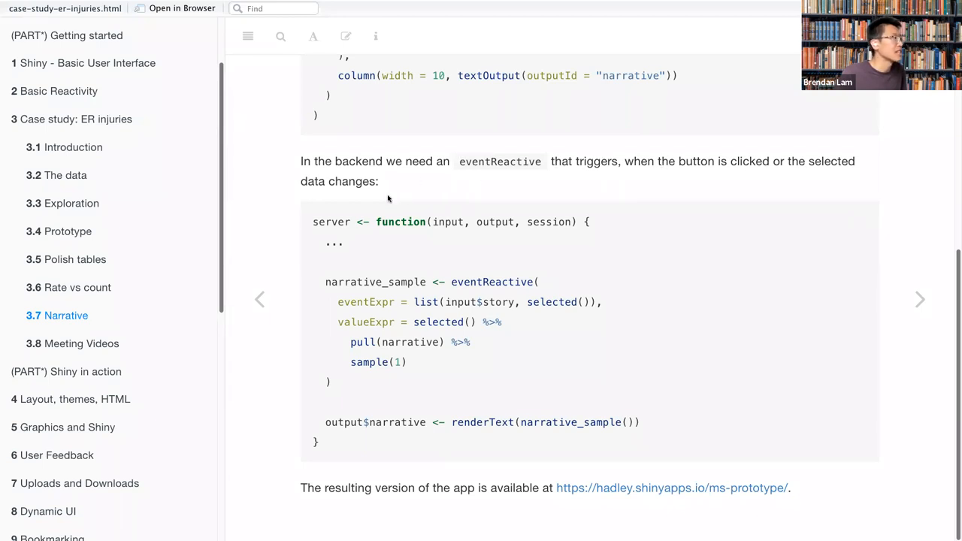
{"action": "mouse_move", "coordinate": [458, 165]}
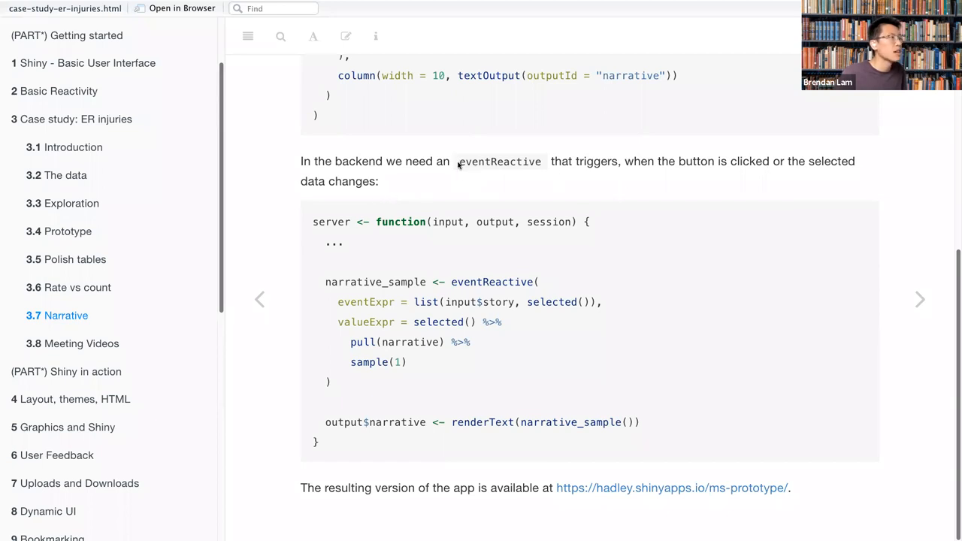
{"action": "double_click", "coordinate": [500, 160]}
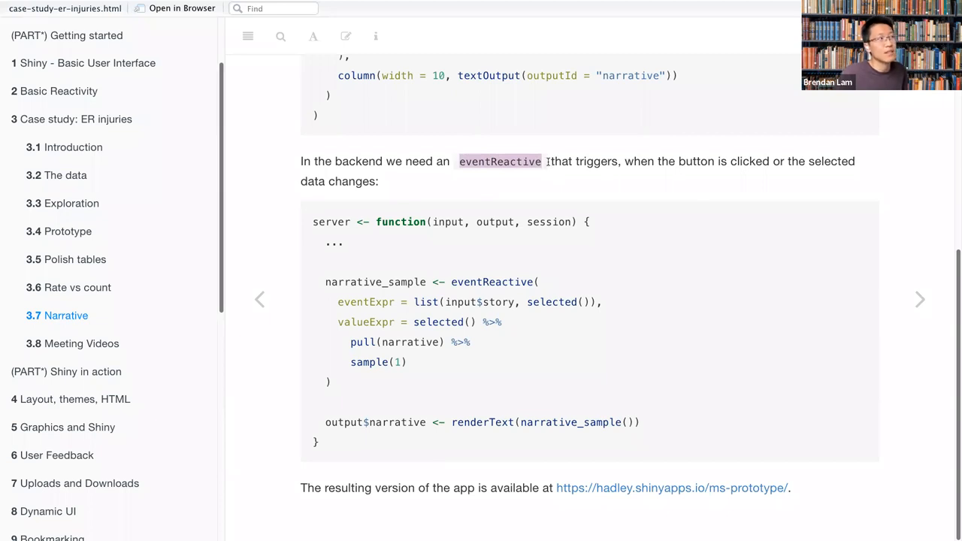
{"action": "mouse_move", "coordinate": [550, 163]}
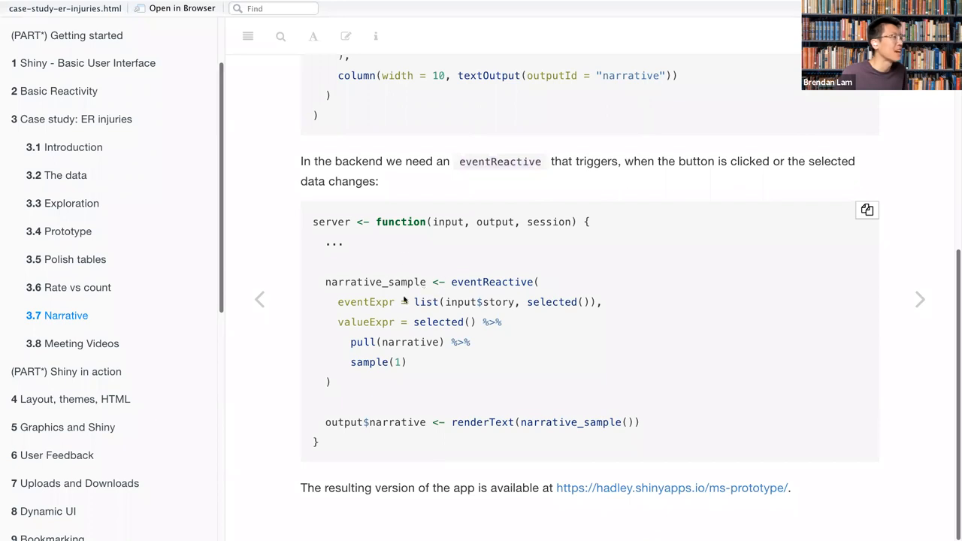
{"action": "mouse_move", "coordinate": [447, 301]}
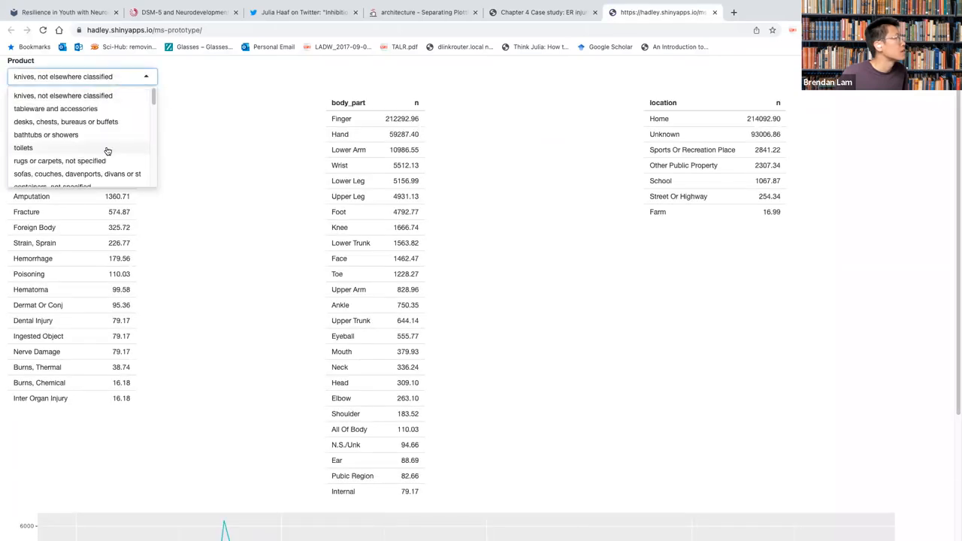
Choose 'toilets' as the product and scroll through its injury tables and age plot.
{"action": "left_click", "coordinate": [23, 147]}
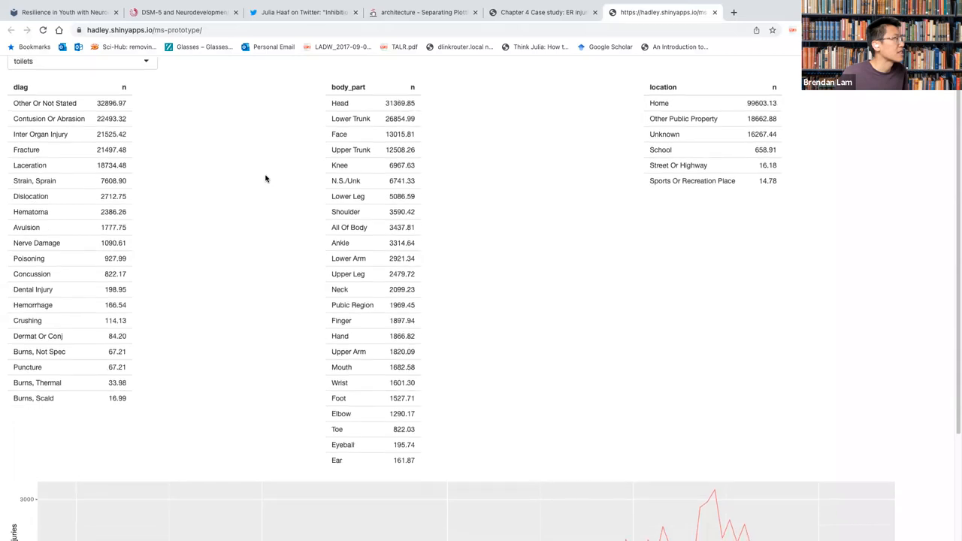
{"action": "scroll", "scroll_direction": "down", "scroll_amount": 3}
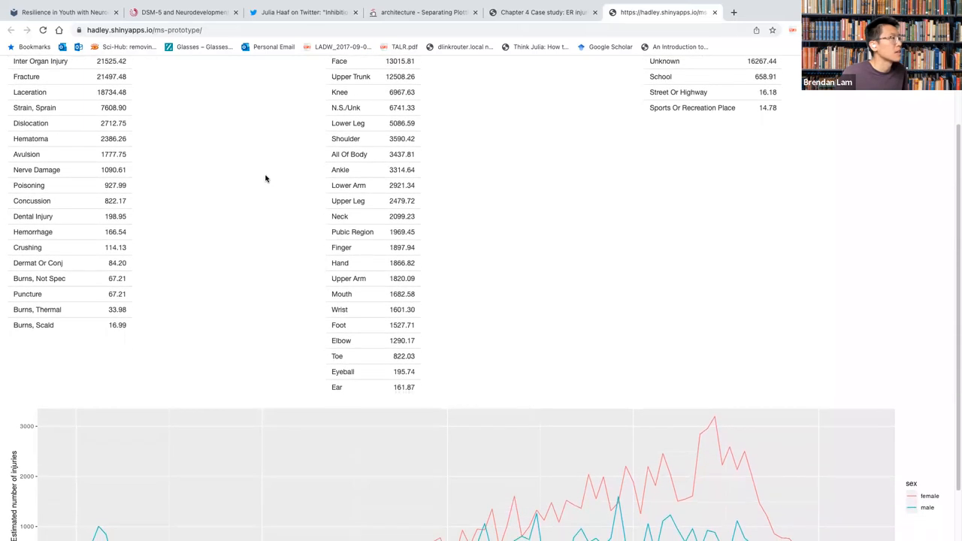
{"action": "scroll", "scroll_direction": "up", "scroll_amount": 3}
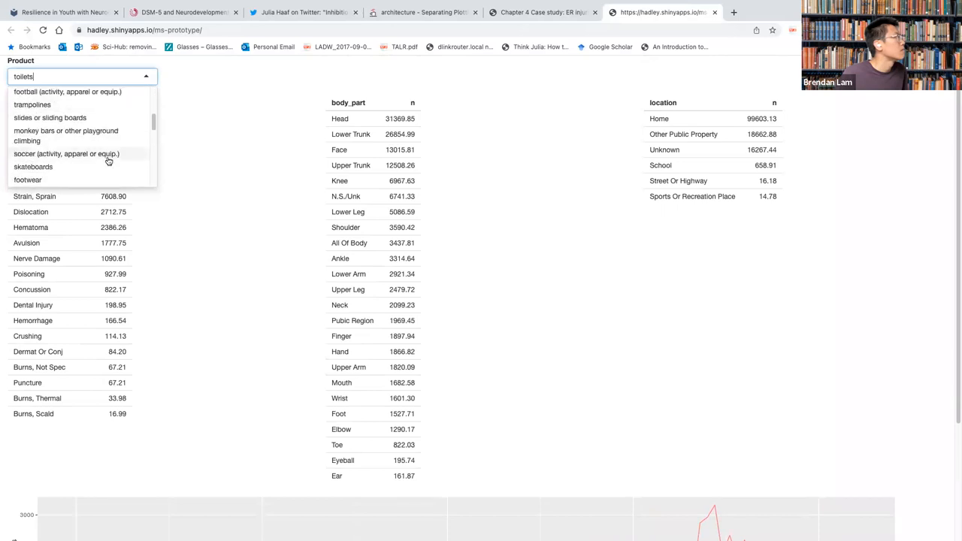
{"action": "scroll", "scroll_direction": "down", "scroll_amount": 3}
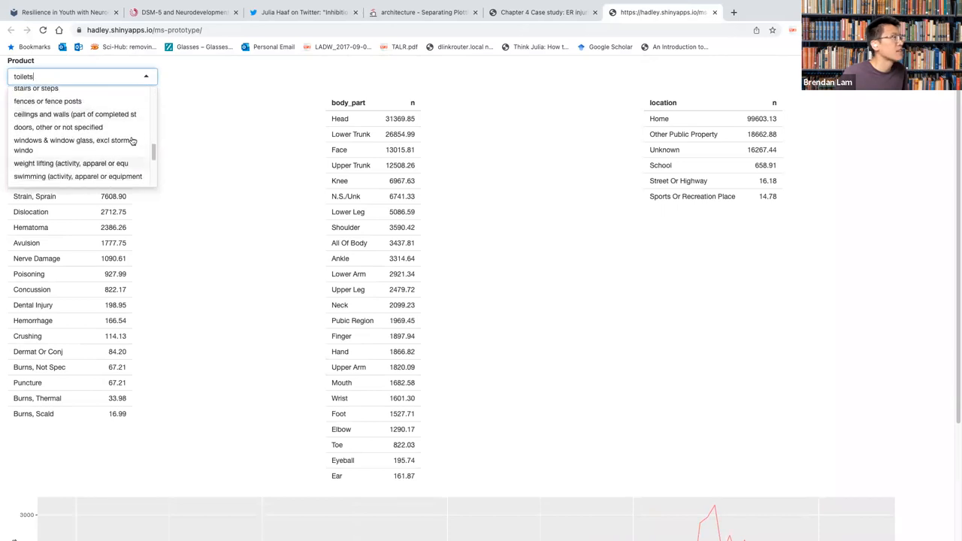
{"action": "scroll", "scroll_direction": "down", "scroll_amount": 3}
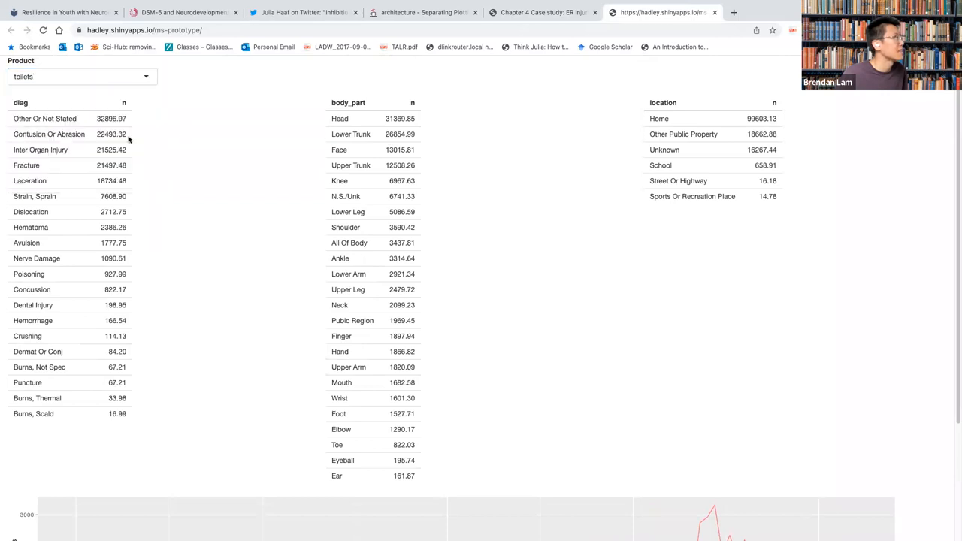
{"action": "scroll", "scroll_direction": "down", "scroll_amount": 3}
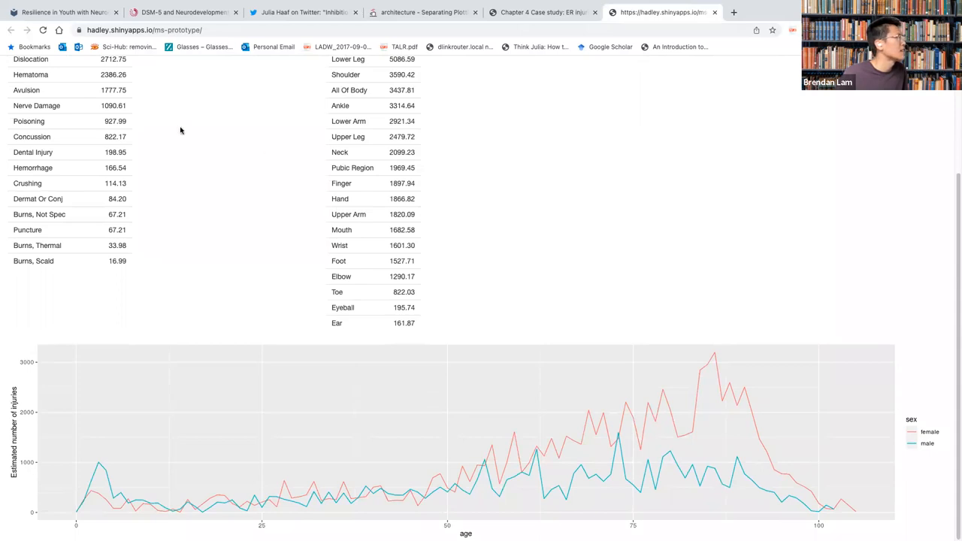
{"action": "mouse_move", "coordinate": [160, 393]}
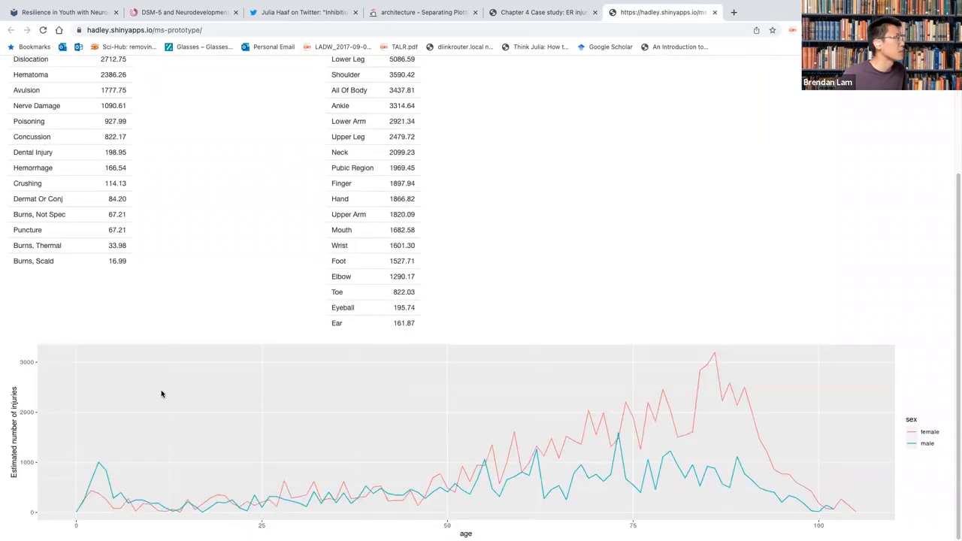
{"action": "mouse_move", "coordinate": [30, 530]}
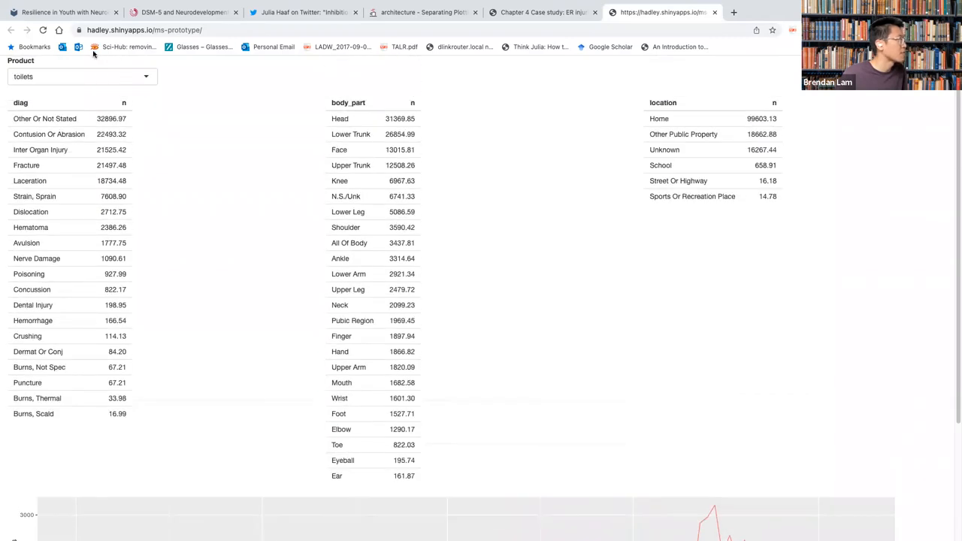
{"action": "scroll", "scroll_direction": "down", "scroll_amount": 3}
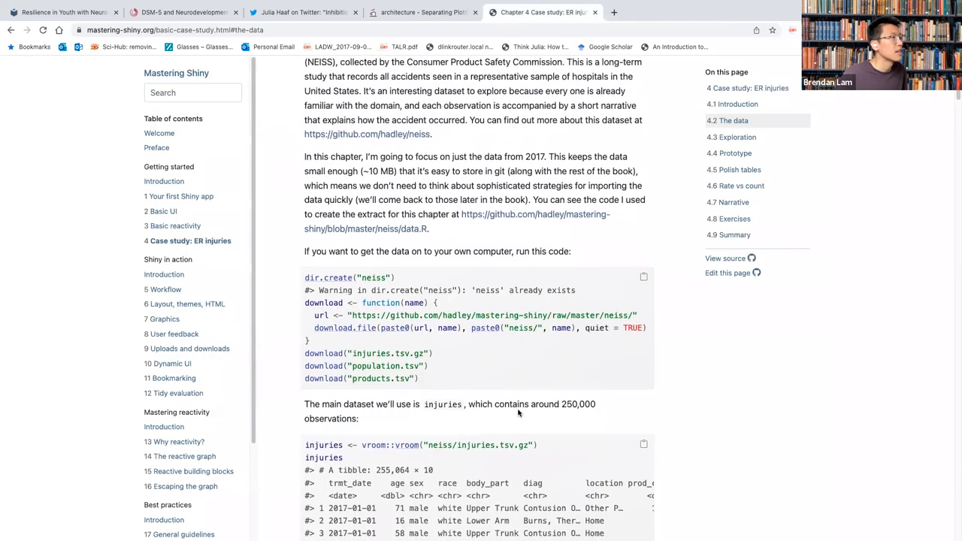
Jump to section 4.7 Narrative and open the hosted ms-narrative app.
{"action": "left_click", "coordinate": [726, 202]}
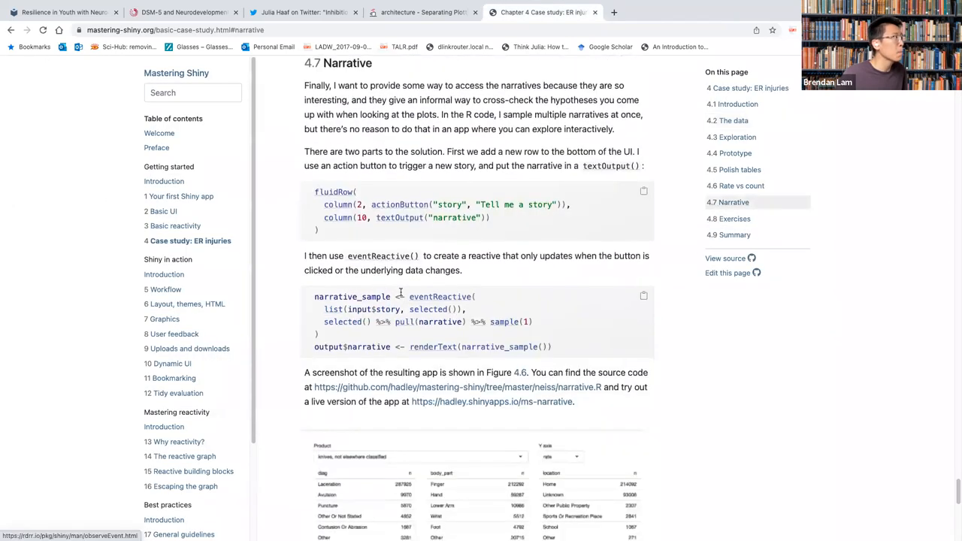
{"action": "scroll", "scroll_direction": "down", "scroll_amount": 3}
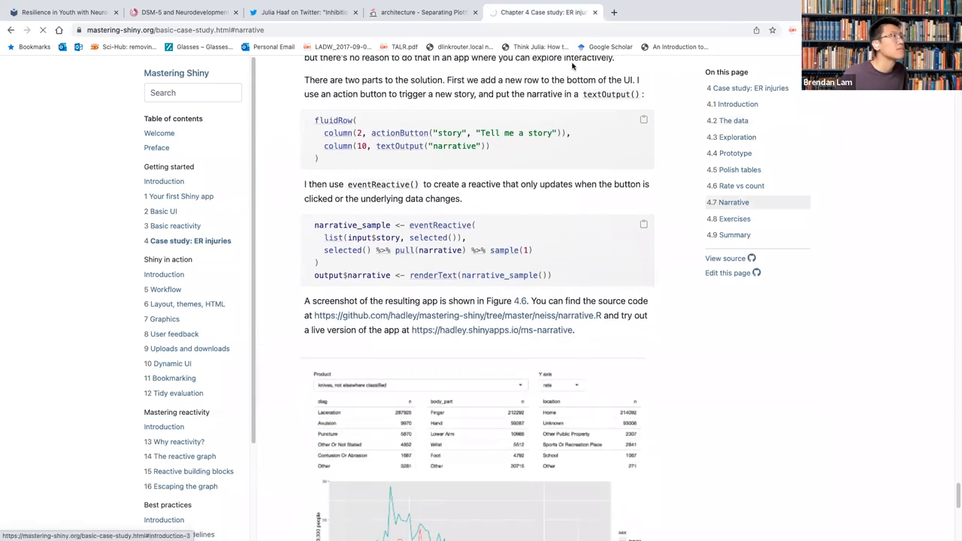
{"action": "left_click", "coordinate": [490, 329]}
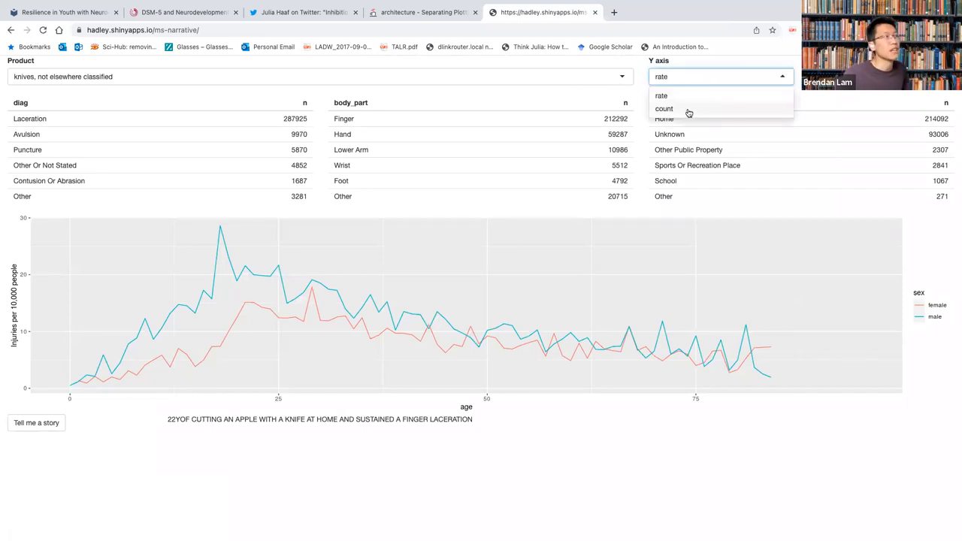
Switch the plot's Y axis to count and back to rate, then draw a new knife-injury story.
{"action": "left_click", "coordinate": [664, 108]}
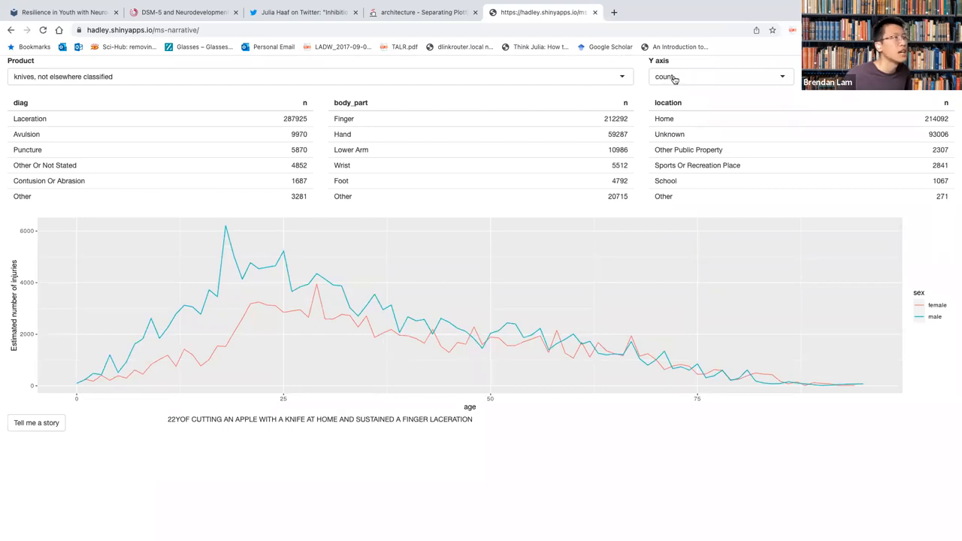
{"action": "left_click", "coordinate": [717, 76]}
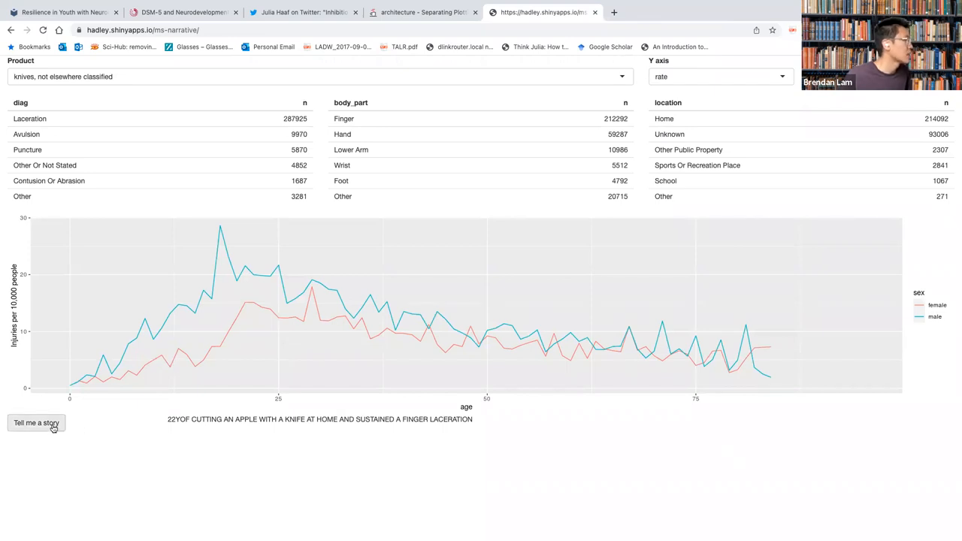
{"action": "left_click", "coordinate": [36, 422]}
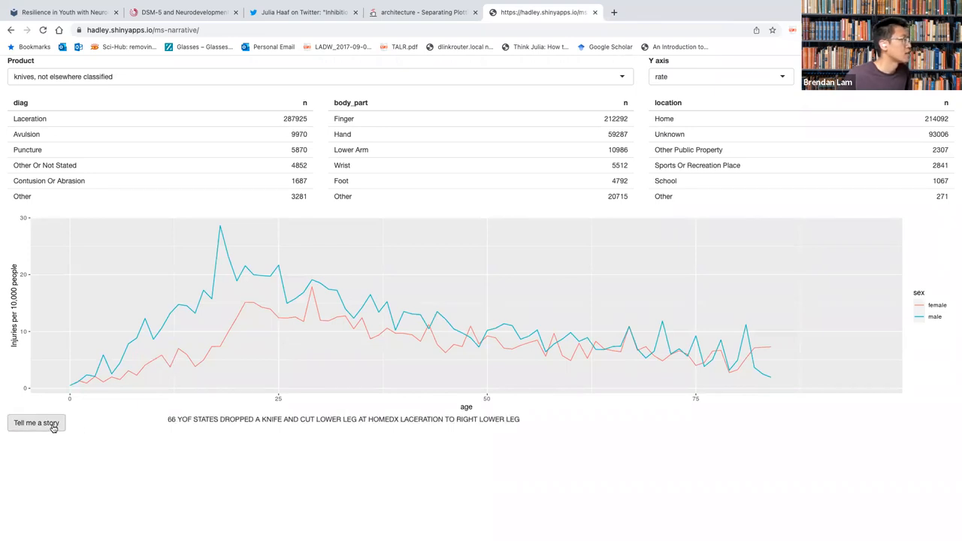
{"action": "mouse_move", "coordinate": [146, 418]}
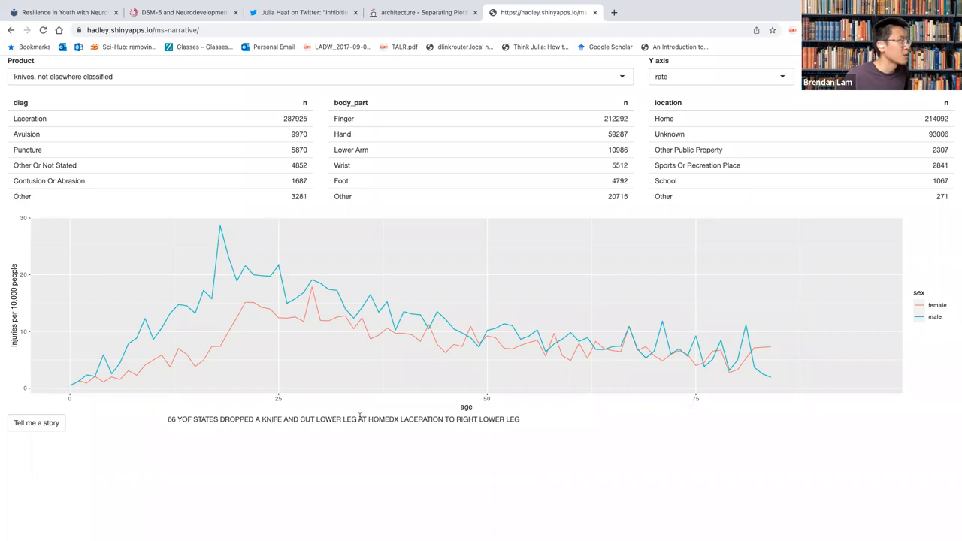
{"action": "mouse_move", "coordinate": [449, 418]}
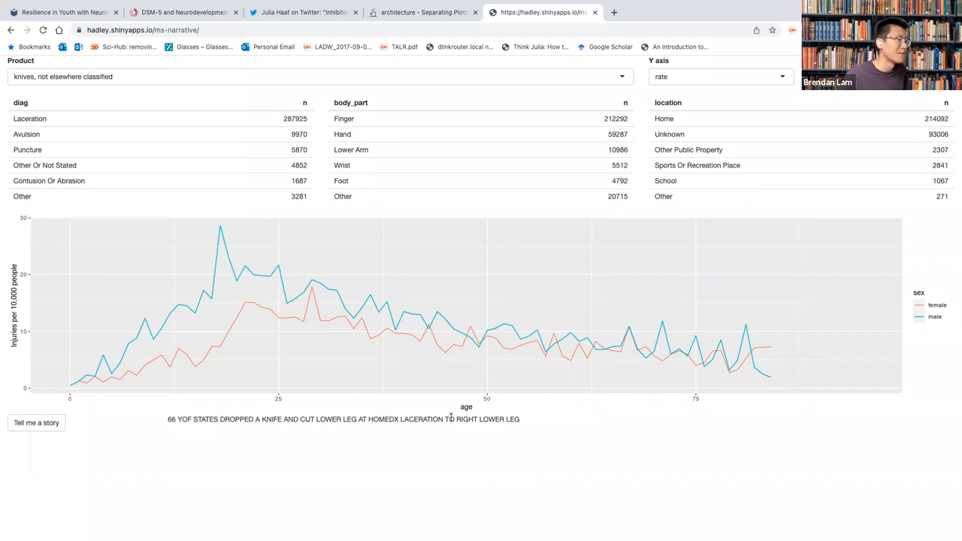
{"action": "mouse_move", "coordinate": [481, 221]}
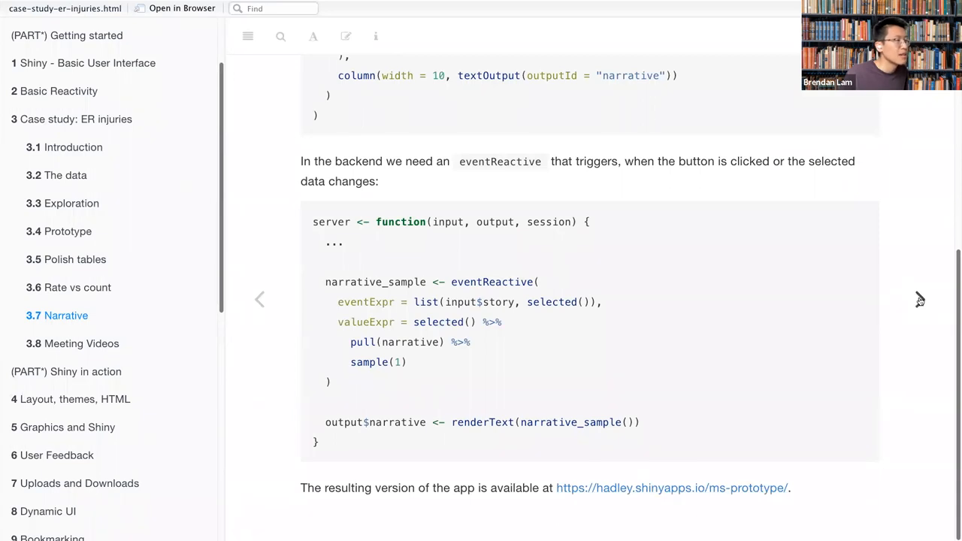
Advance to section 3.8 Meeting Videos showing the Cohort 1 recording.
{"action": "left_click", "coordinate": [81, 343]}
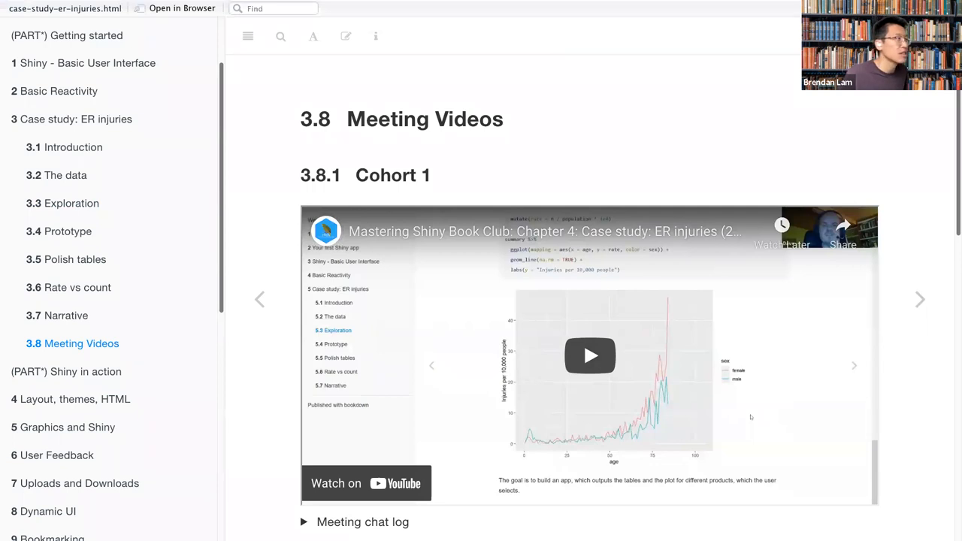
{"action": "mouse_move", "coordinate": [267, 368]}
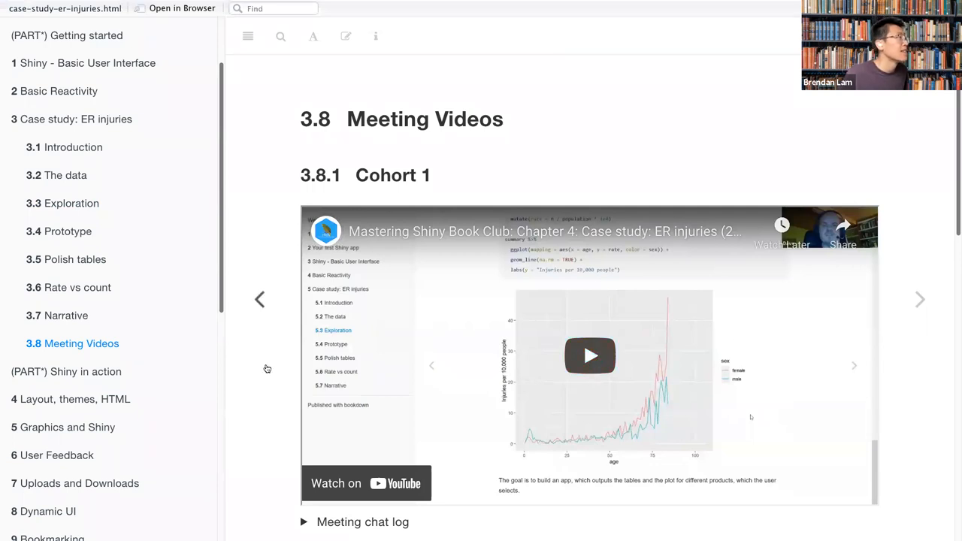